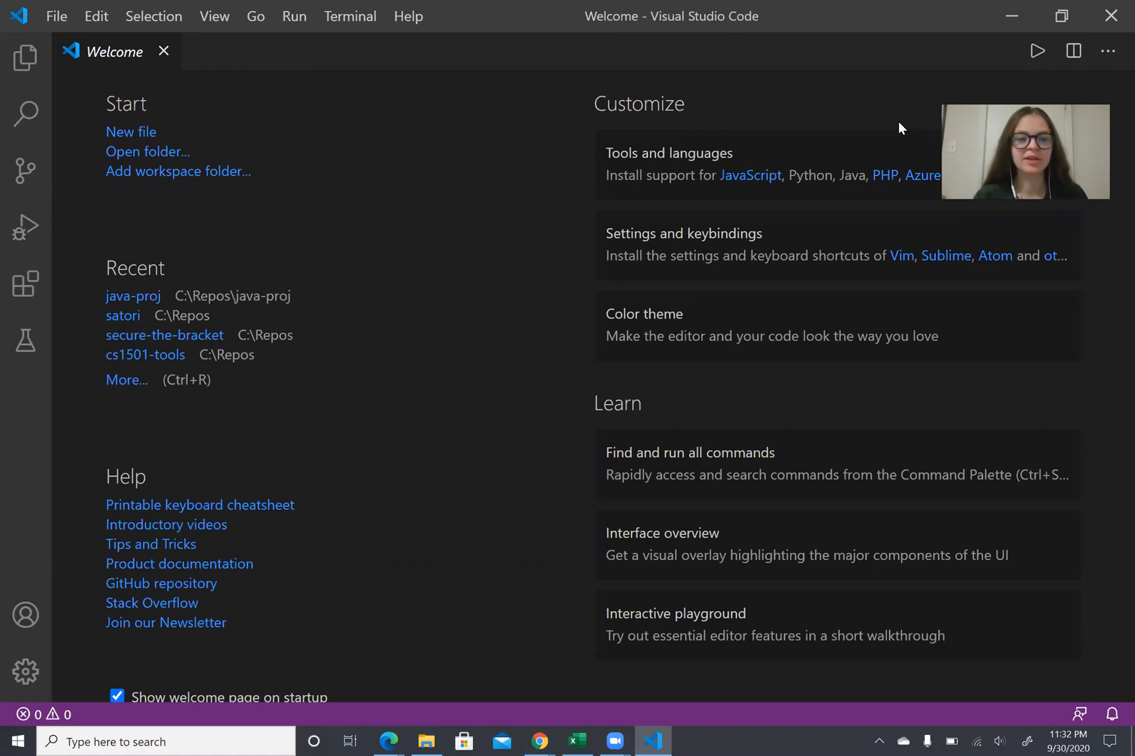
pyautogui.moveTo(495, 200)
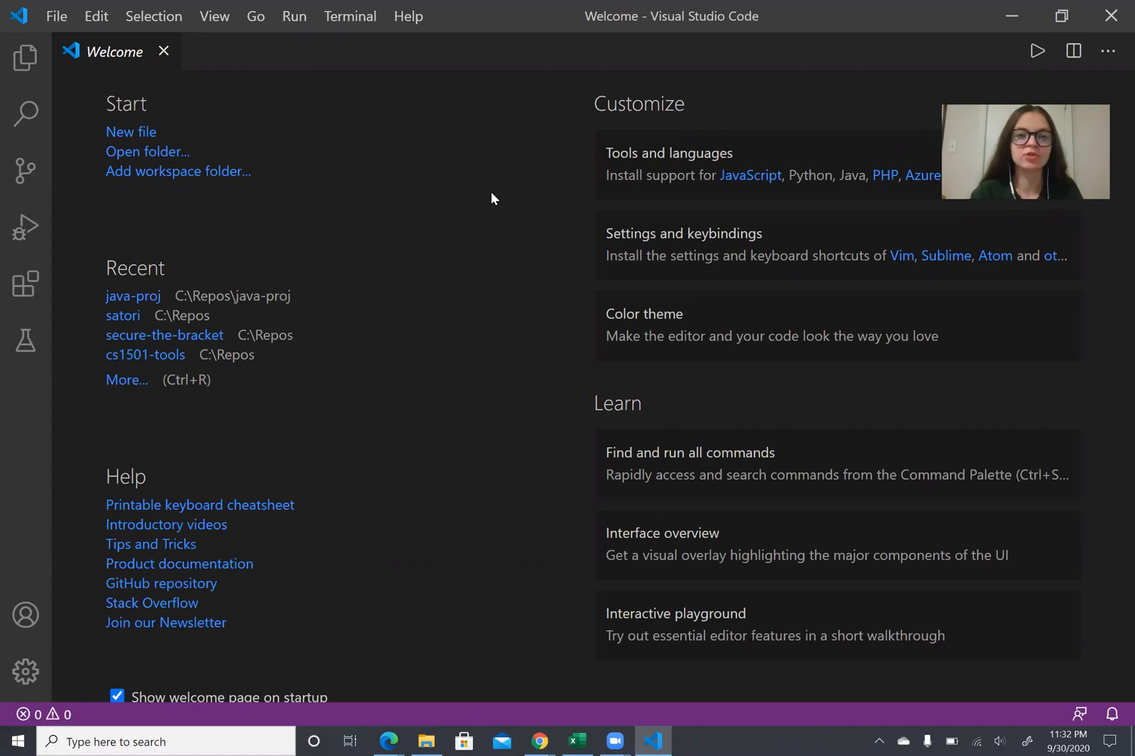
# Start 'Java: Create Java Project' from the Command Palette to list project types.
pyautogui.press('Ctrl+Shift+P')
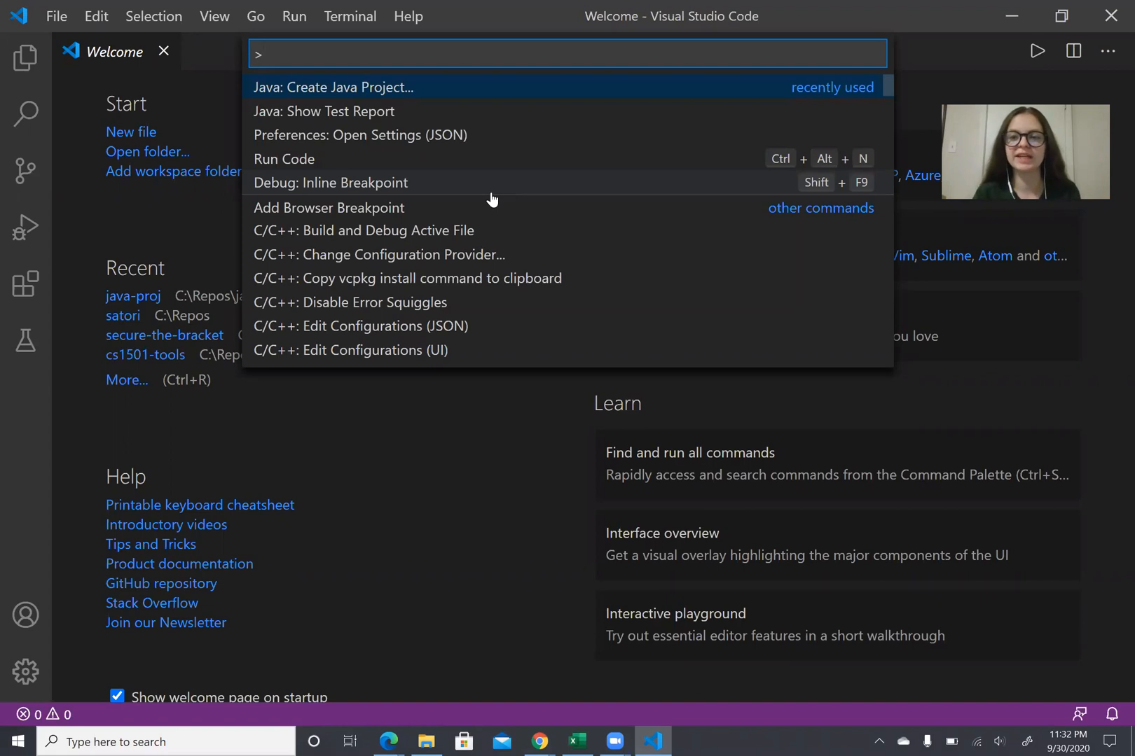
pyautogui.moveTo(395, 95)
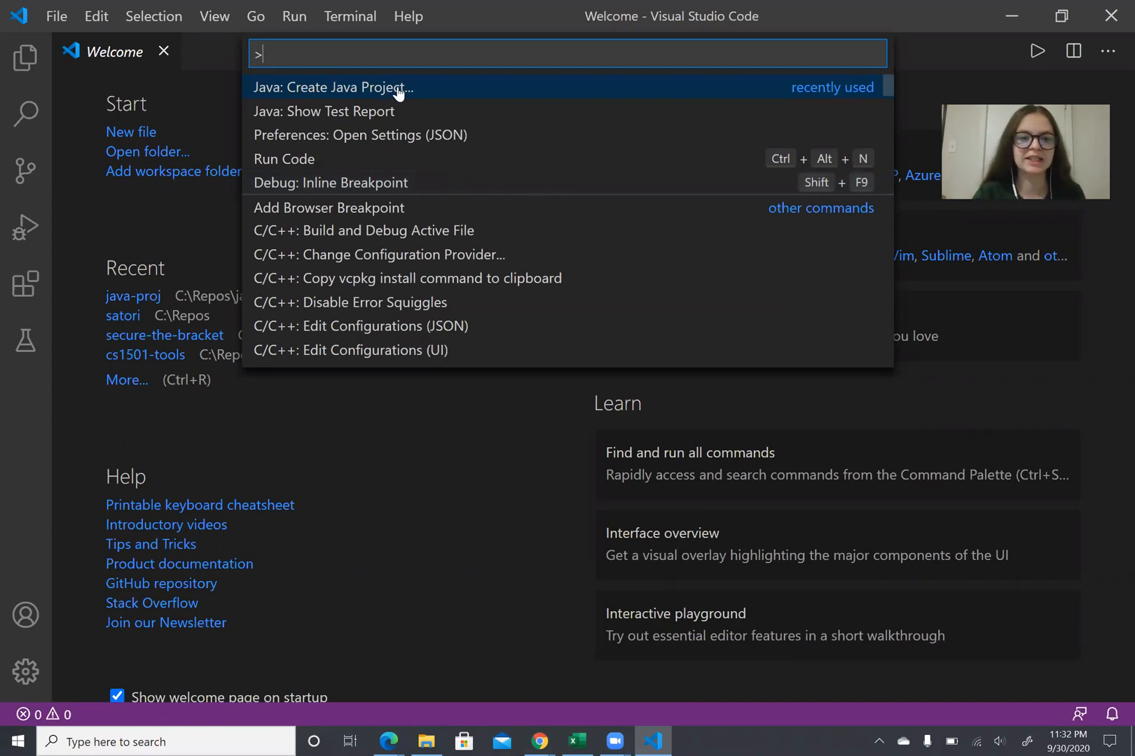
pyautogui.press('Escape')
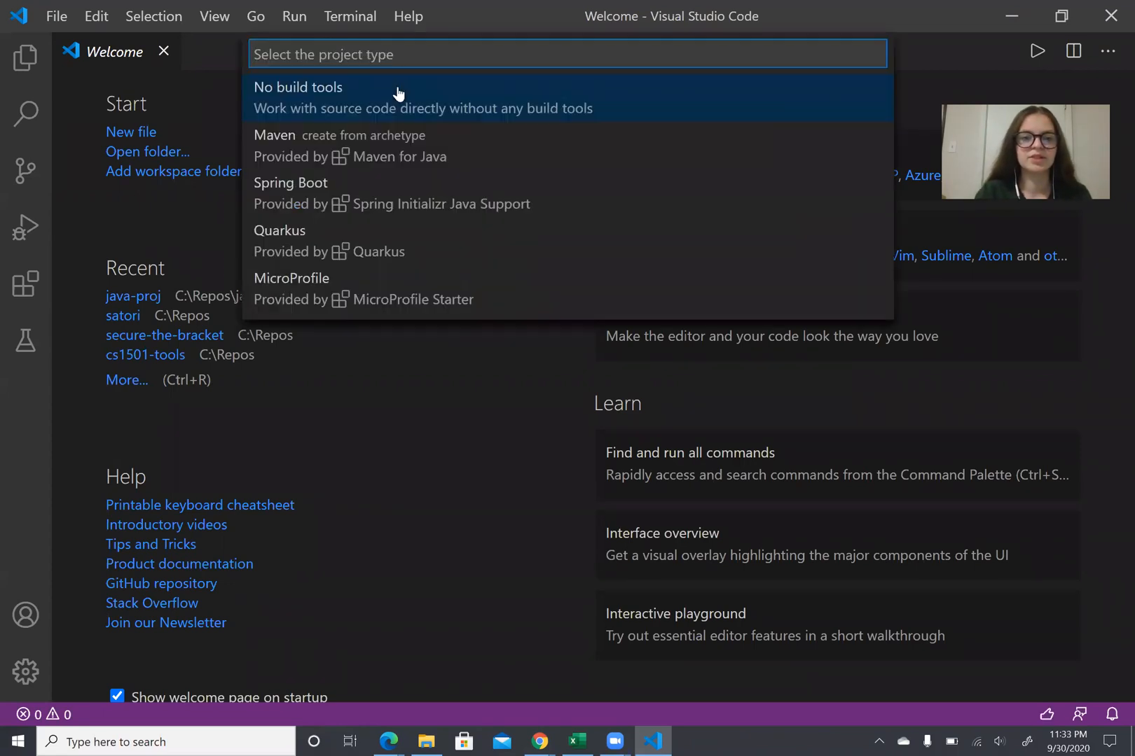
pyautogui.moveTo(380, 263)
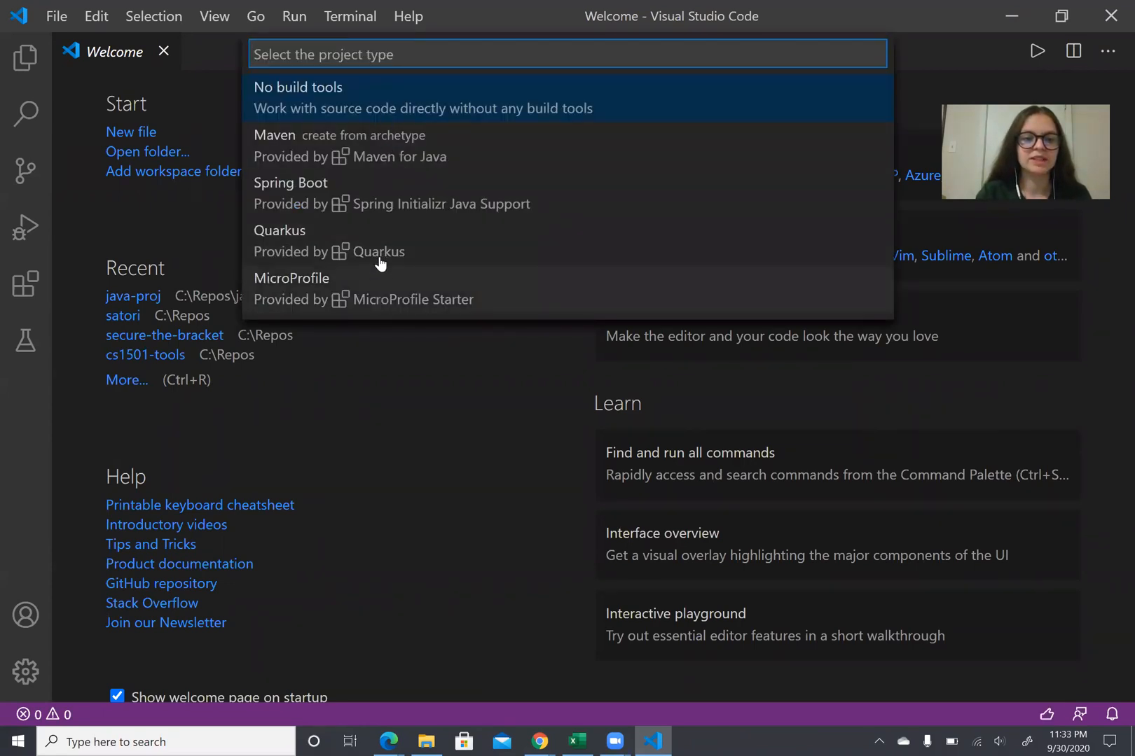
pyautogui.moveTo(404, 168)
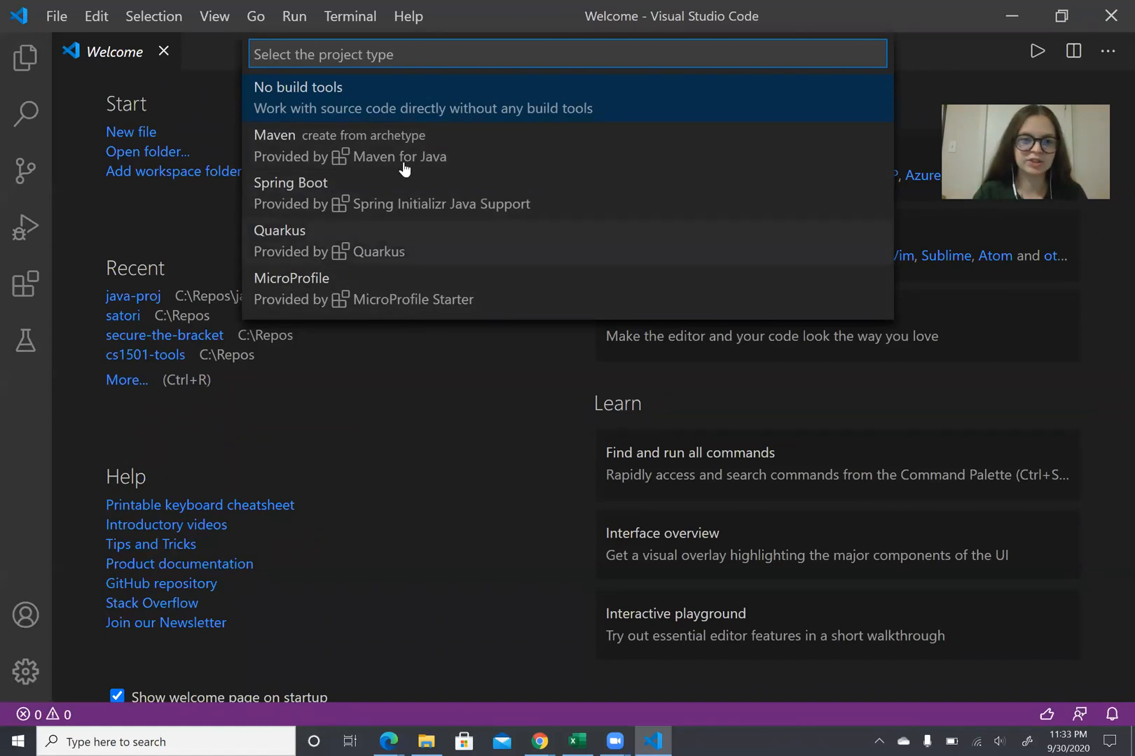
pyautogui.moveTo(437, 107)
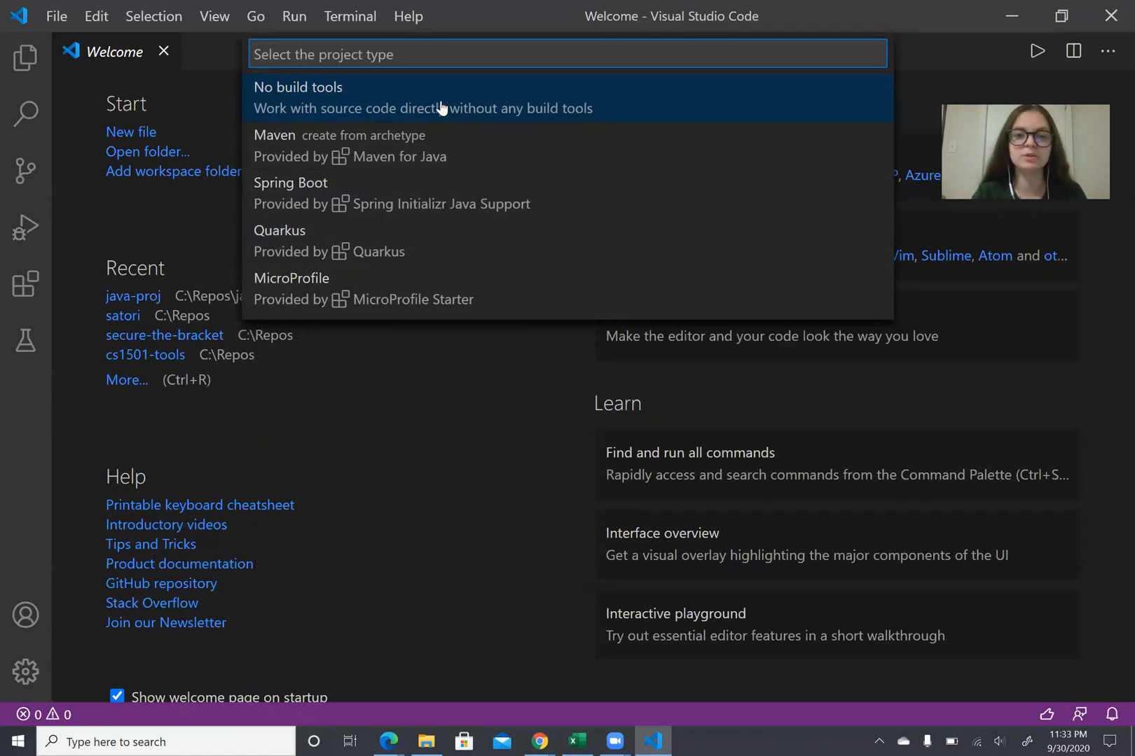
# Create a no-build-tools project in C:\Repos\junit-testing named junit-testing.
pyautogui.click(298, 96)
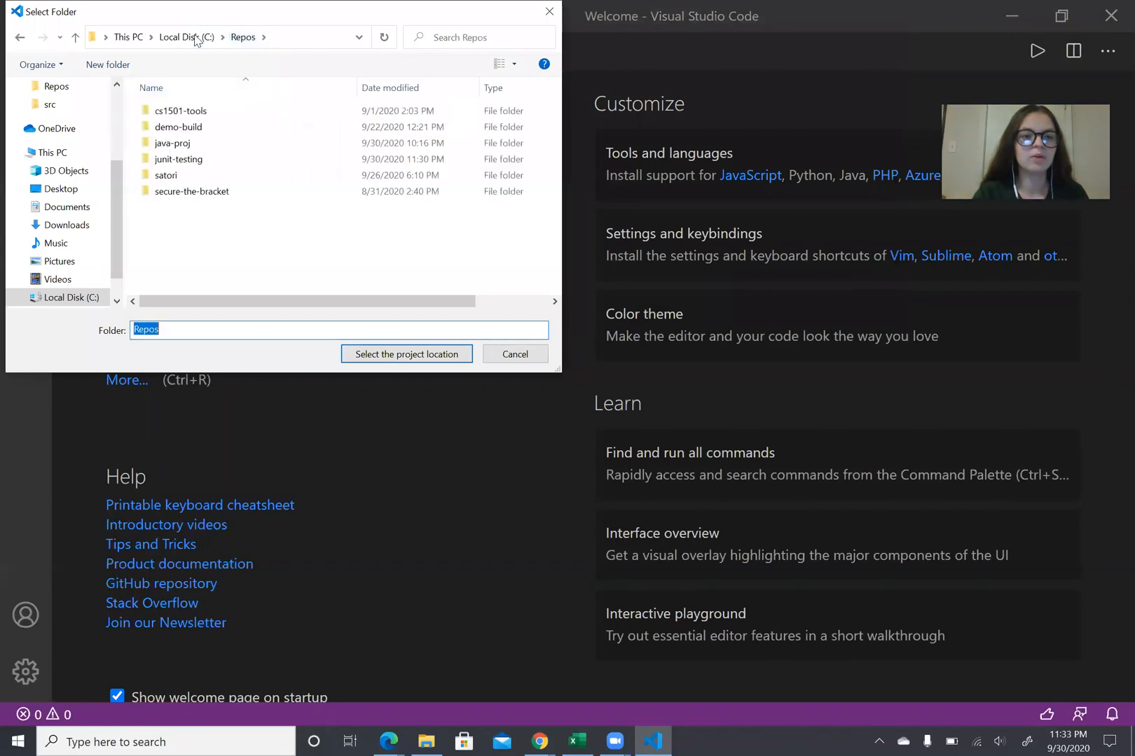
pyautogui.moveTo(226, 217)
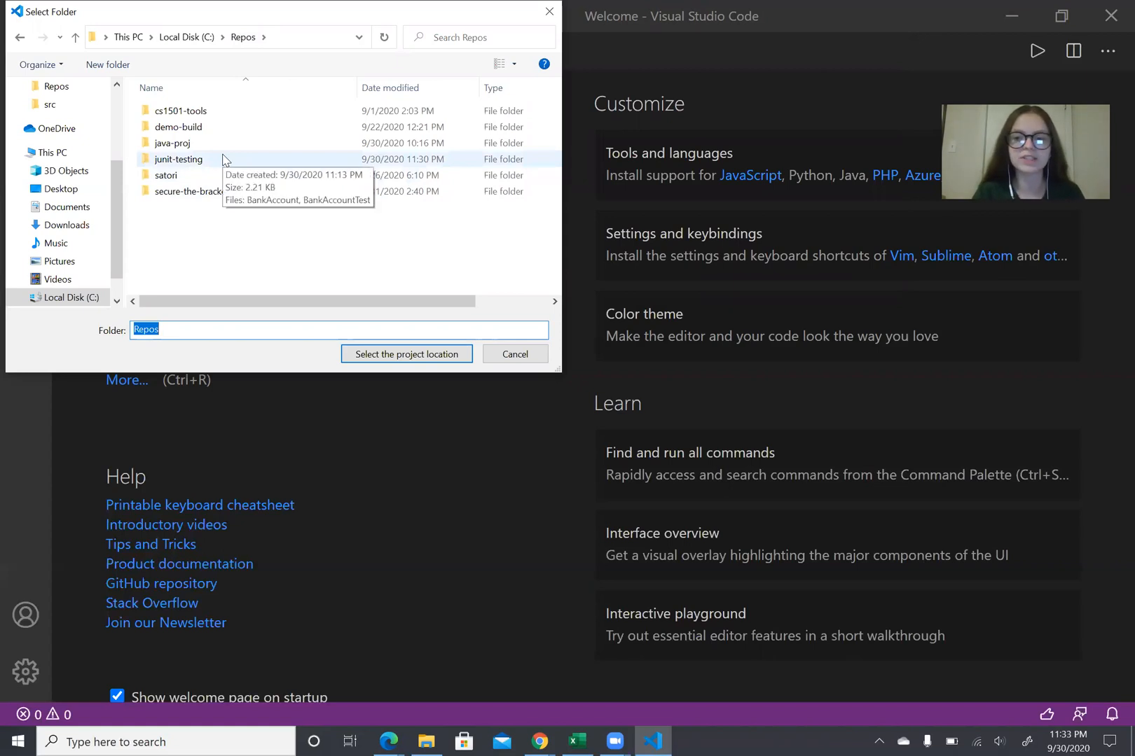
pyautogui.click(178, 159)
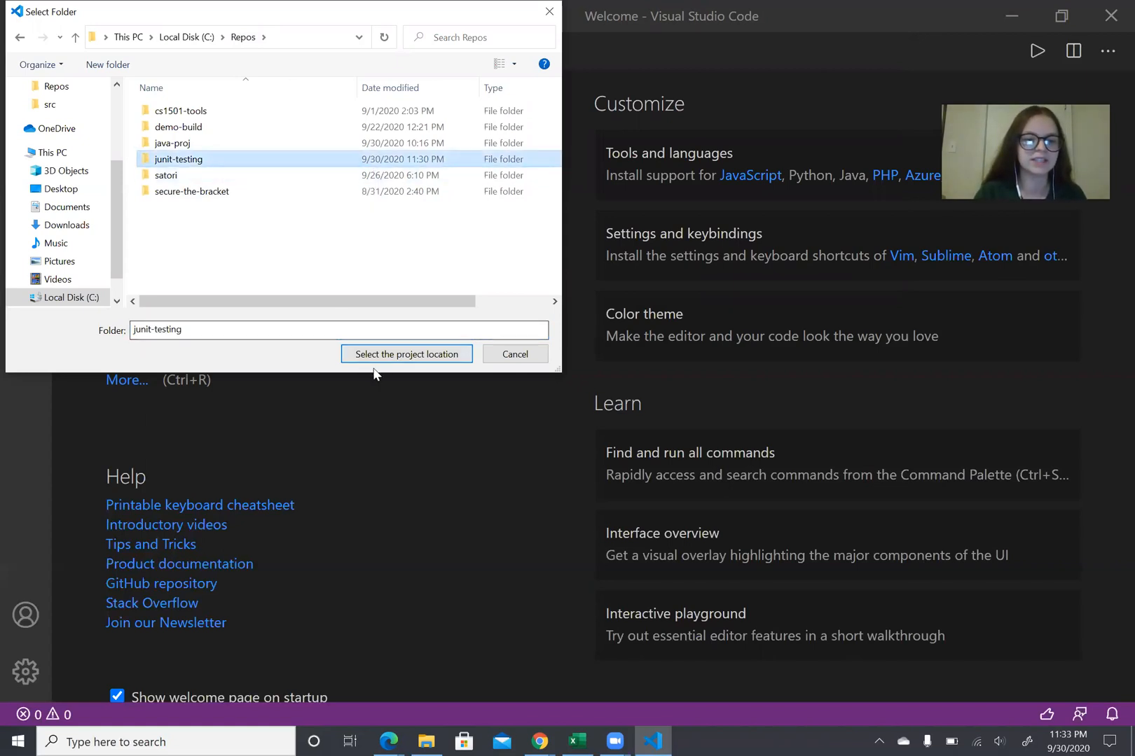
pyautogui.click(407, 354)
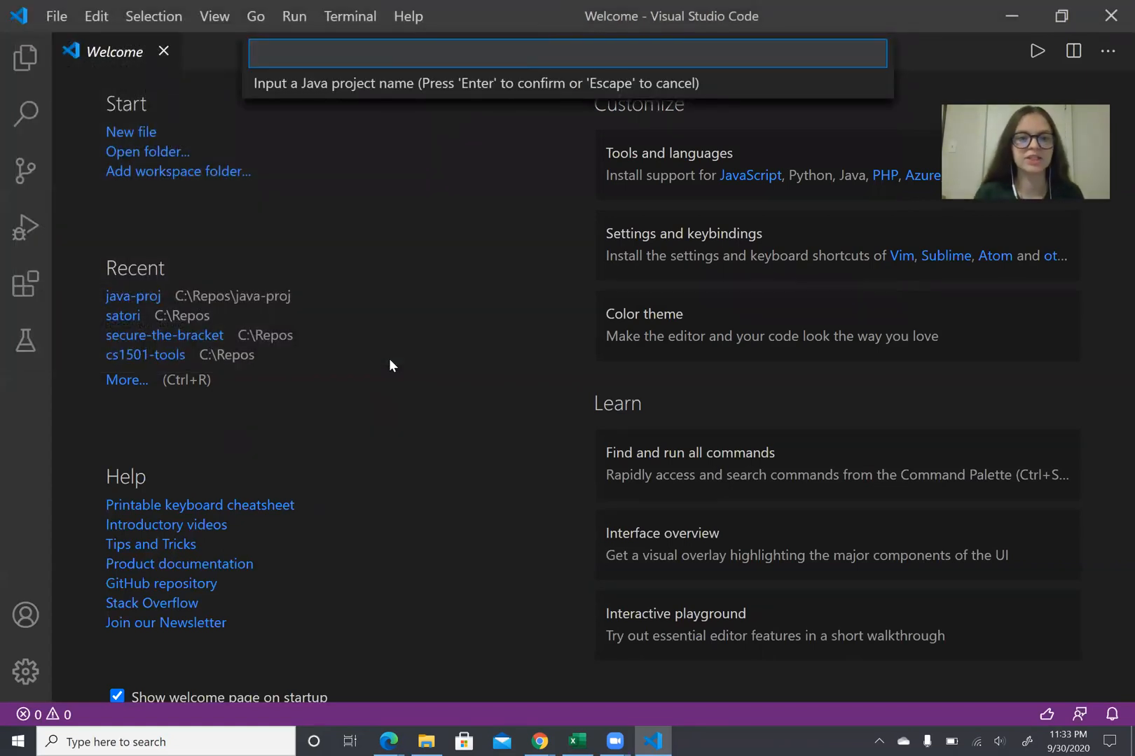
pyautogui.write('junit-tes')
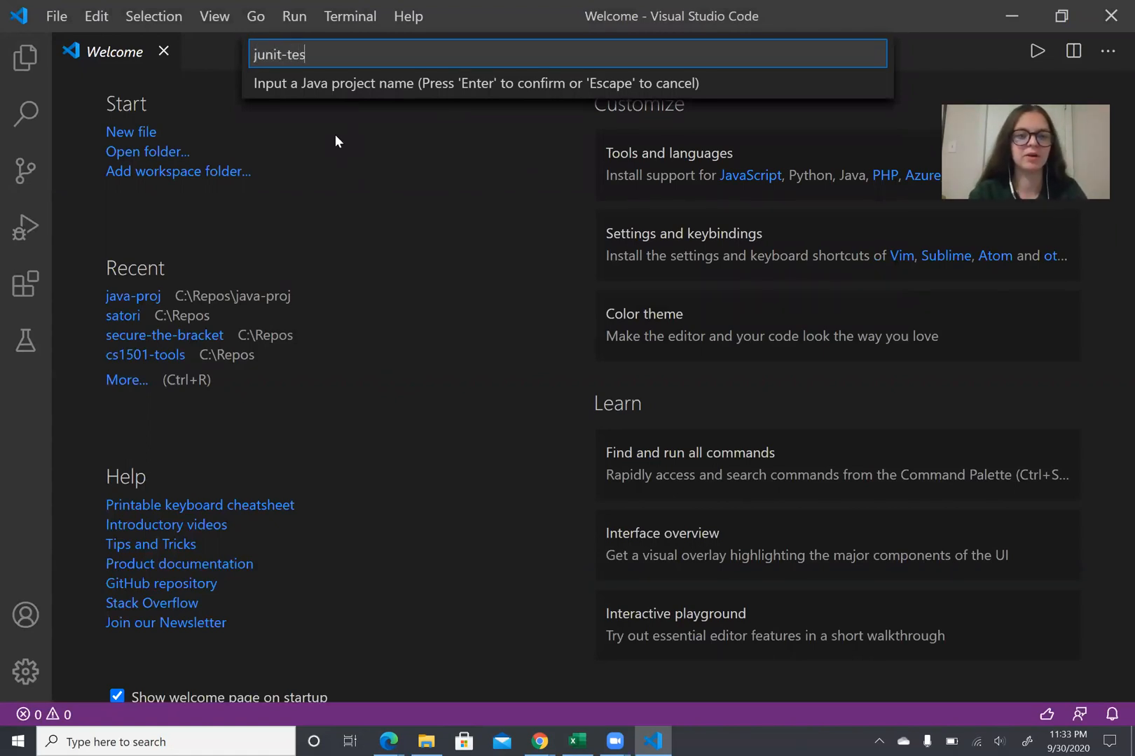
pyautogui.press('Return')
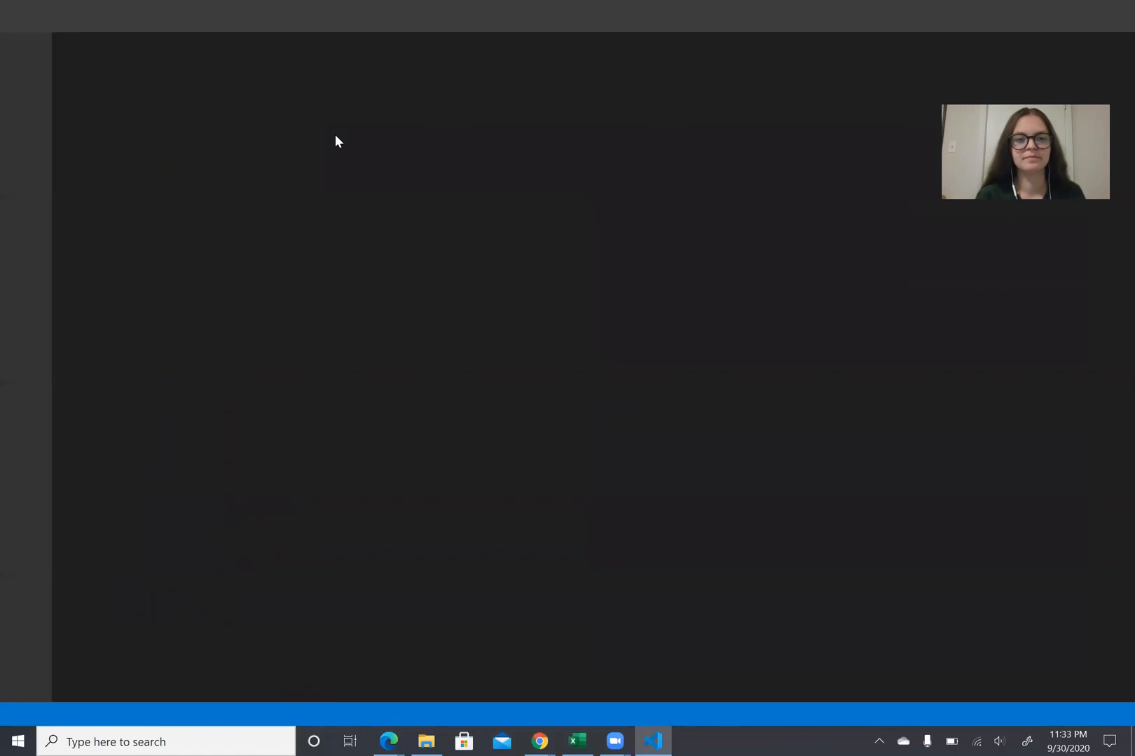
# Back in VS Code, expand the project's src folder in the Explorer.
pyautogui.click(652, 741)
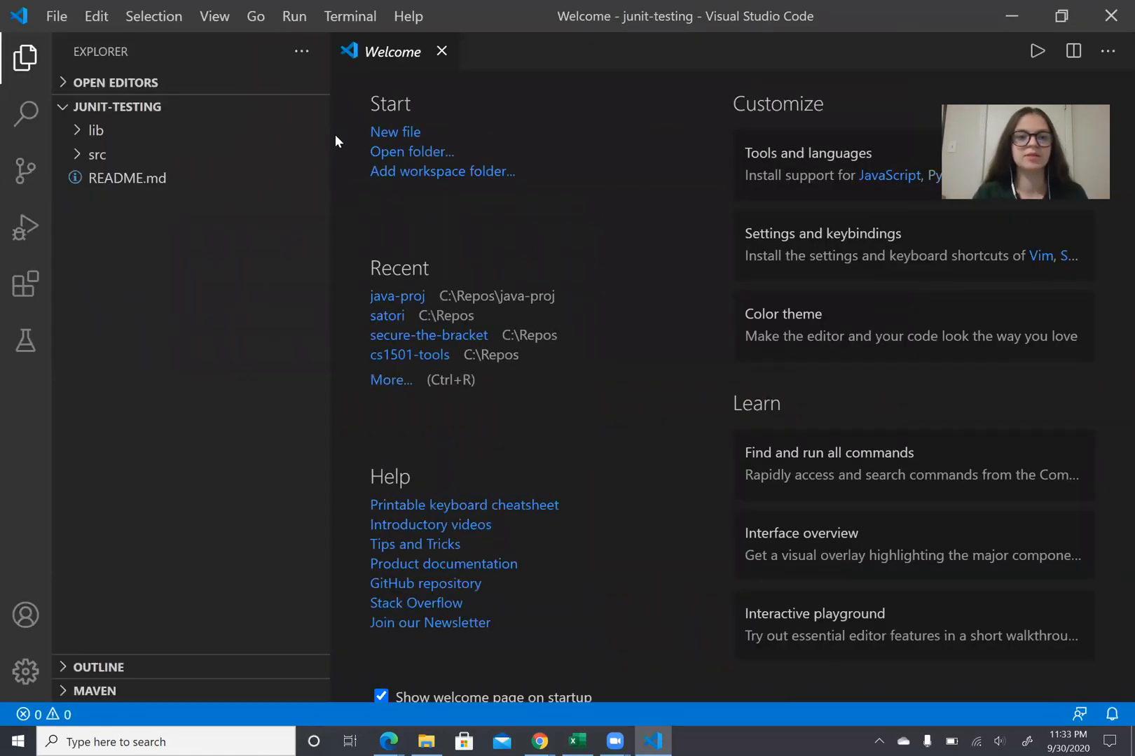
pyautogui.moveTo(97, 143)
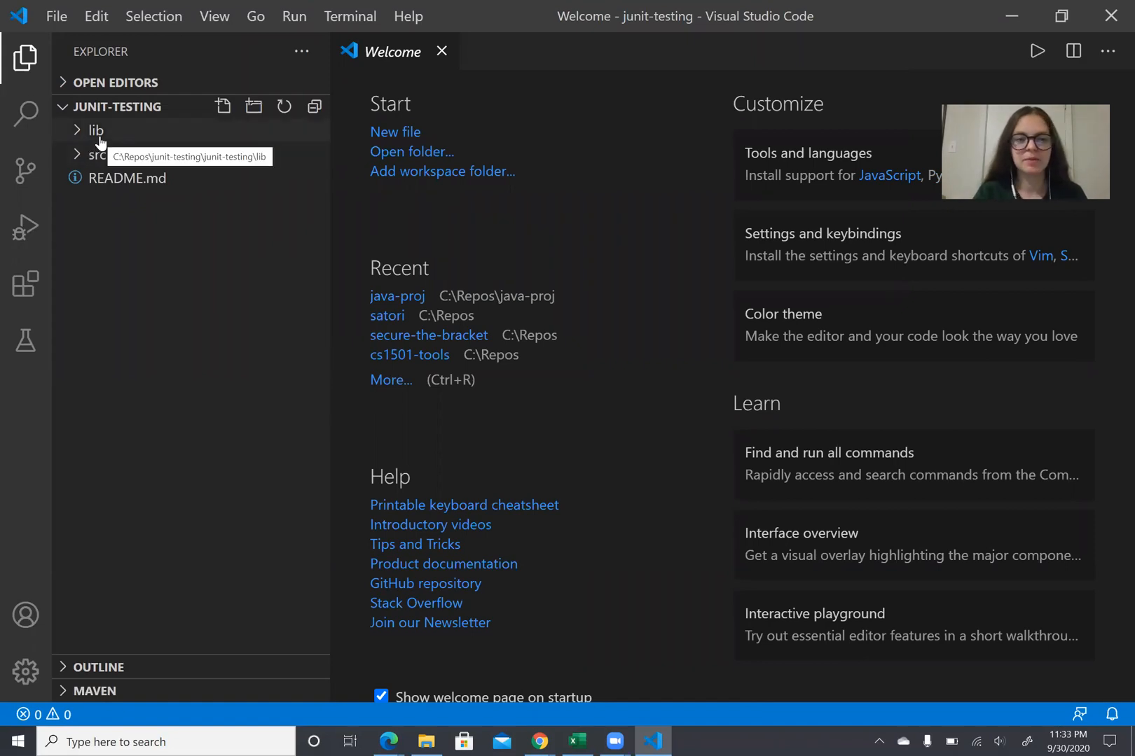
pyautogui.click(95, 130)
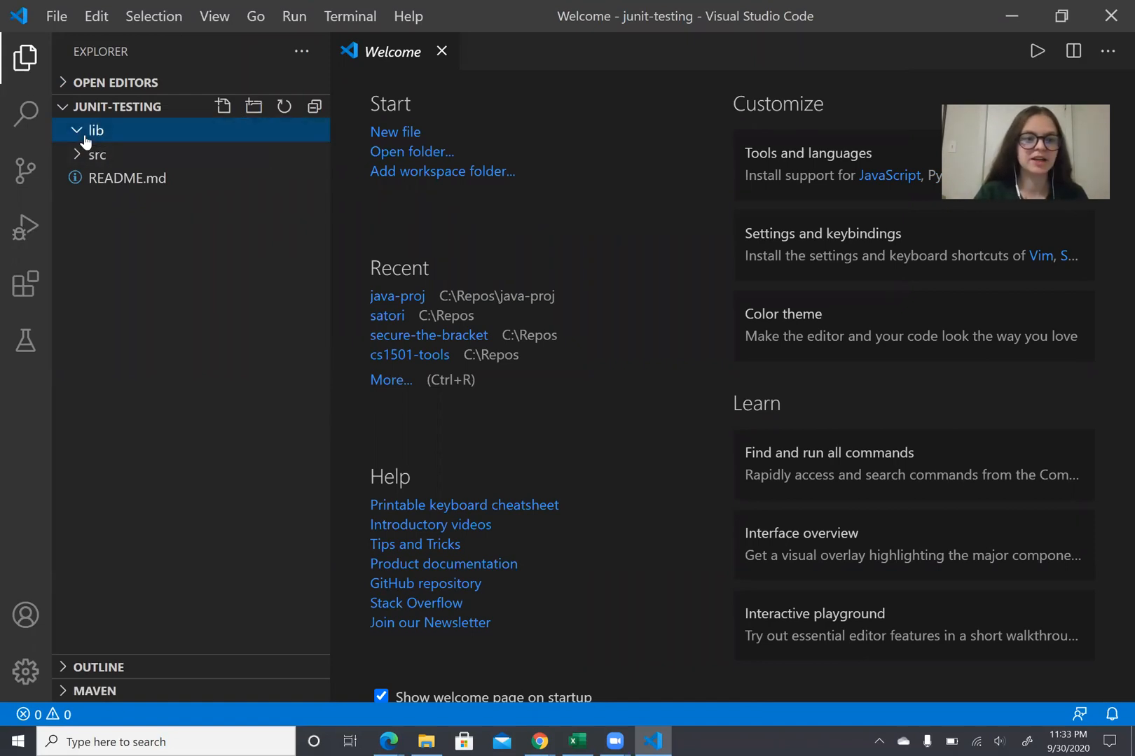
pyautogui.click(94, 130)
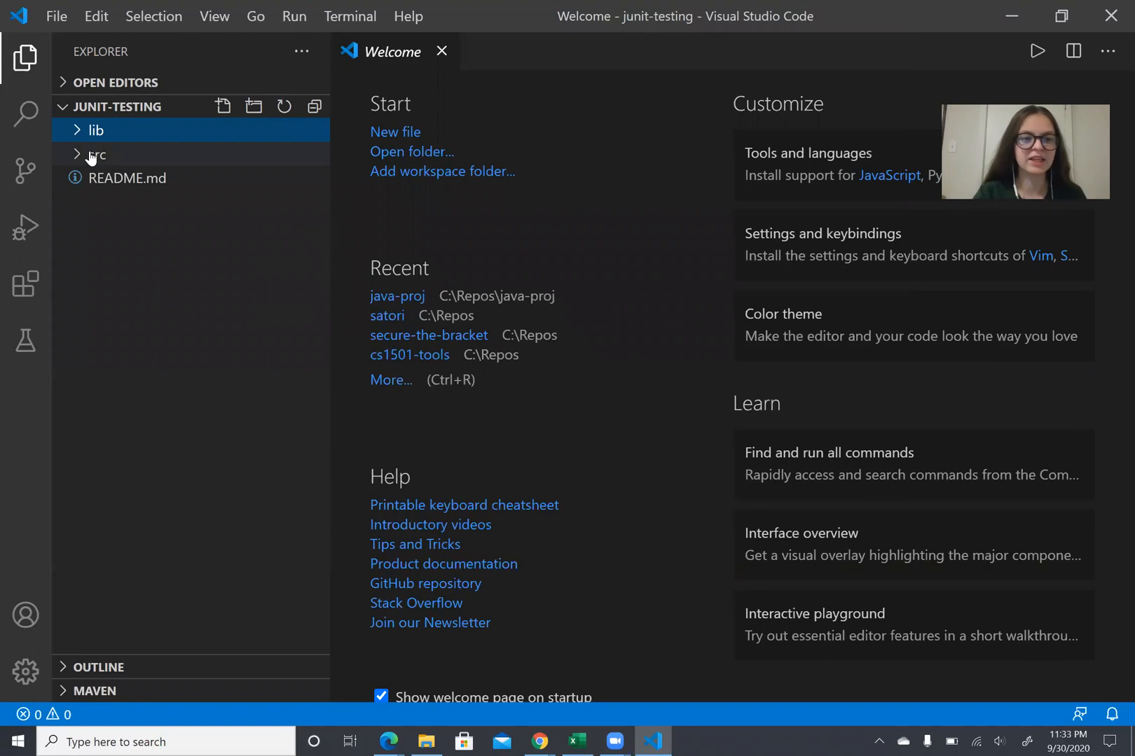
pyautogui.click(96, 155)
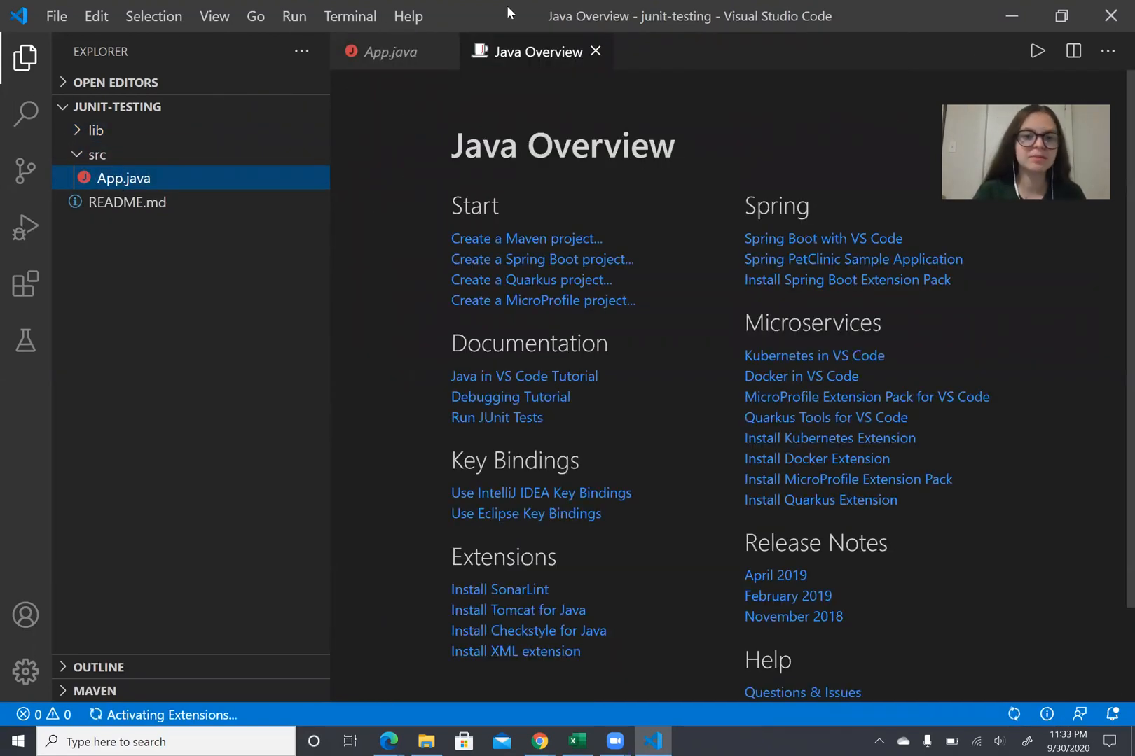
# Close the Java Overview page and run App.java to print Hello, World!
pyautogui.click(383, 51)
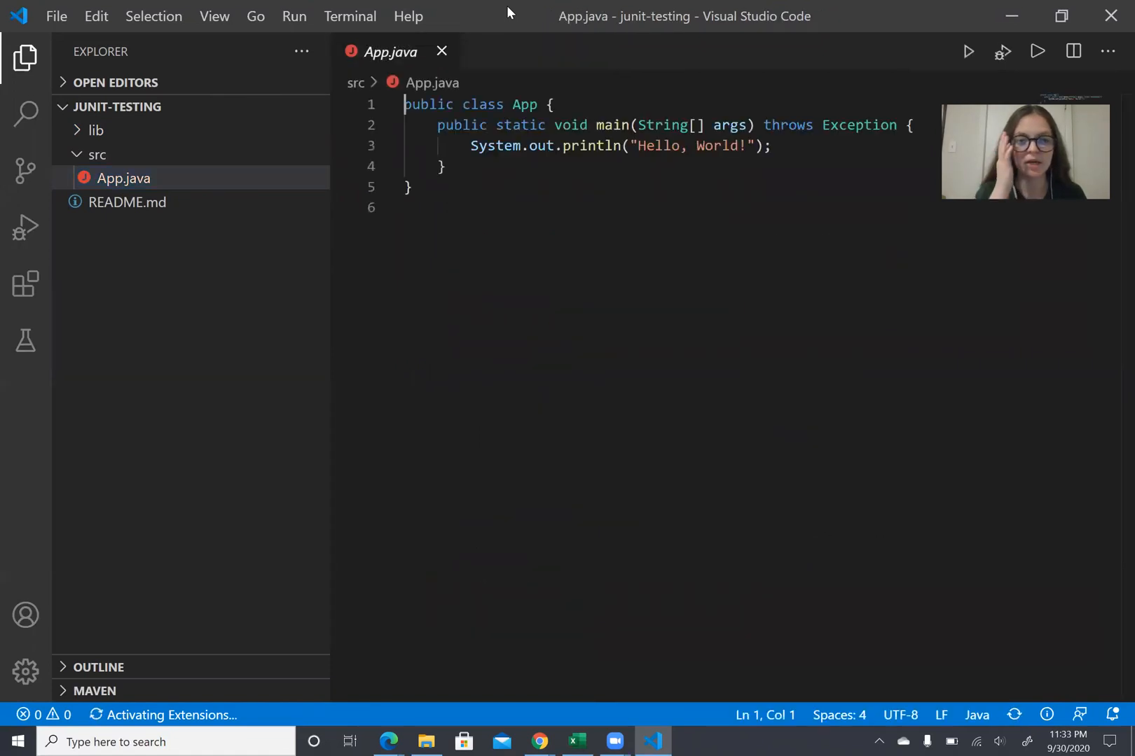
pyautogui.click(445, 167)
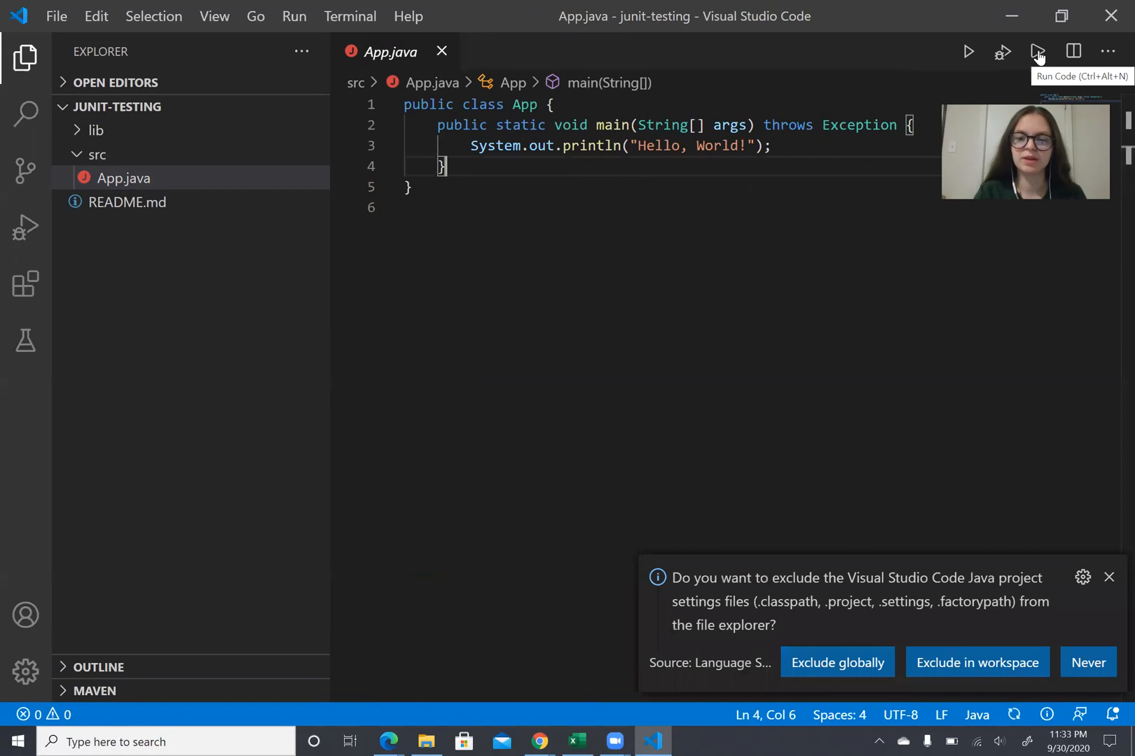
pyautogui.click(1037, 51)
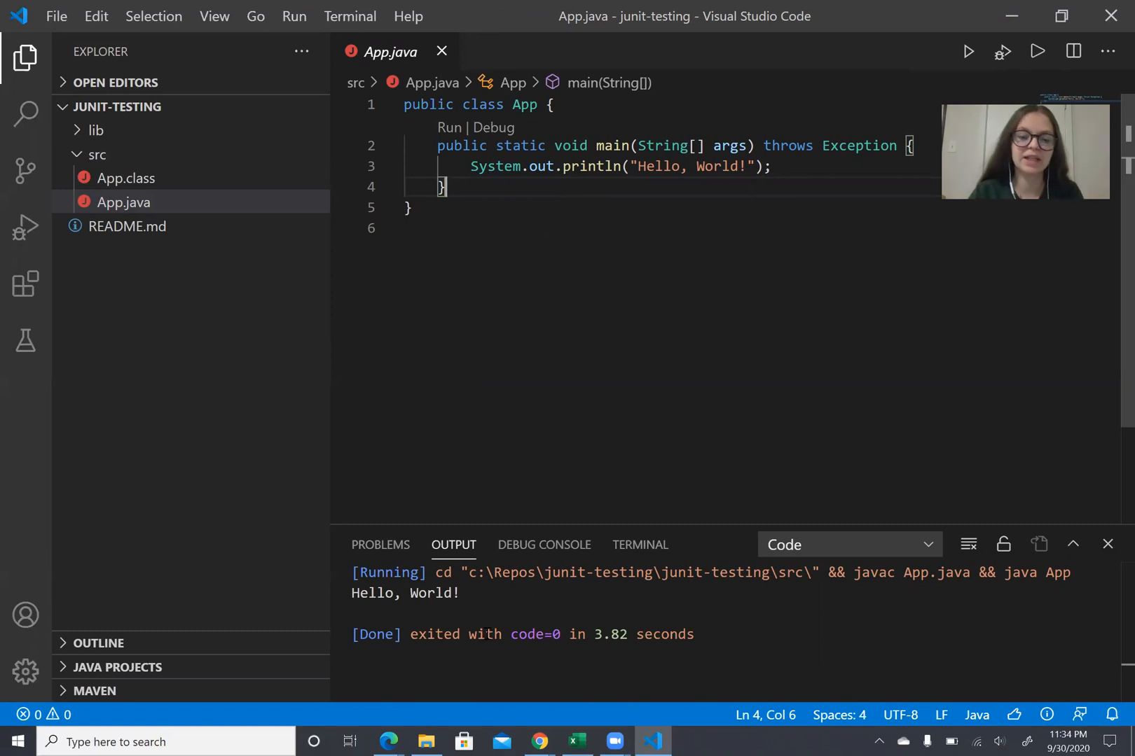
pyautogui.moveTo(426, 742)
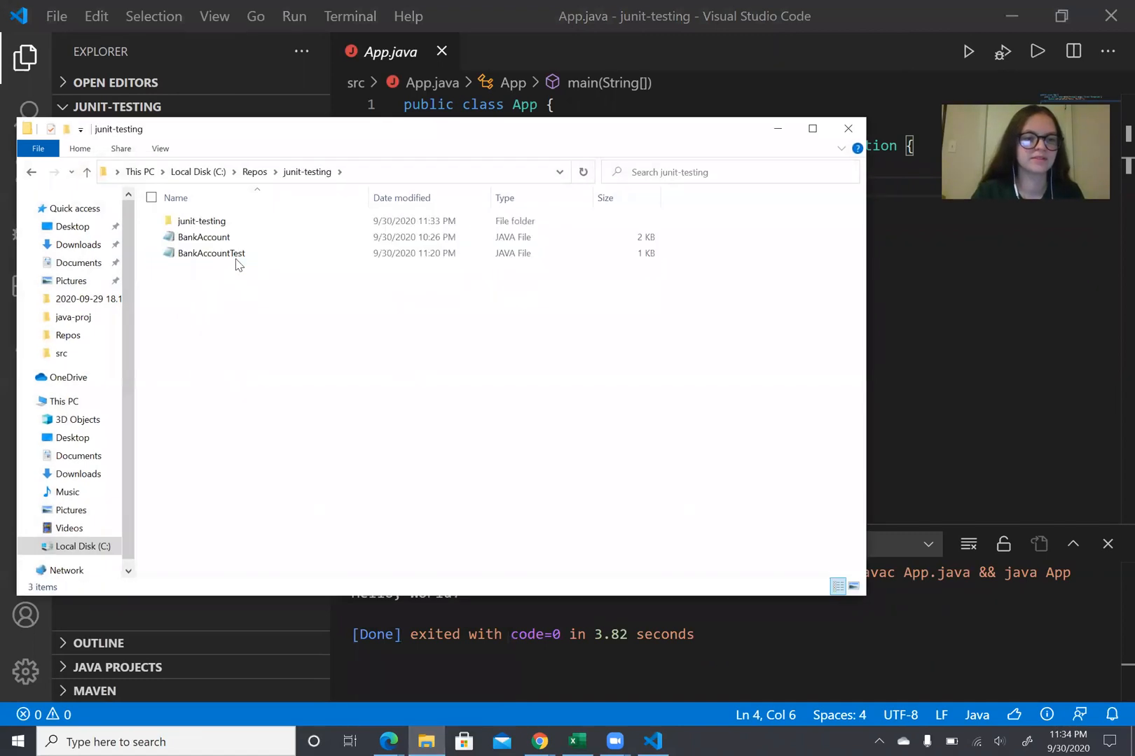
# Move the BankAccount files into junit-testing\junit-testing\src and open BankAccountTest.java.
pyautogui.click(211, 253)
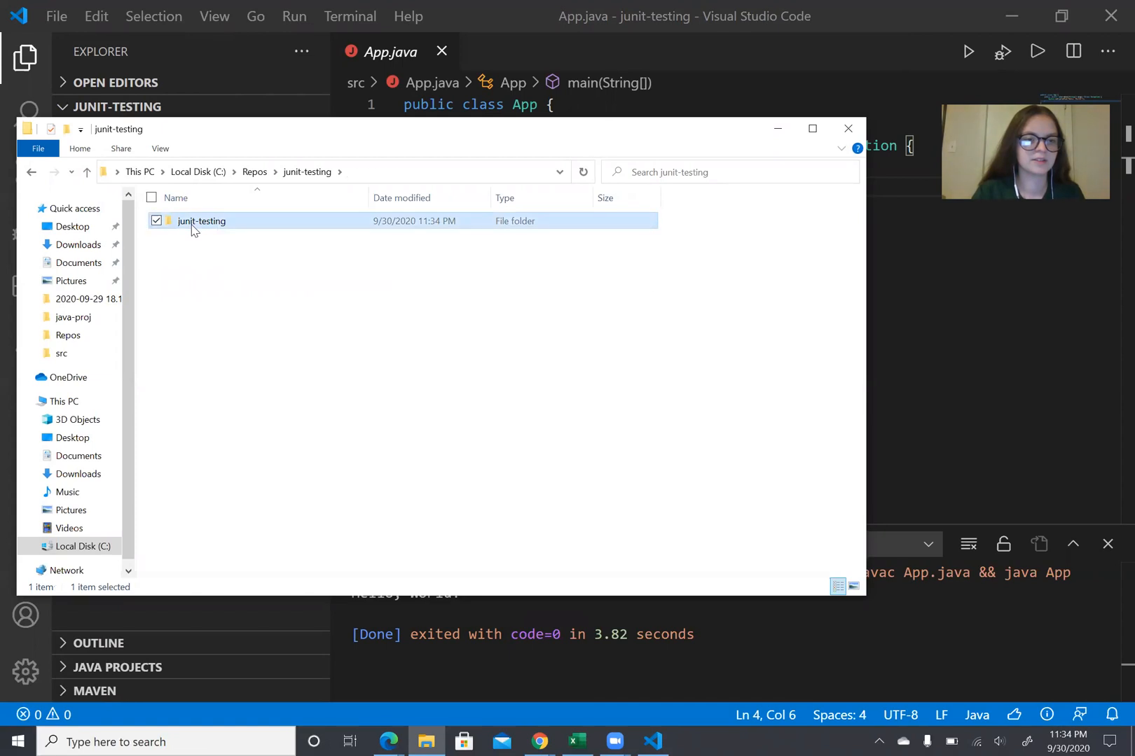
pyautogui.doubleClick(200, 221)
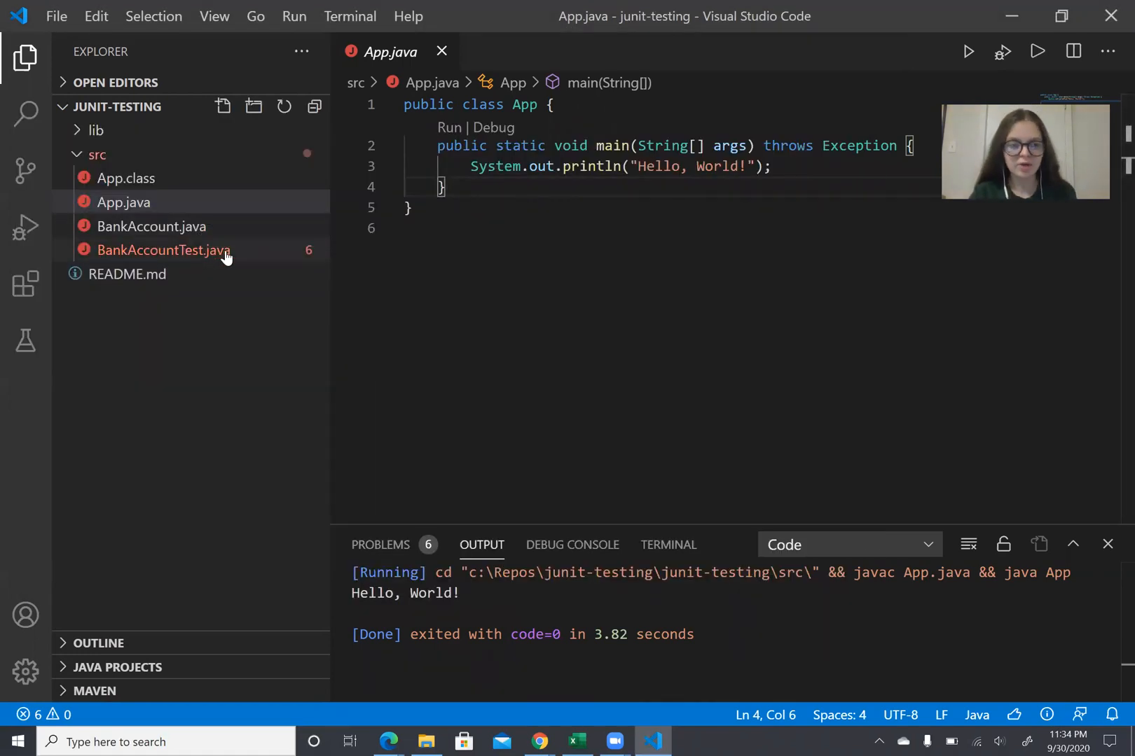
pyautogui.click(162, 250)
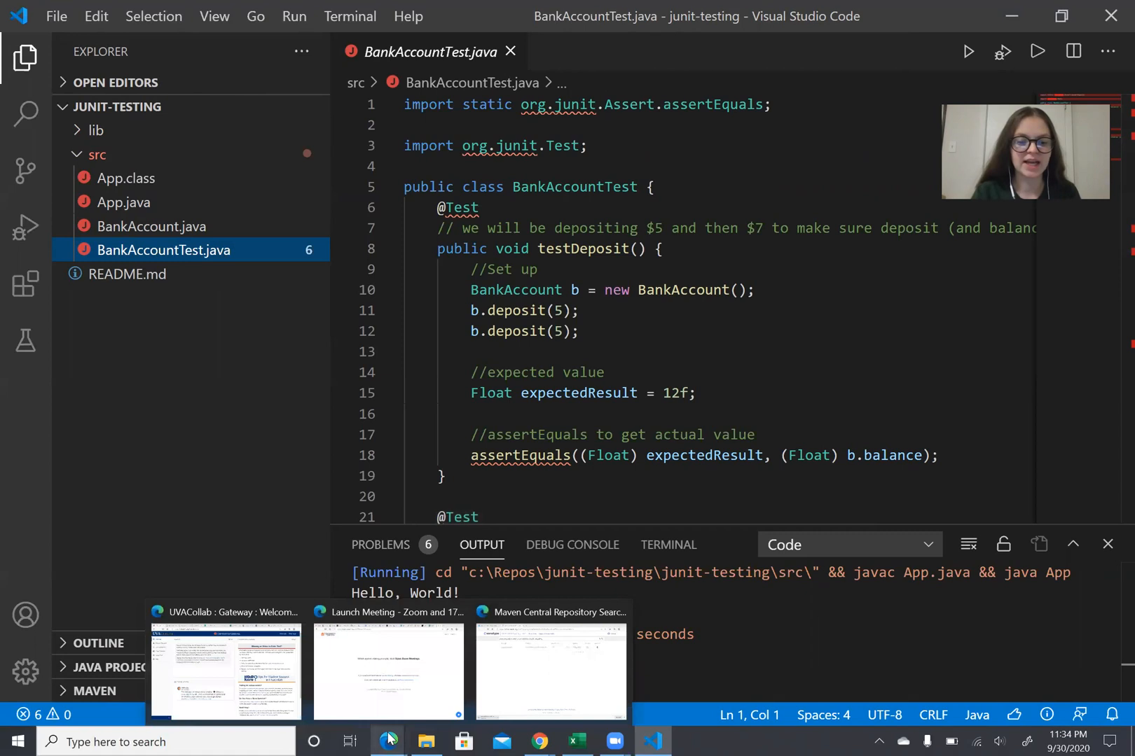
# Review the Java testing documentation page in Edge.
pyautogui.click(551, 668)
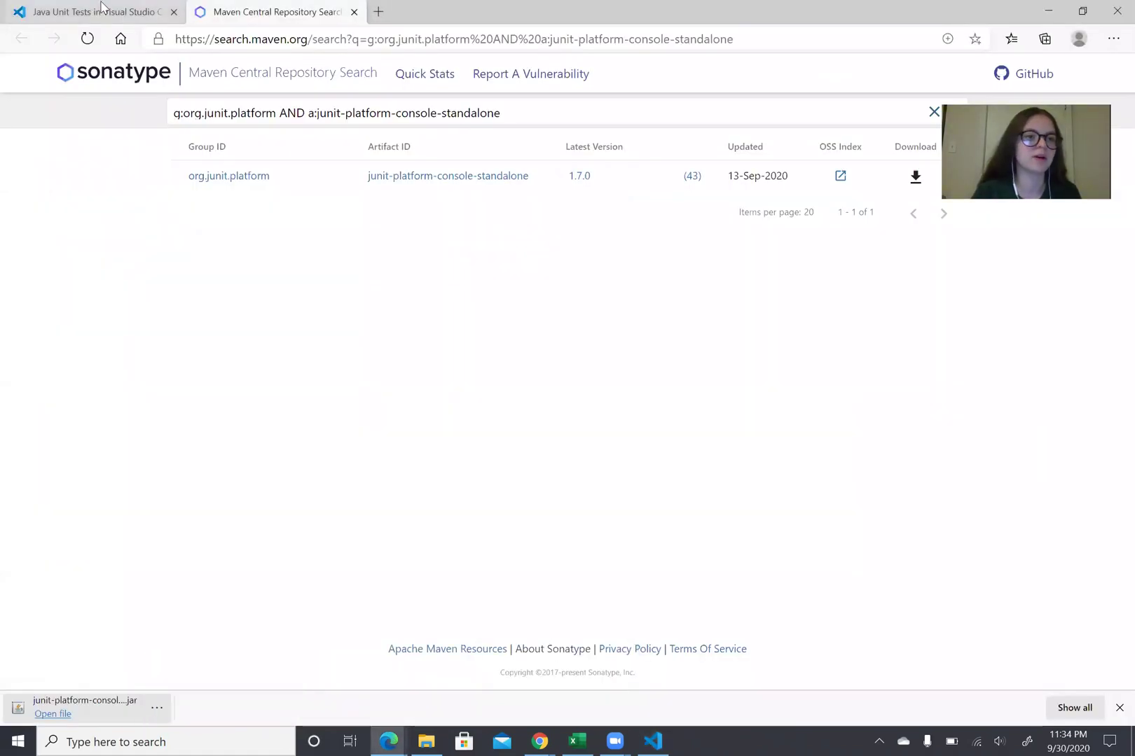
pyautogui.click(86, 12)
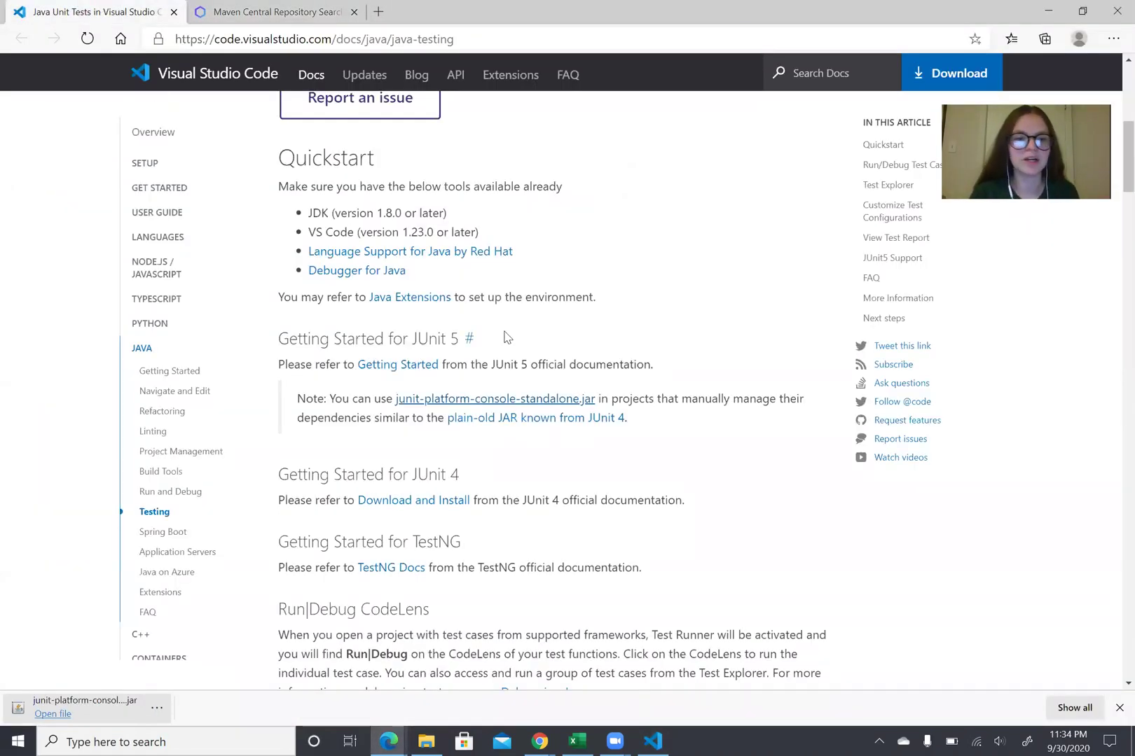
pyautogui.scroll(3)
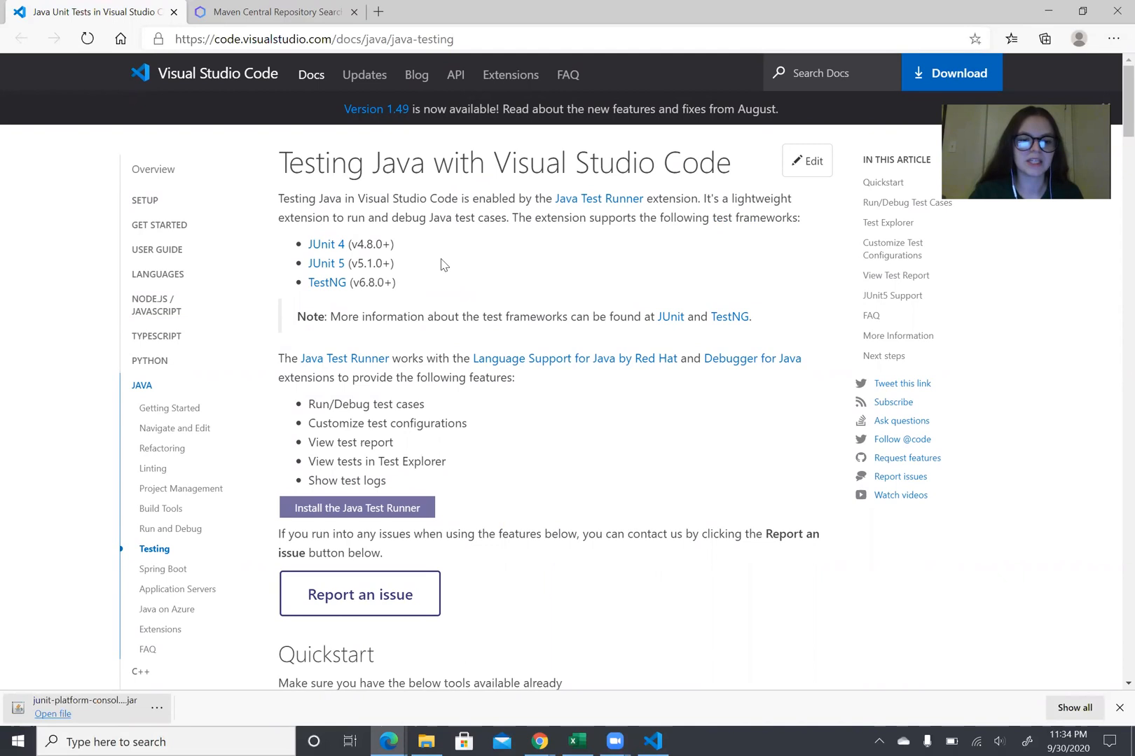
pyautogui.scroll(-3)
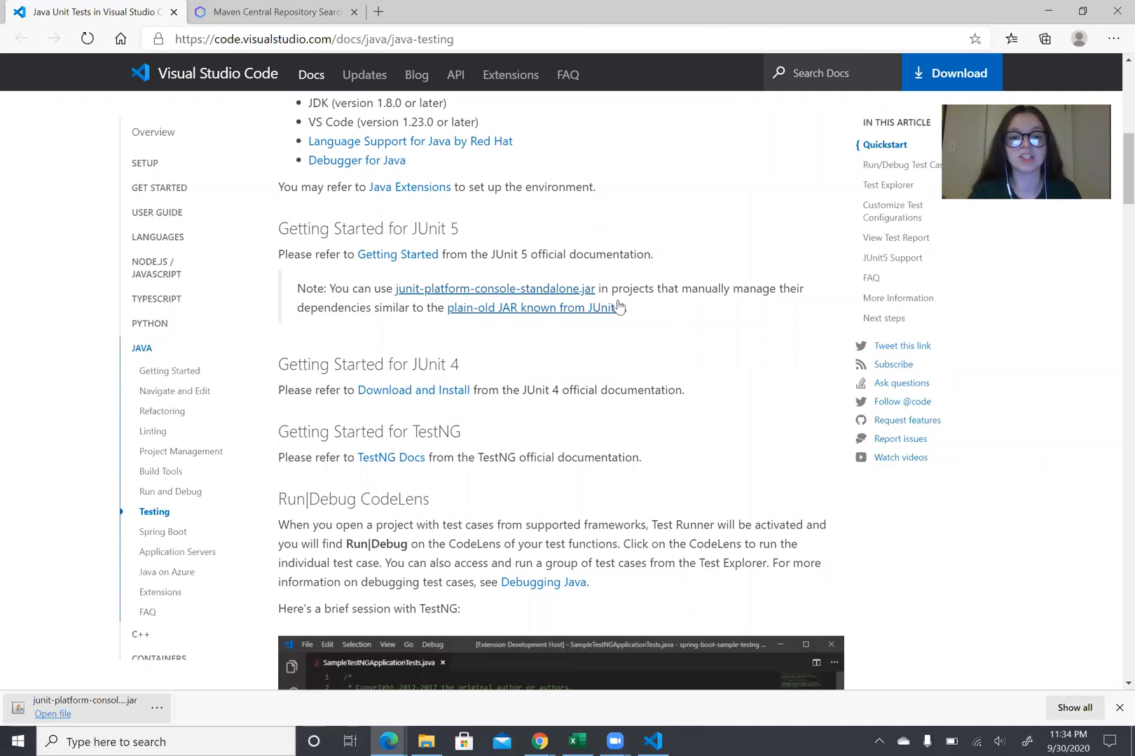
pyautogui.moveTo(638, 307)
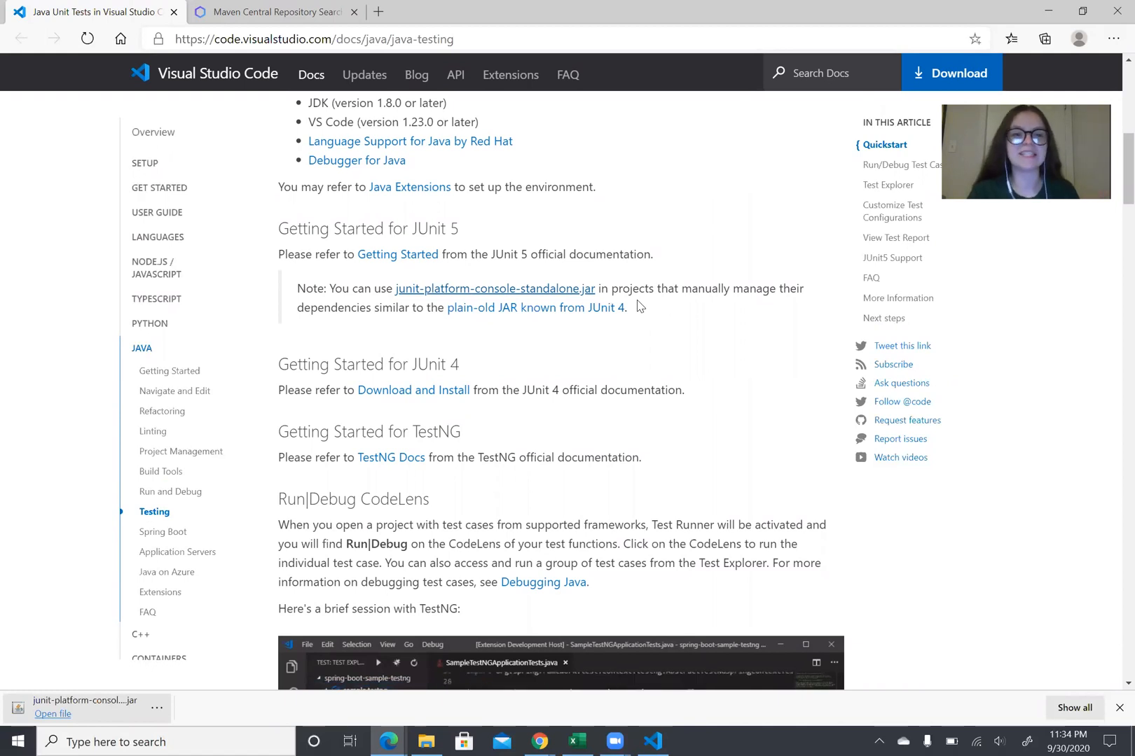
# Download junit-platform-console-standalone-1.7.0-all.jar from Maven Central and keep it.
pyautogui.click(274, 12)
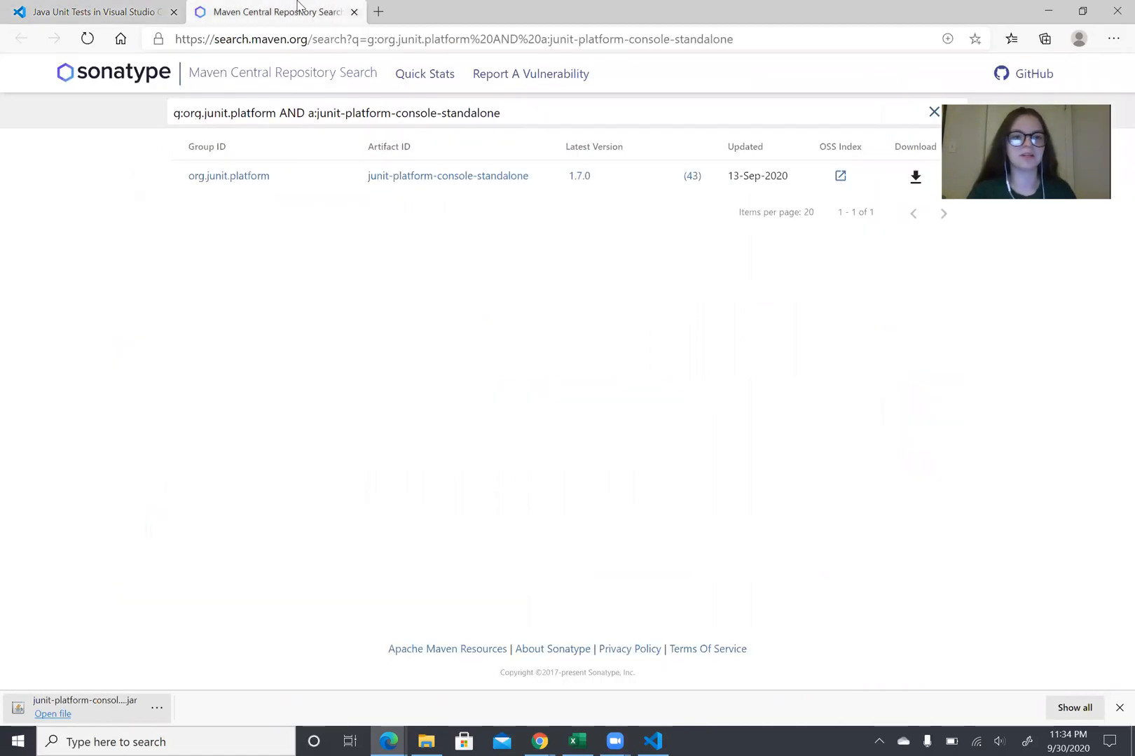
pyautogui.moveTo(899, 188)
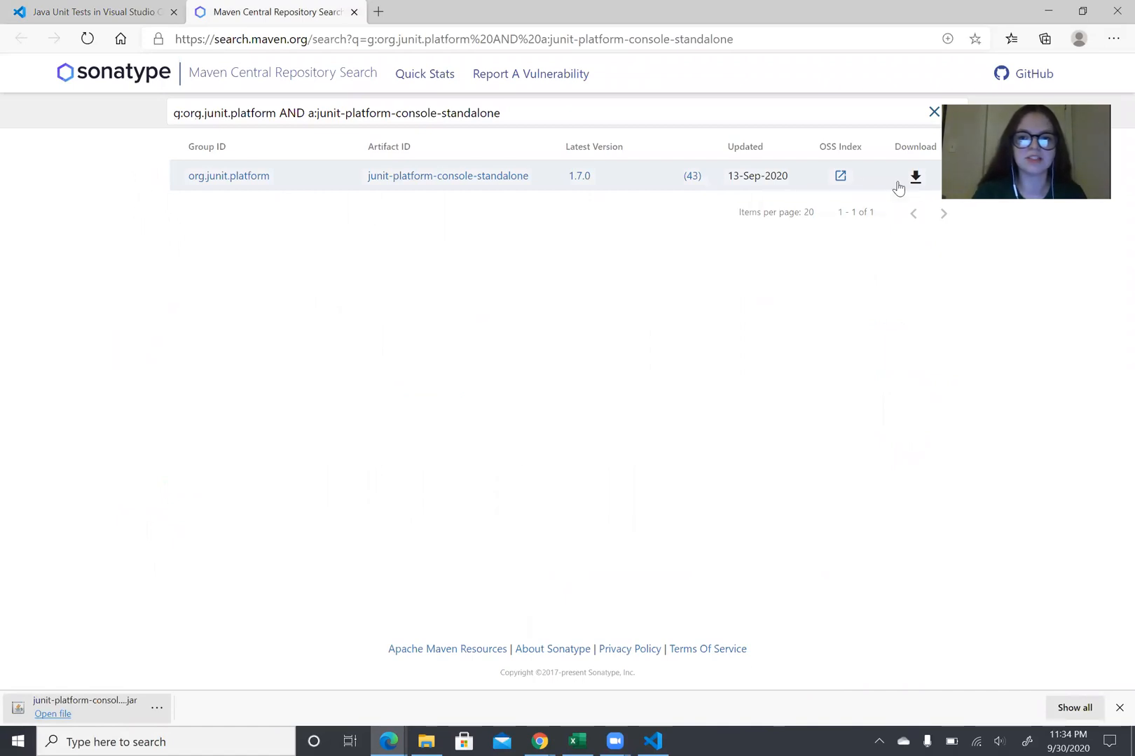
pyautogui.click(914, 176)
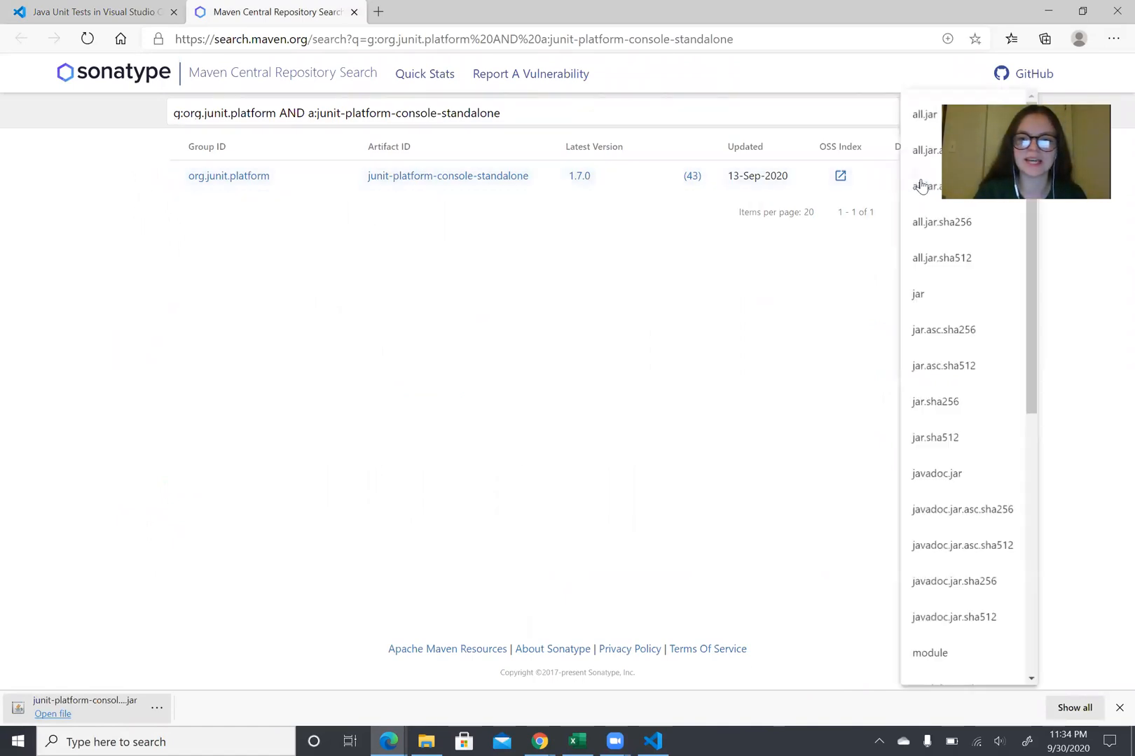
pyautogui.moveTo(925, 116)
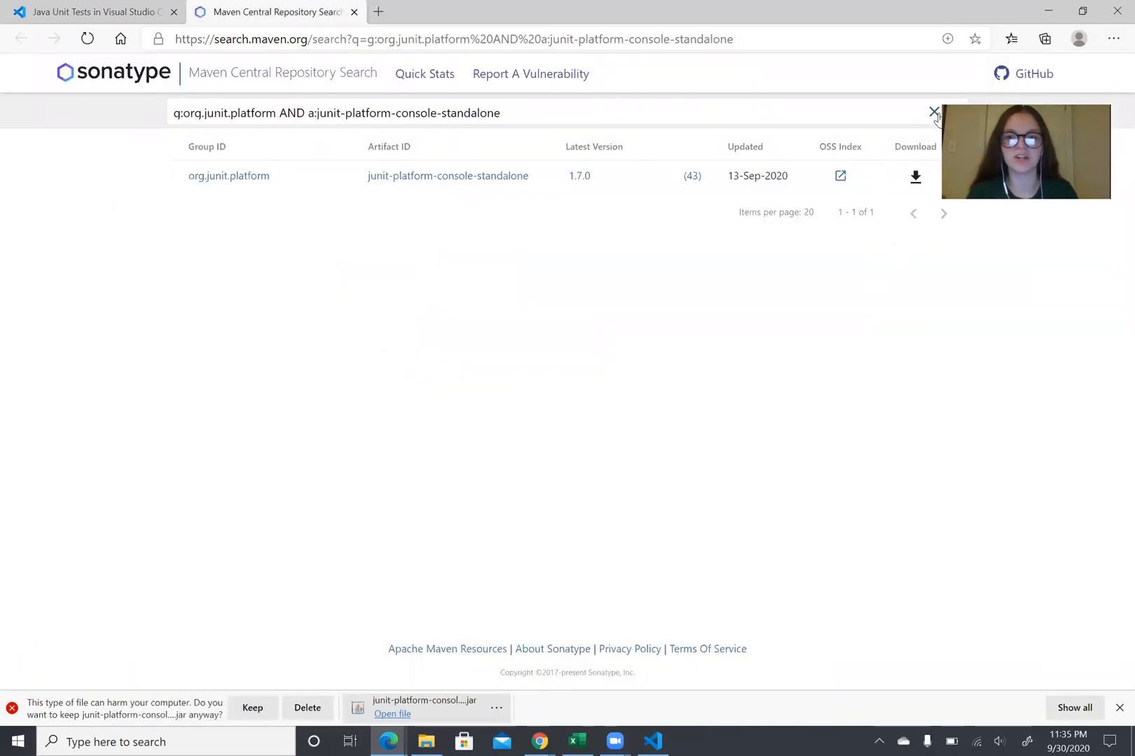
pyautogui.moveTo(666, 267)
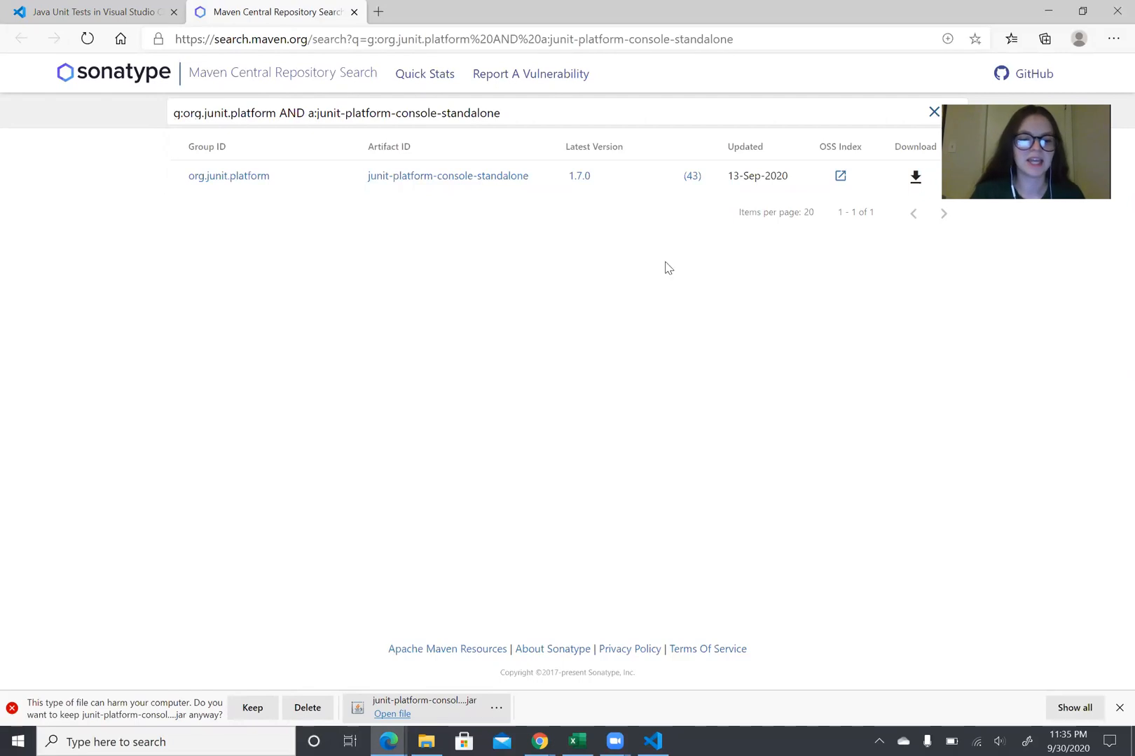
pyautogui.click(252, 709)
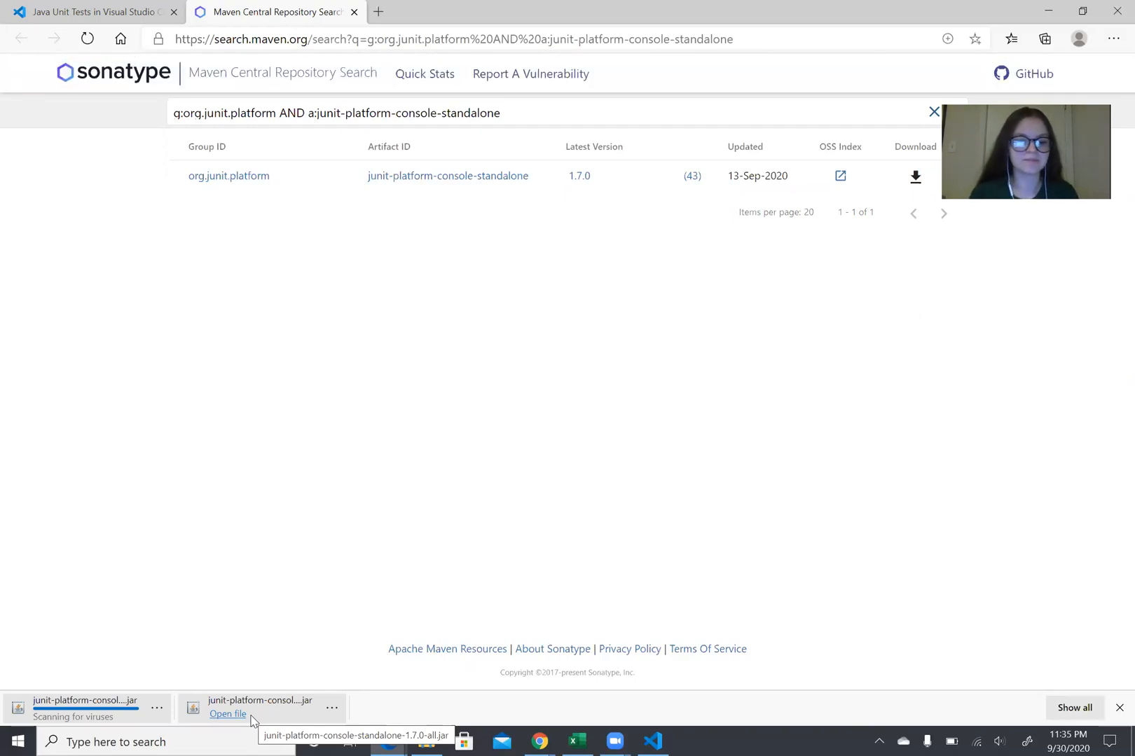
pyautogui.moveTo(282, 544)
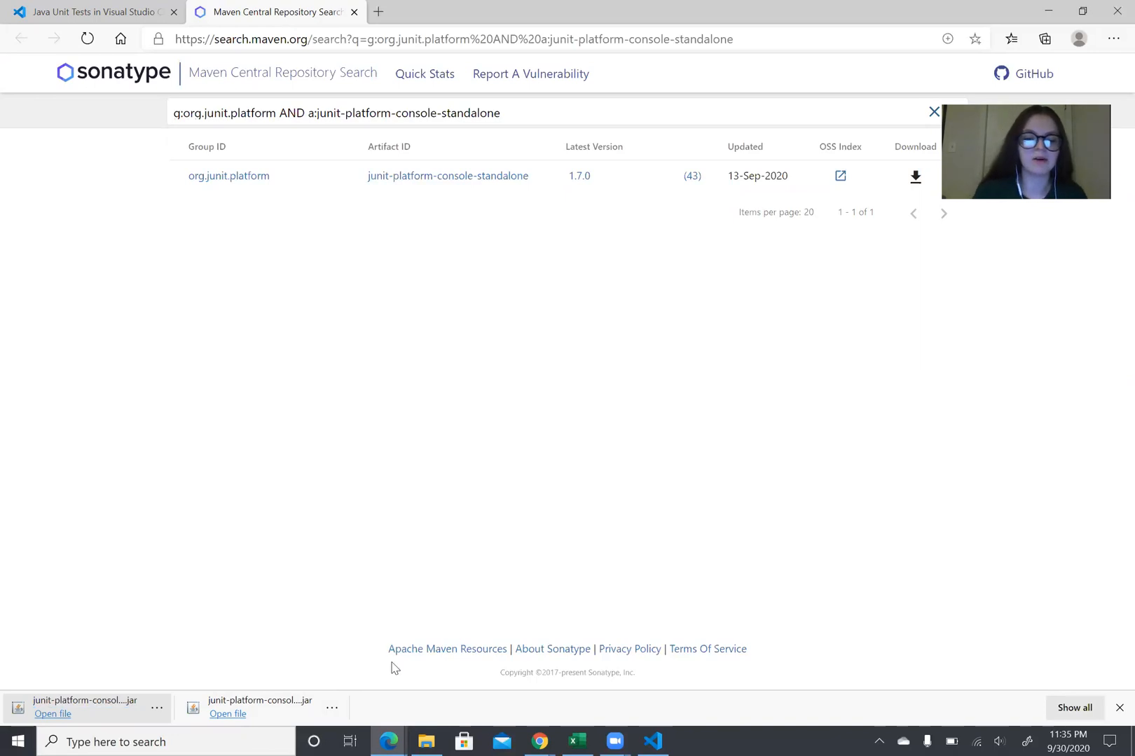
pyautogui.moveTo(427, 741)
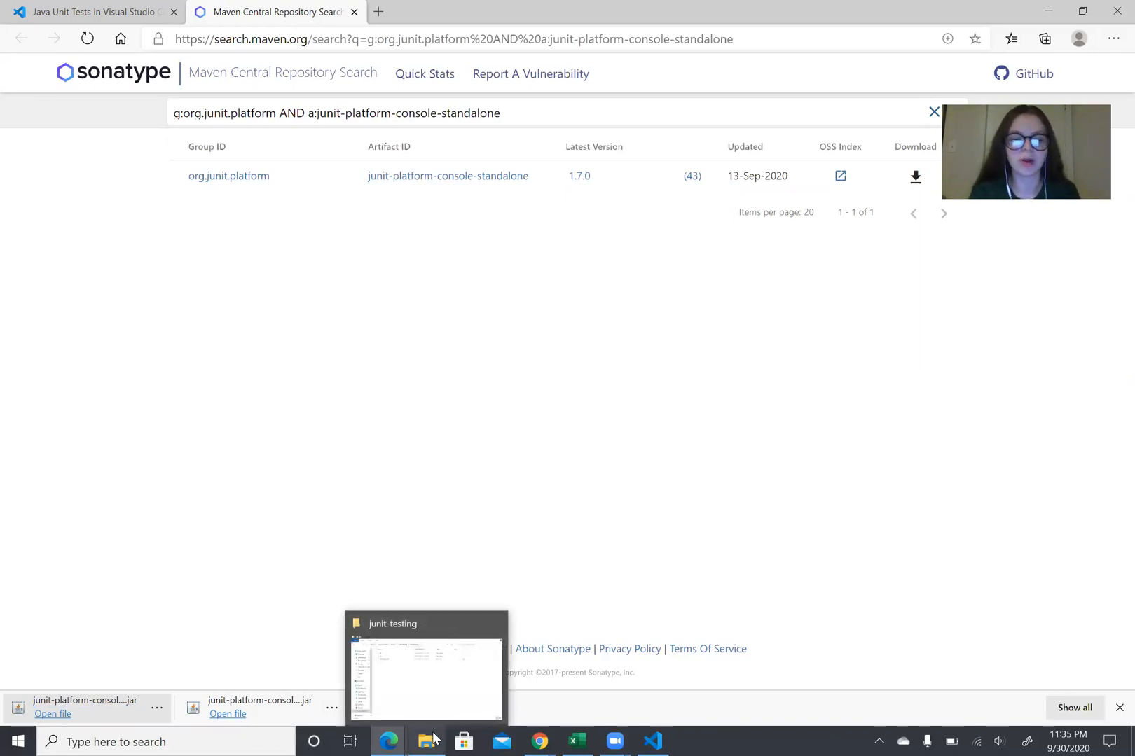
# Browse File Explorer to Repos > junit-testing > junit-testing, then return to VS Code.
pyautogui.click(426, 673)
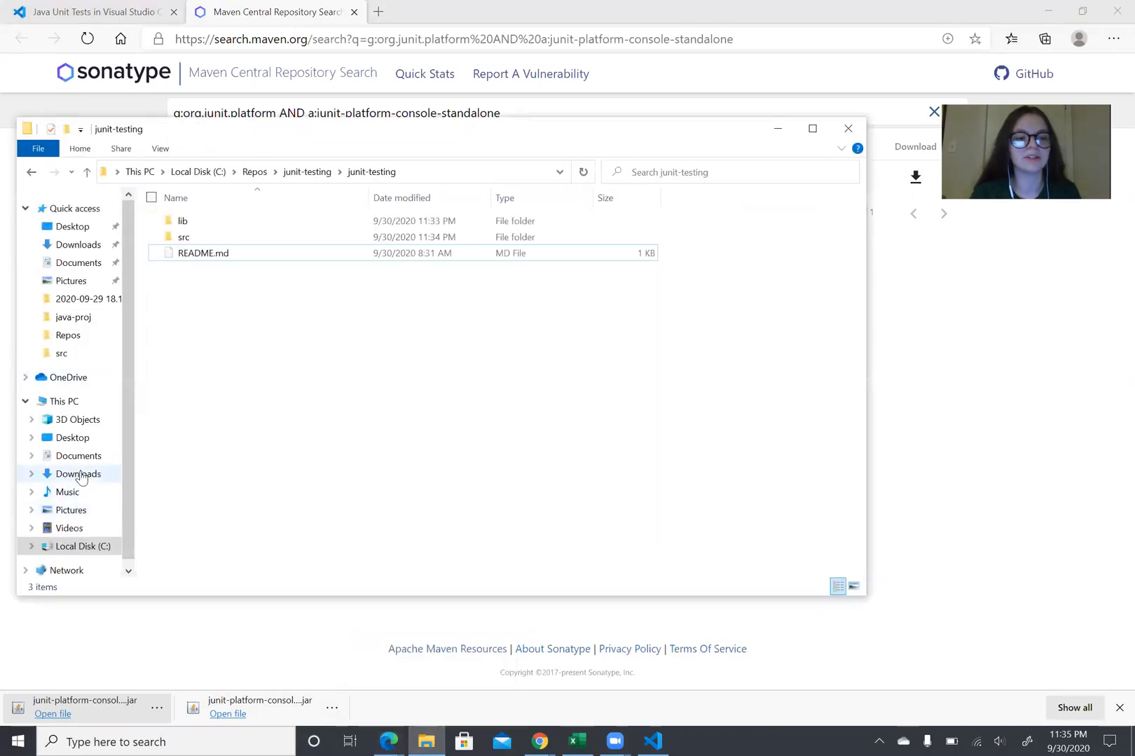
pyautogui.click(78, 473)
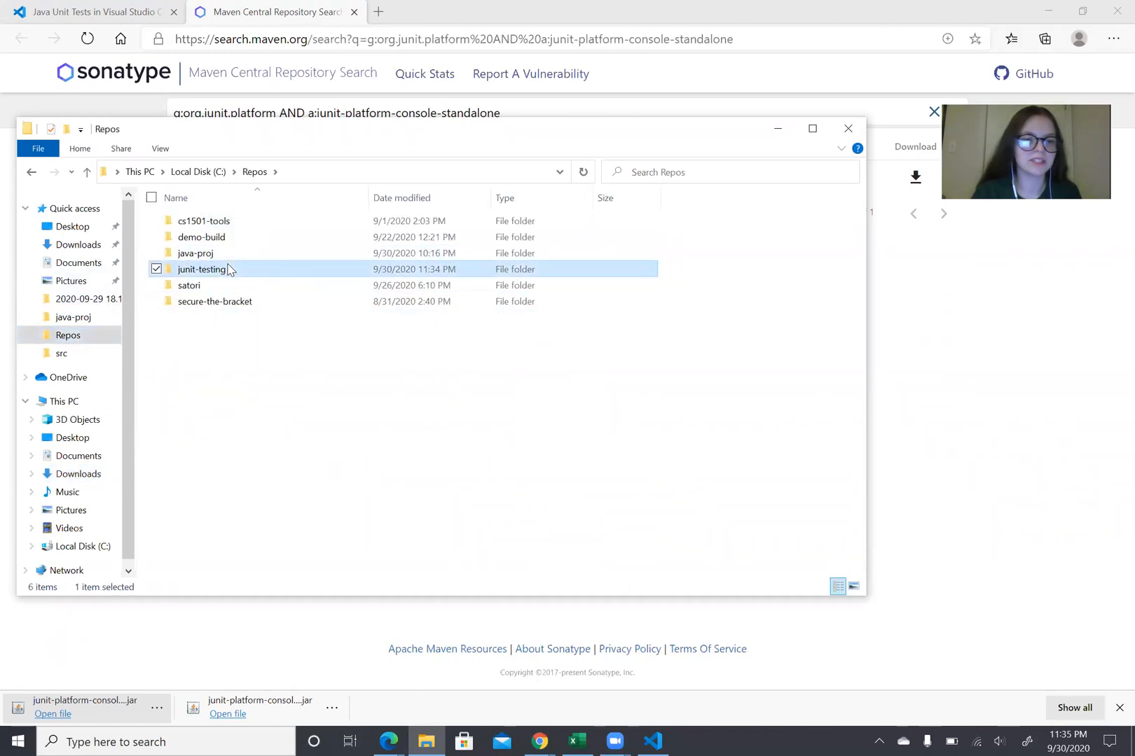
pyautogui.doubleClick(201, 268)
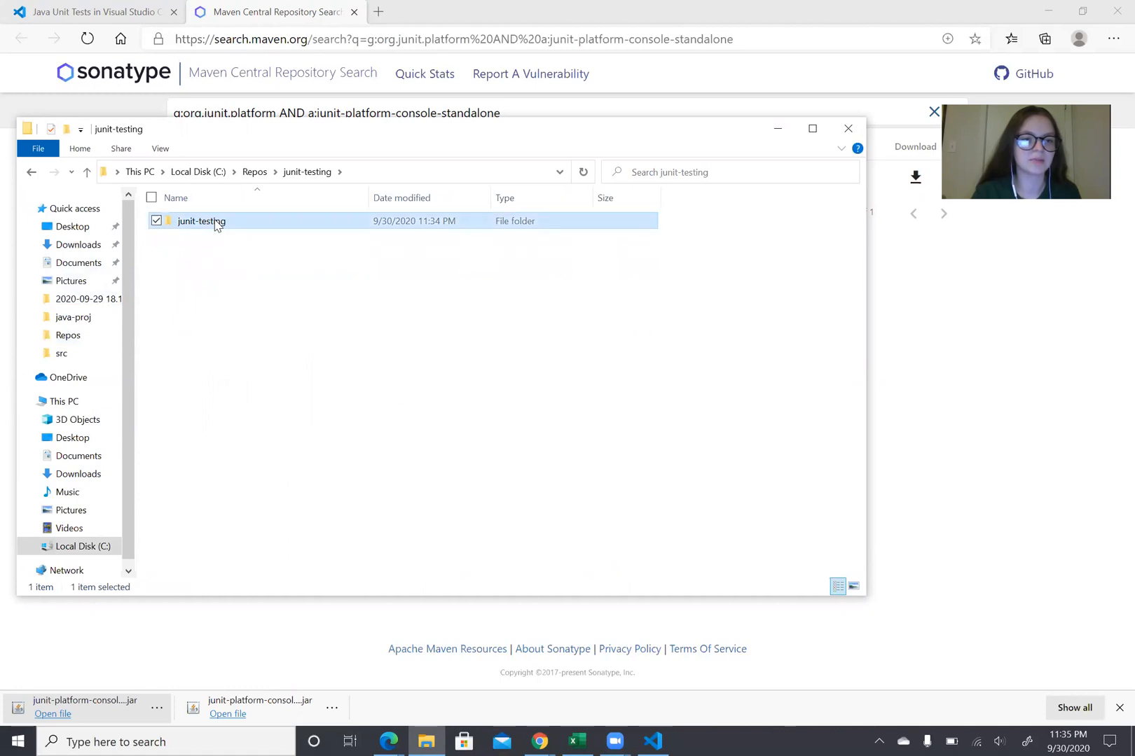
pyautogui.doubleClick(201, 221)
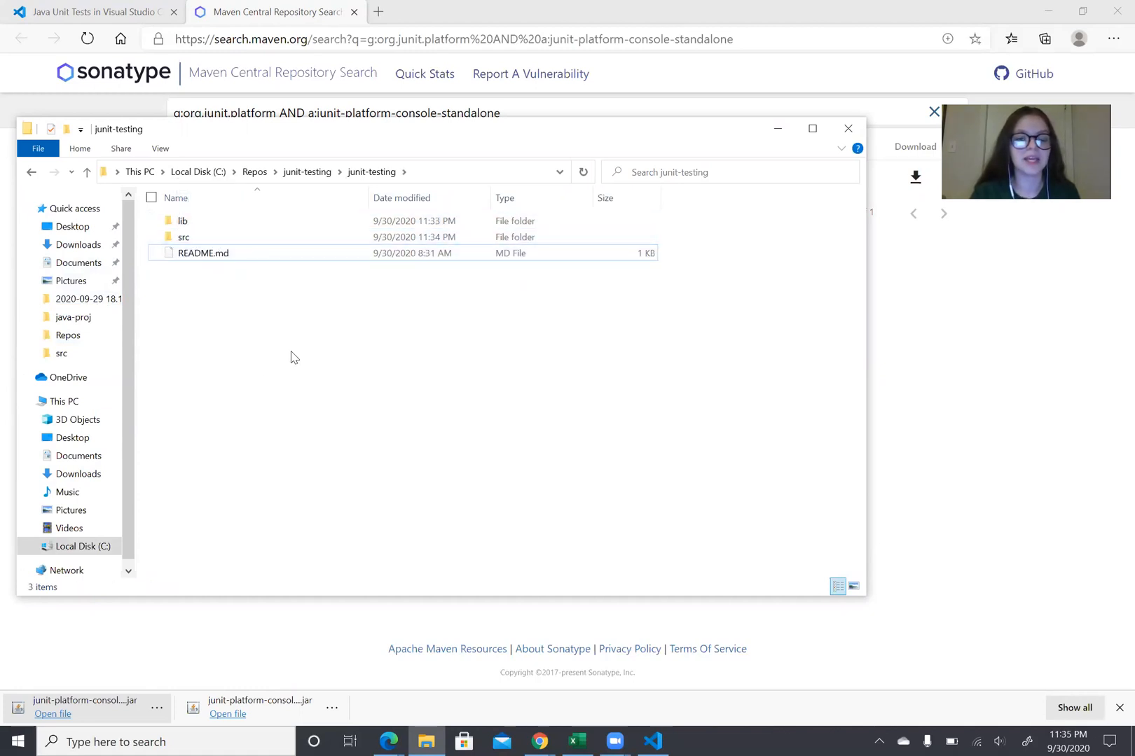
pyautogui.click(652, 741)
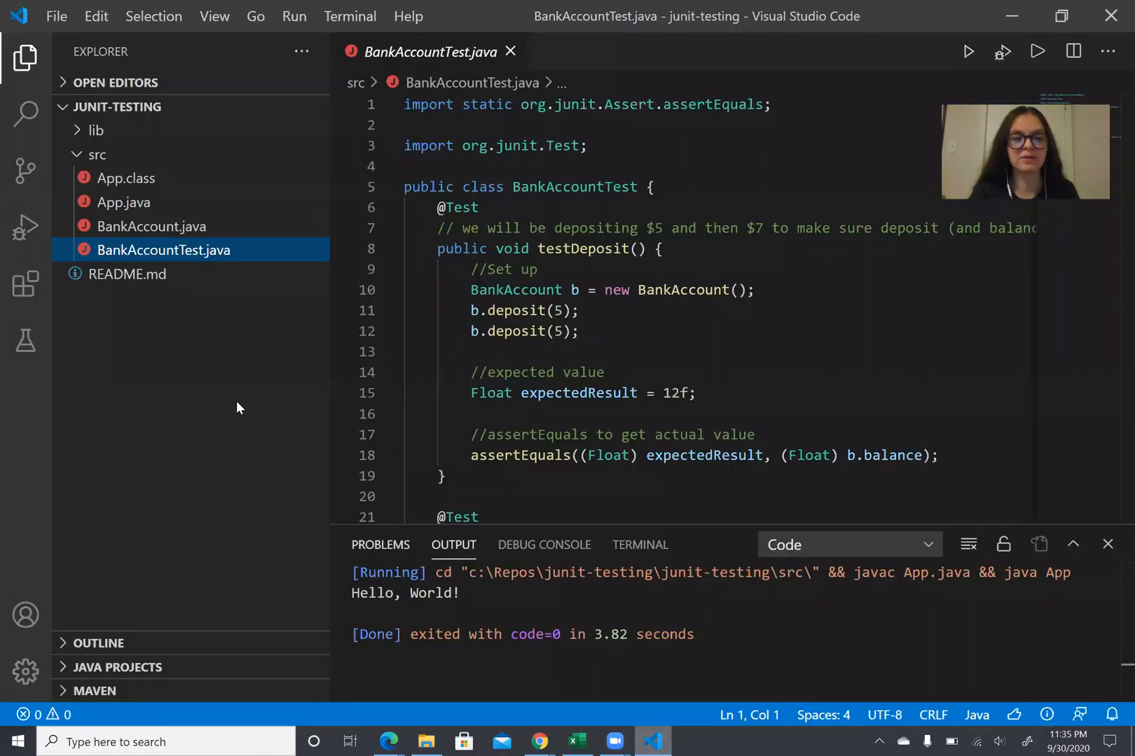
pyautogui.click(95, 131)
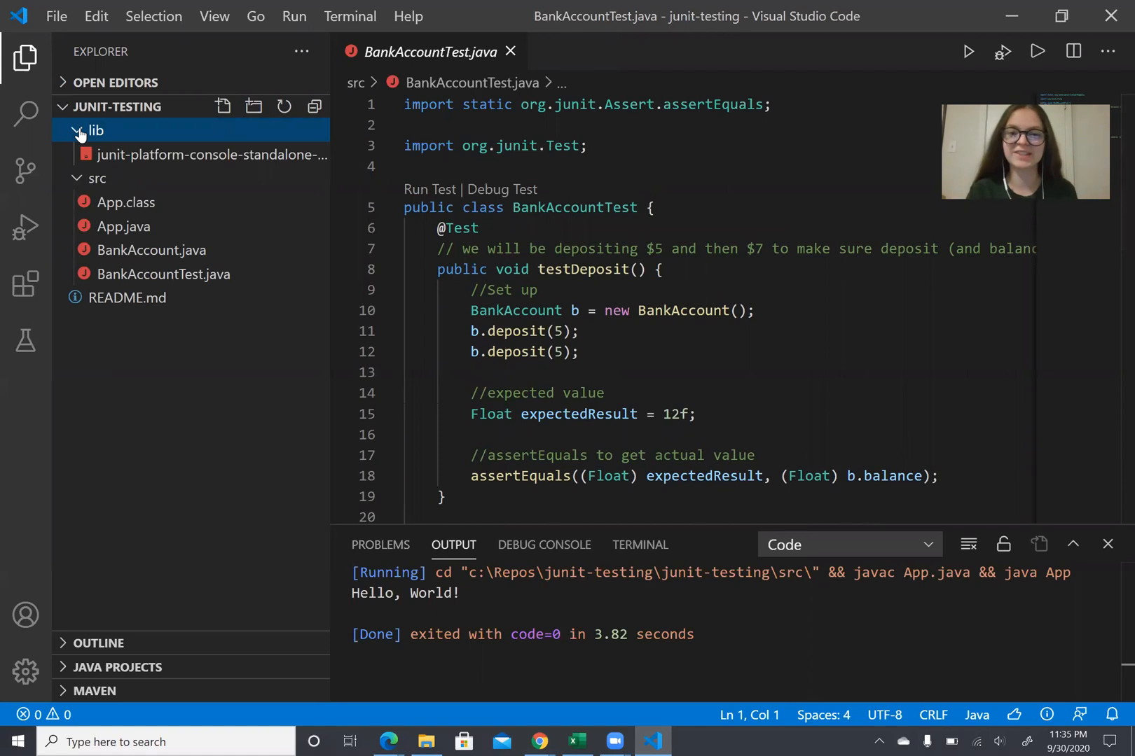
pyautogui.click(94, 131)
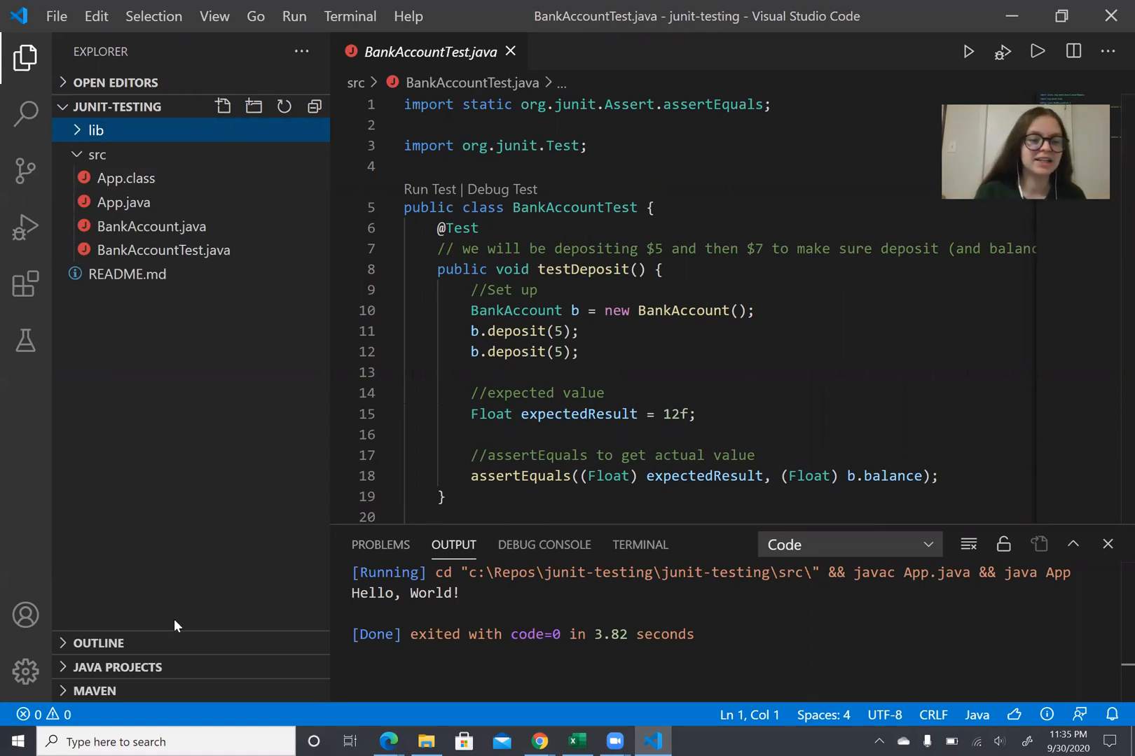
pyautogui.click(115, 667)
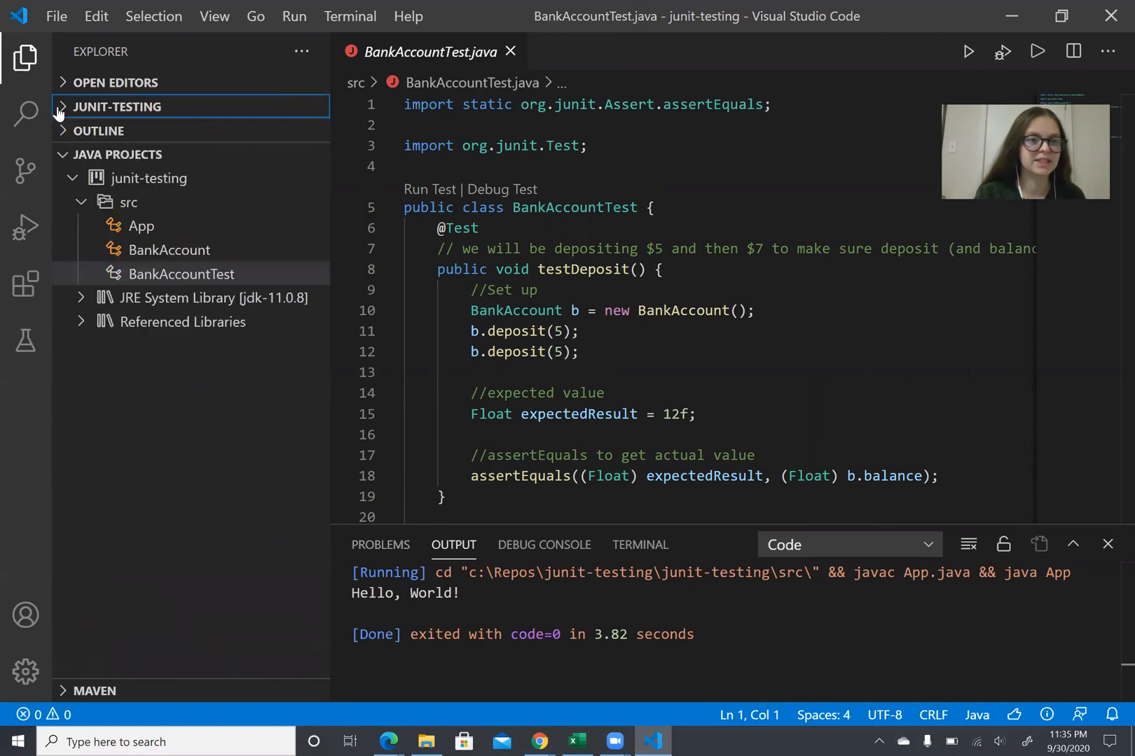
pyautogui.click(82, 322)
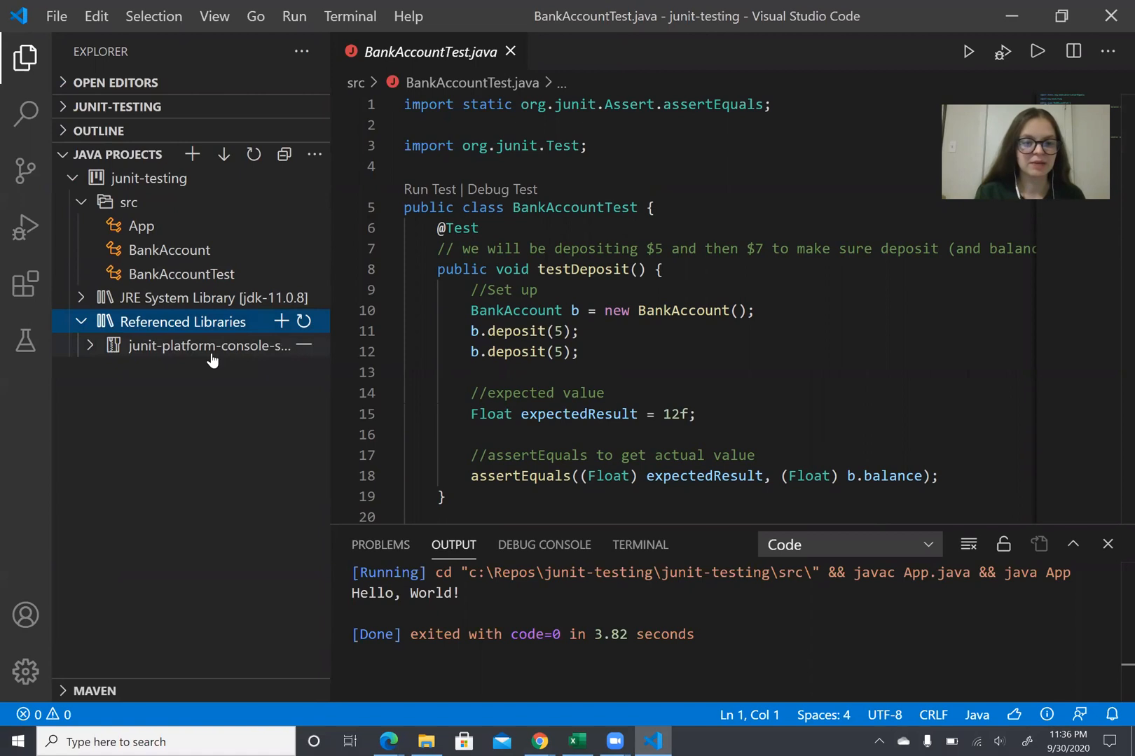
pyautogui.moveTo(204, 387)
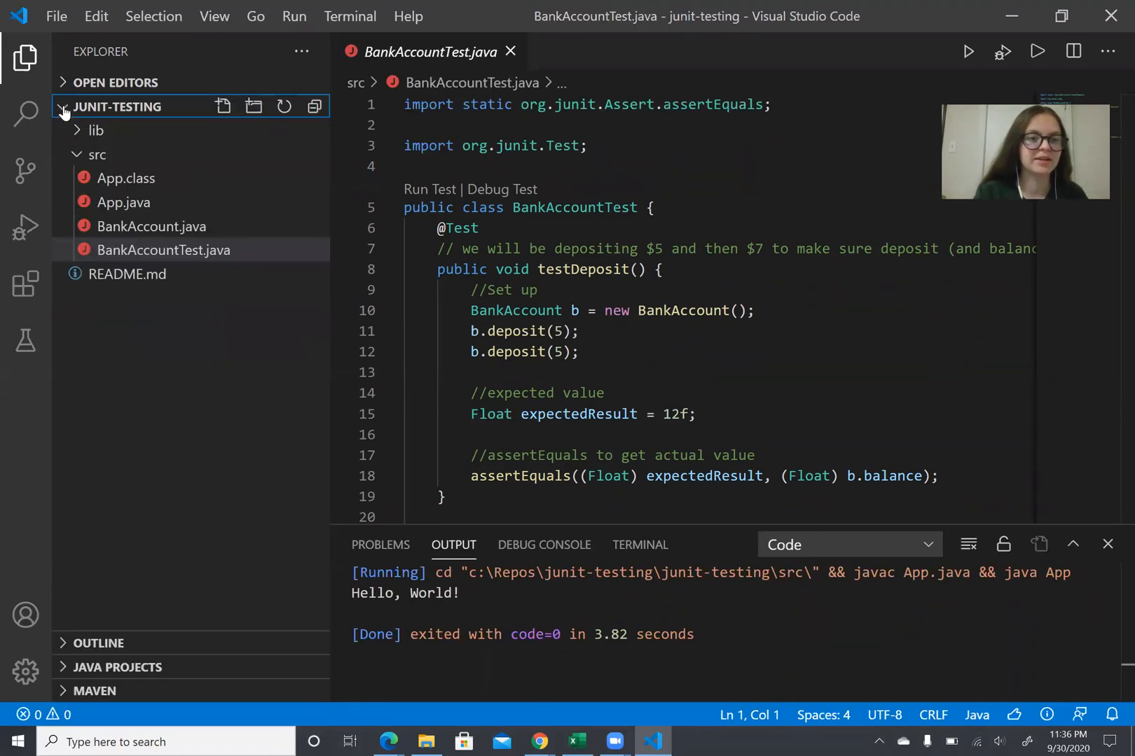
pyautogui.click(164, 250)
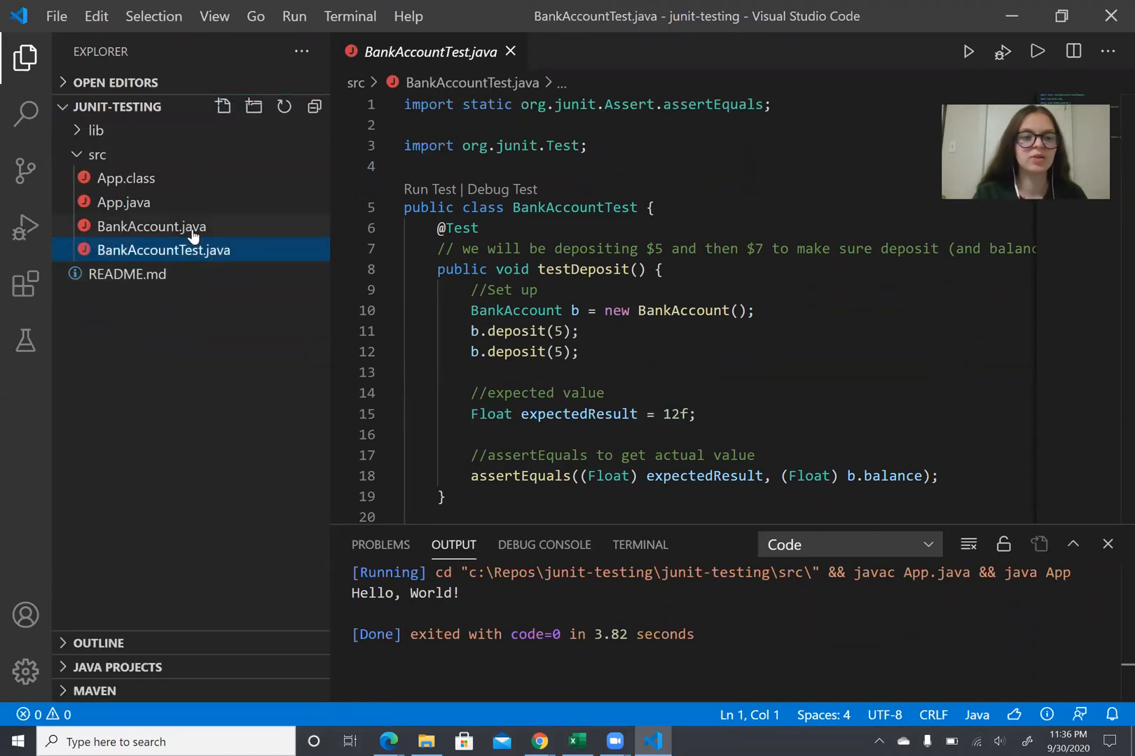
pyautogui.click(151, 227)
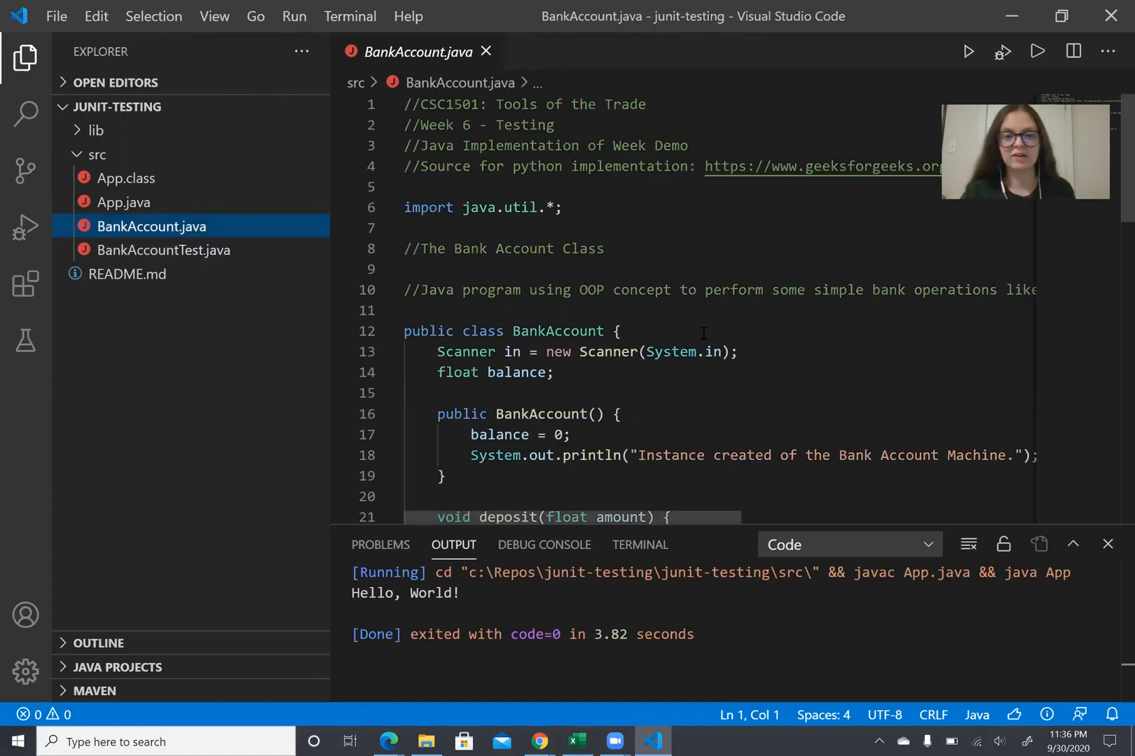
pyautogui.scroll(-3)
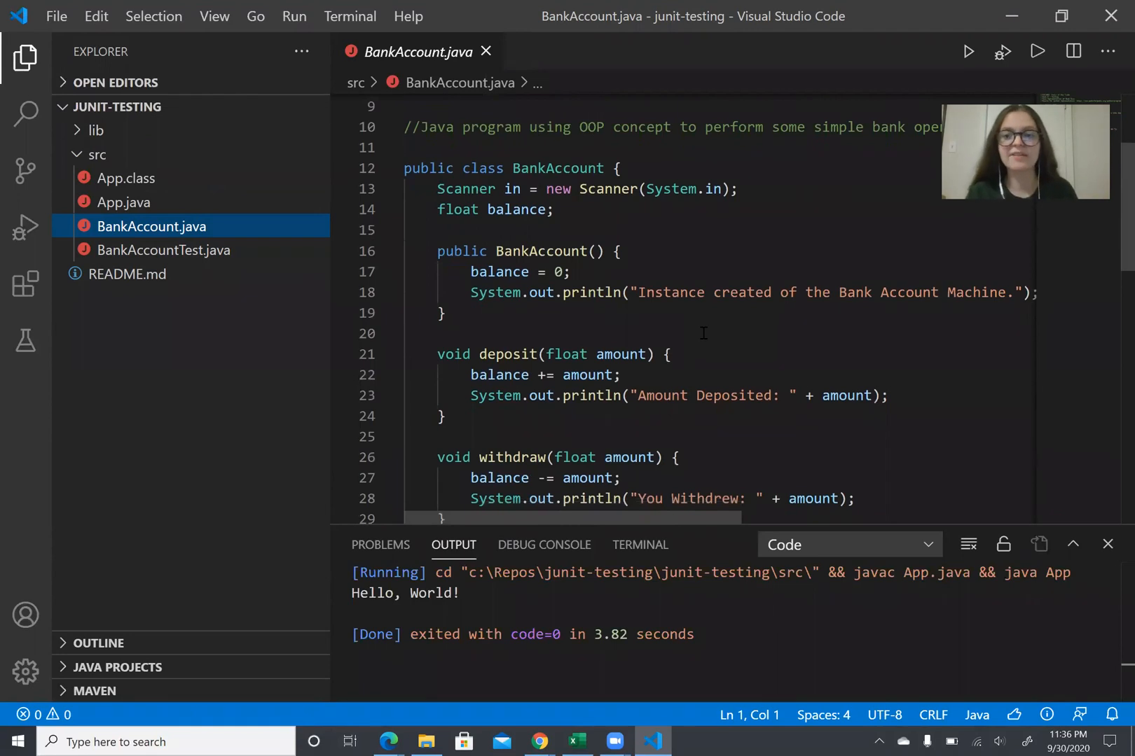
pyautogui.scroll(-3)
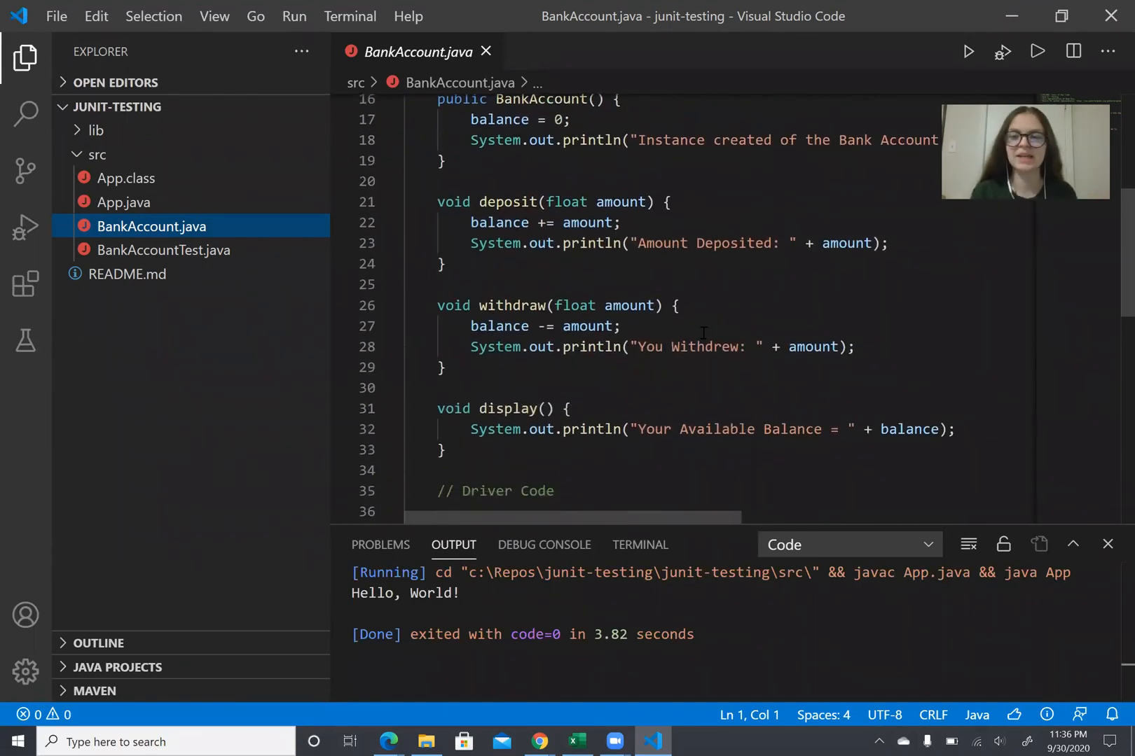
pyautogui.scroll(-3)
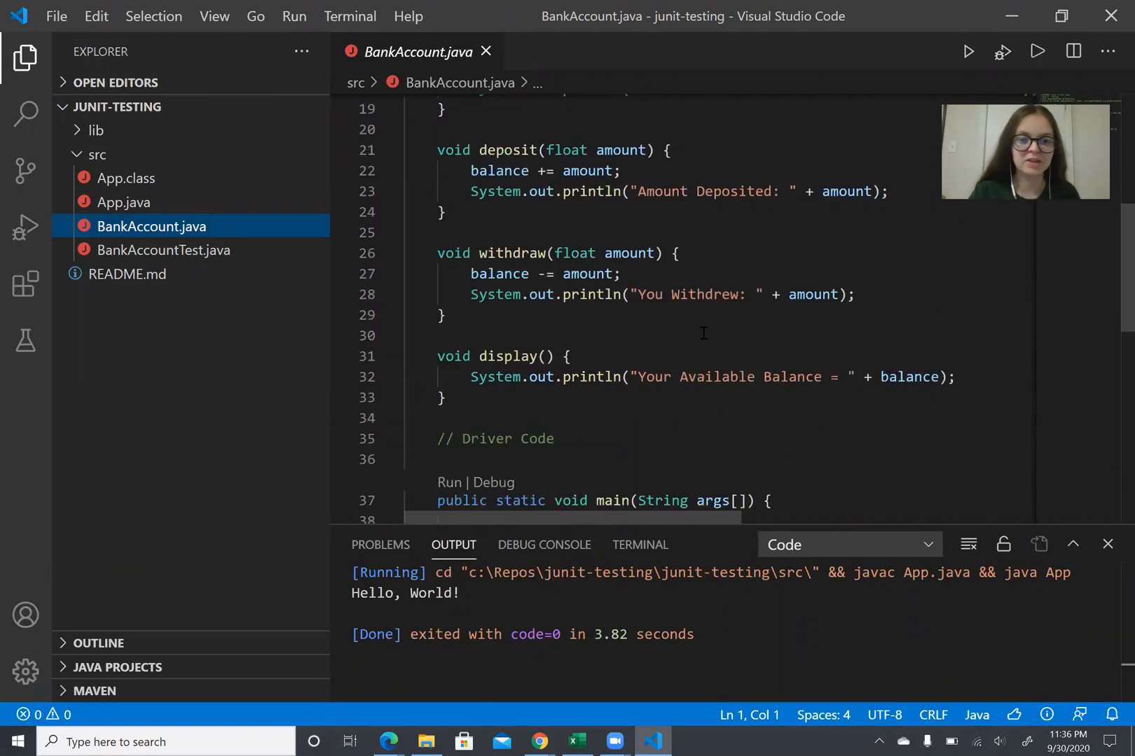
pyautogui.scroll(-3)
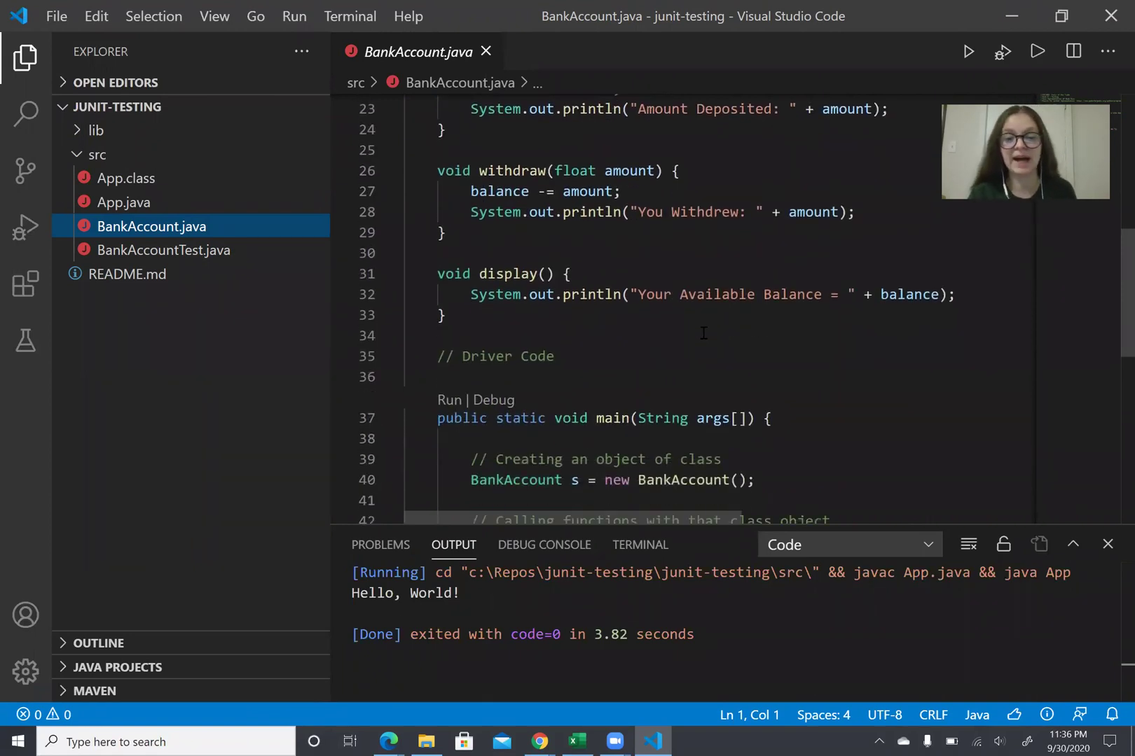
pyautogui.scroll(-3)
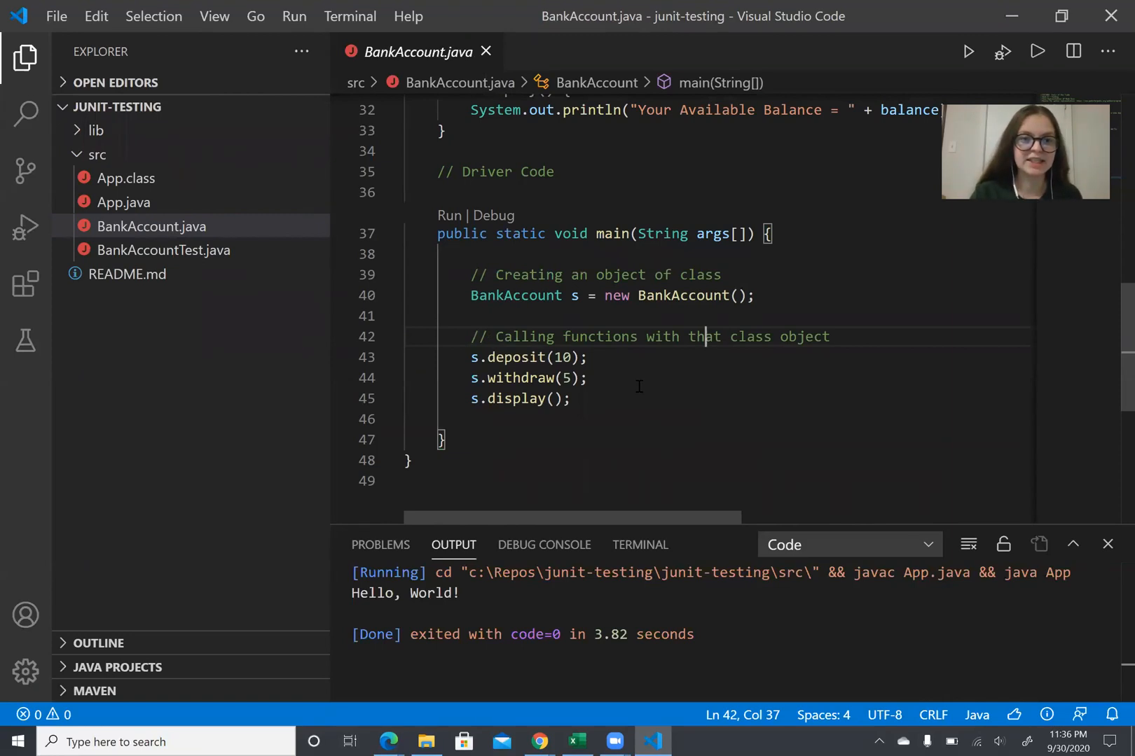
pyautogui.moveTo(1038, 51)
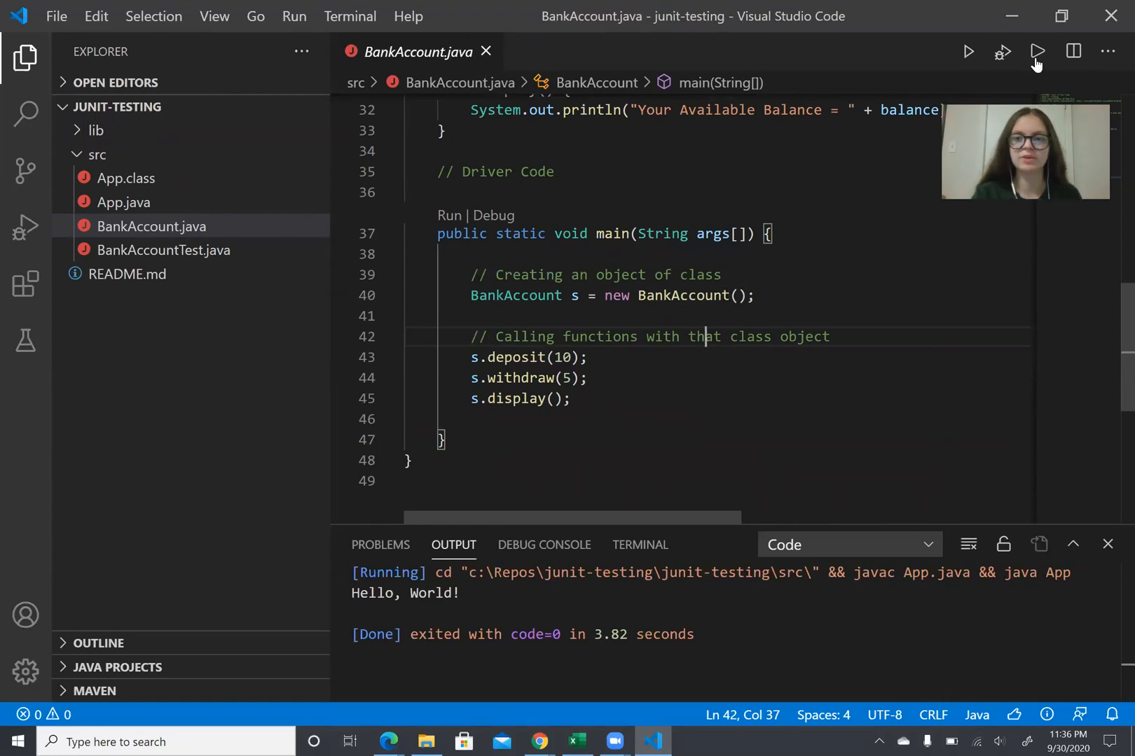
# Run BankAccount.java, which prints a 5.0 balance, and open BankAccountTest.java.
pyautogui.click(1038, 51)
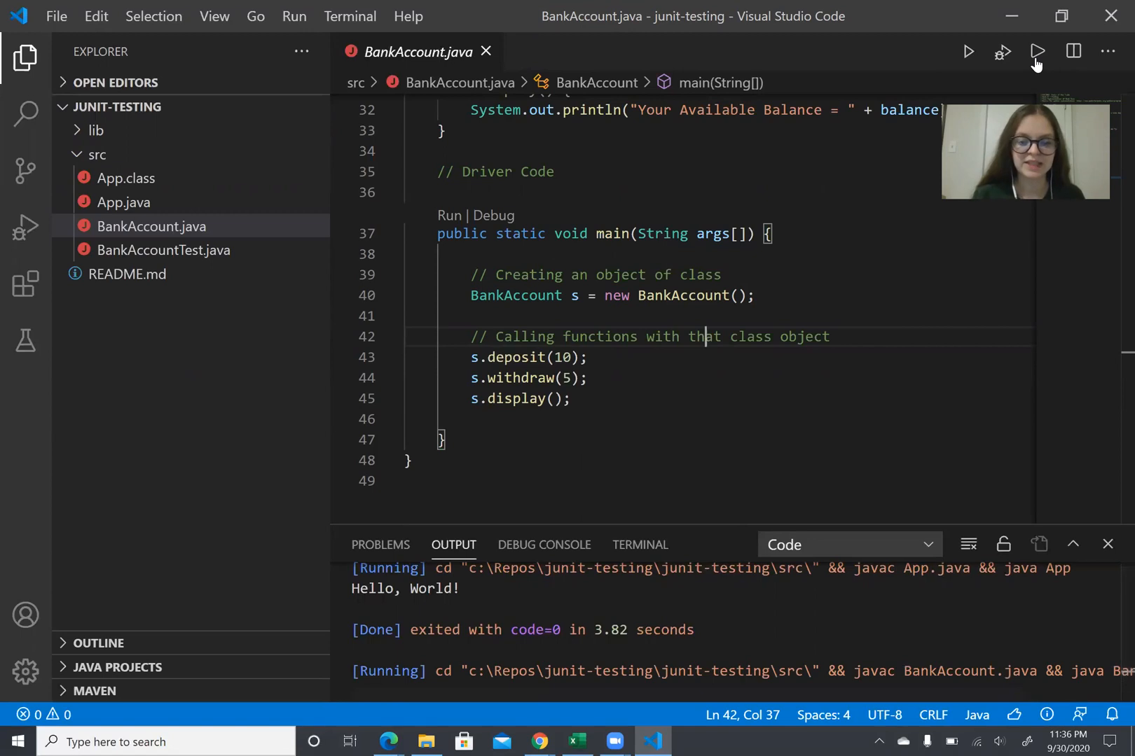
pyautogui.click(1036, 51)
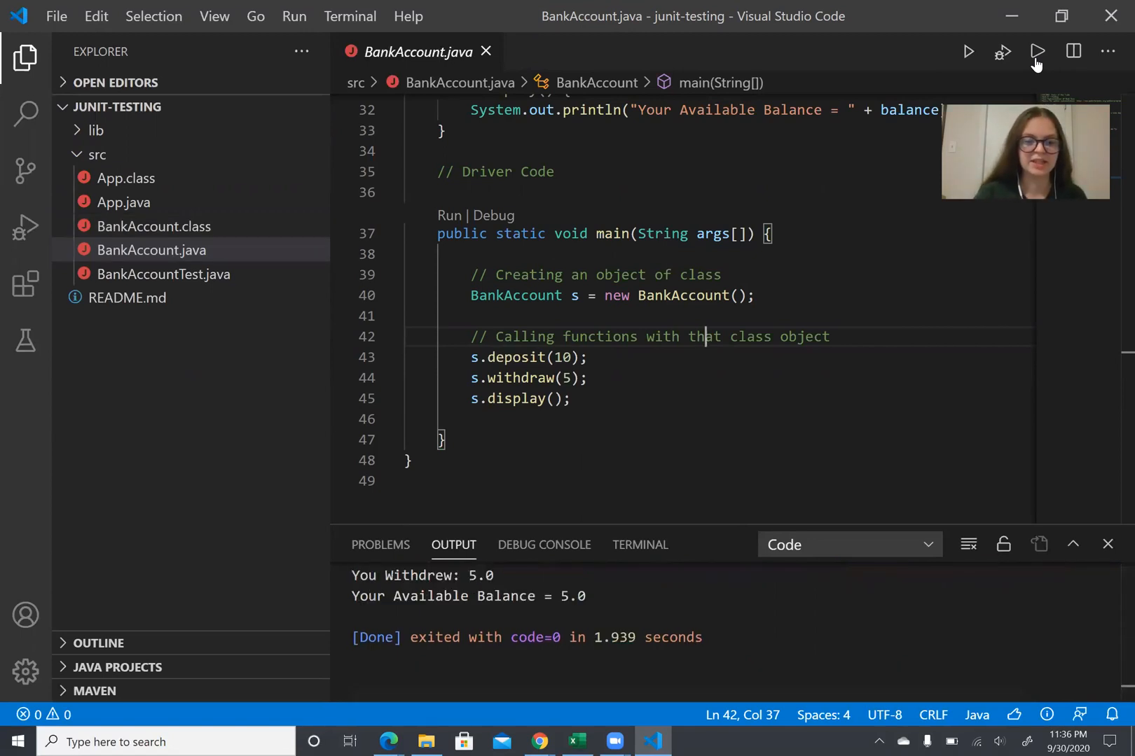
pyautogui.click(1036, 52)
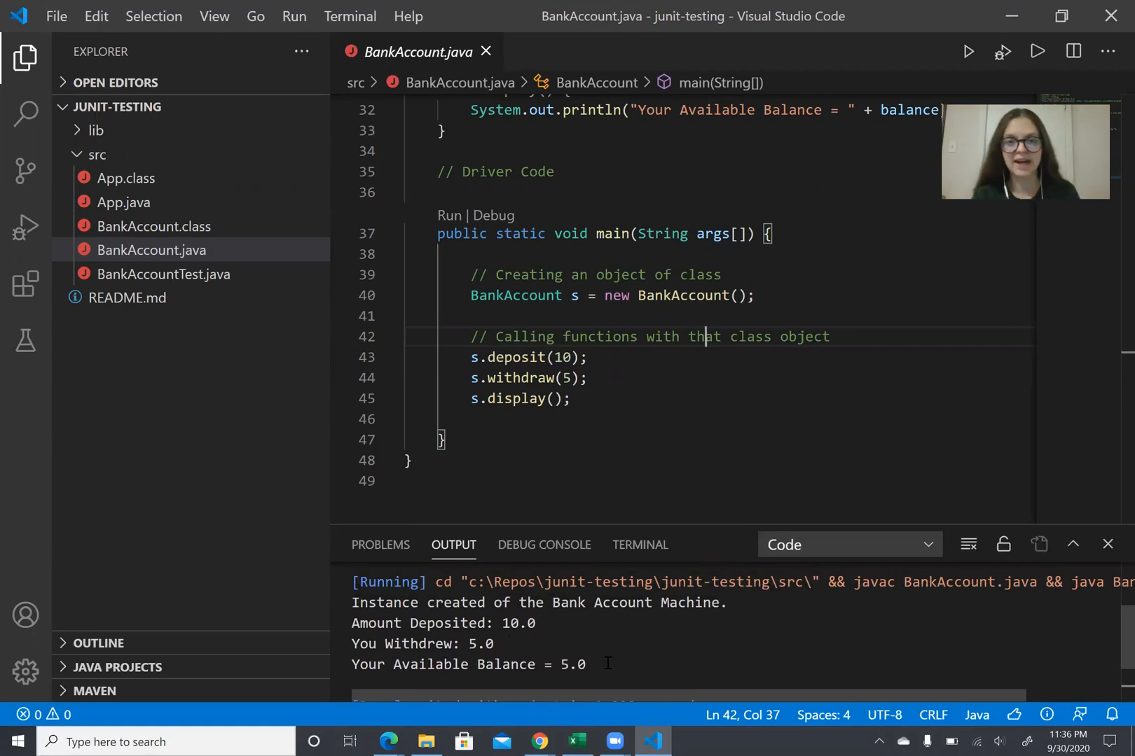
pyautogui.moveTo(162, 274)
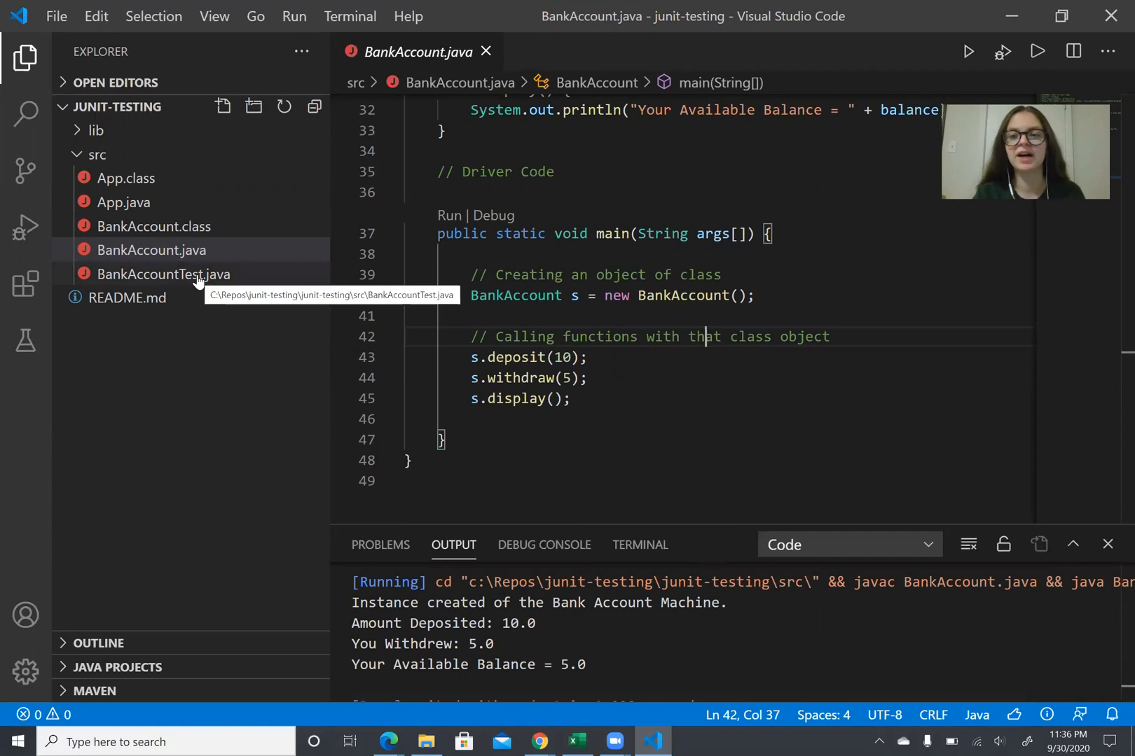
pyautogui.click(162, 275)
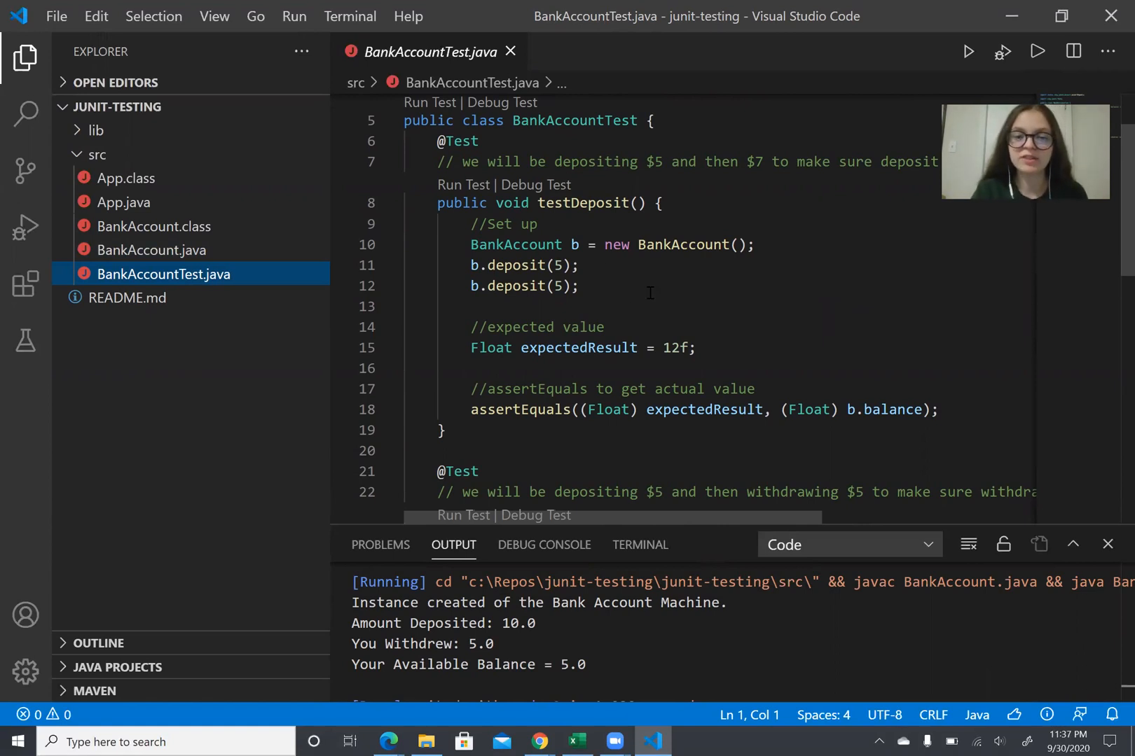
# Change testDeposit's b.deposit(5) on line 12 to b.deposit(7).
pyautogui.click(755, 244)
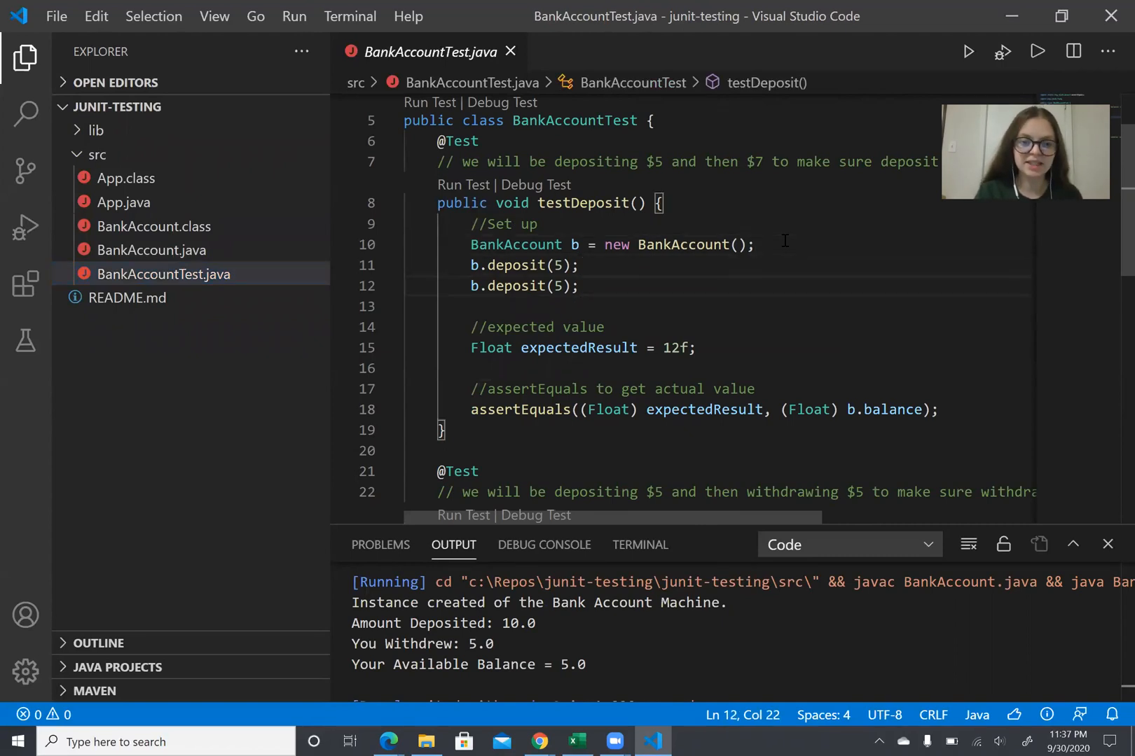
pyautogui.click(697, 348)
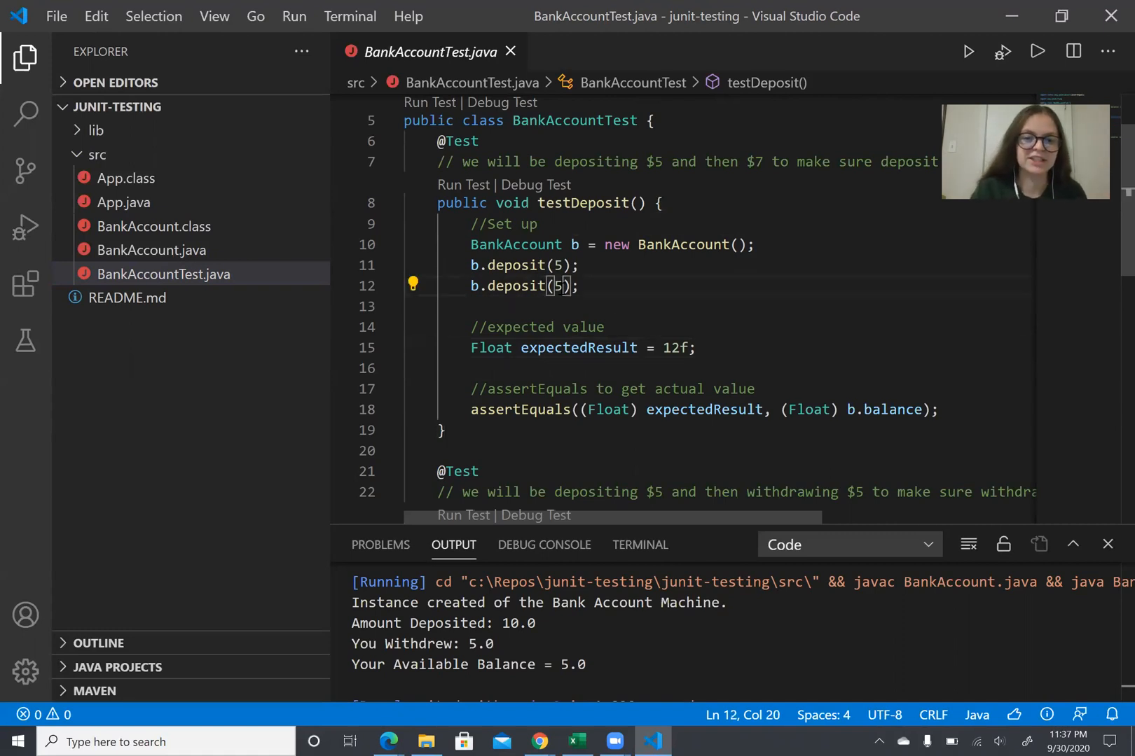
pyautogui.write('7')
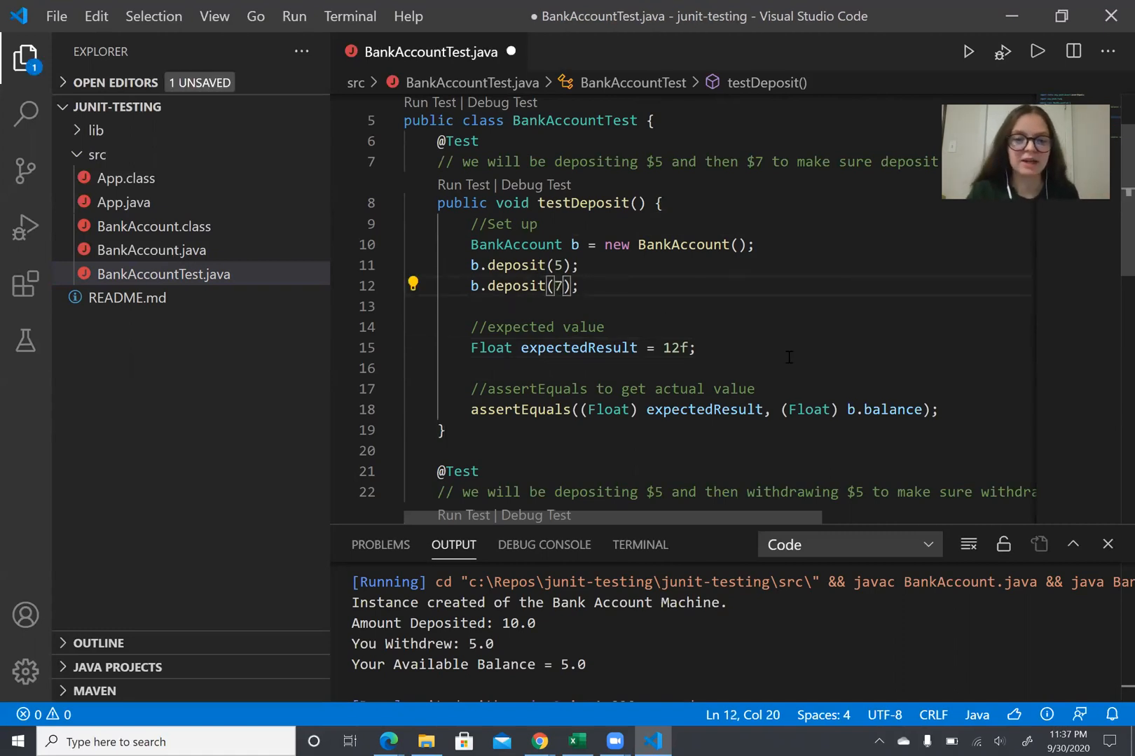
pyautogui.click(777, 348)
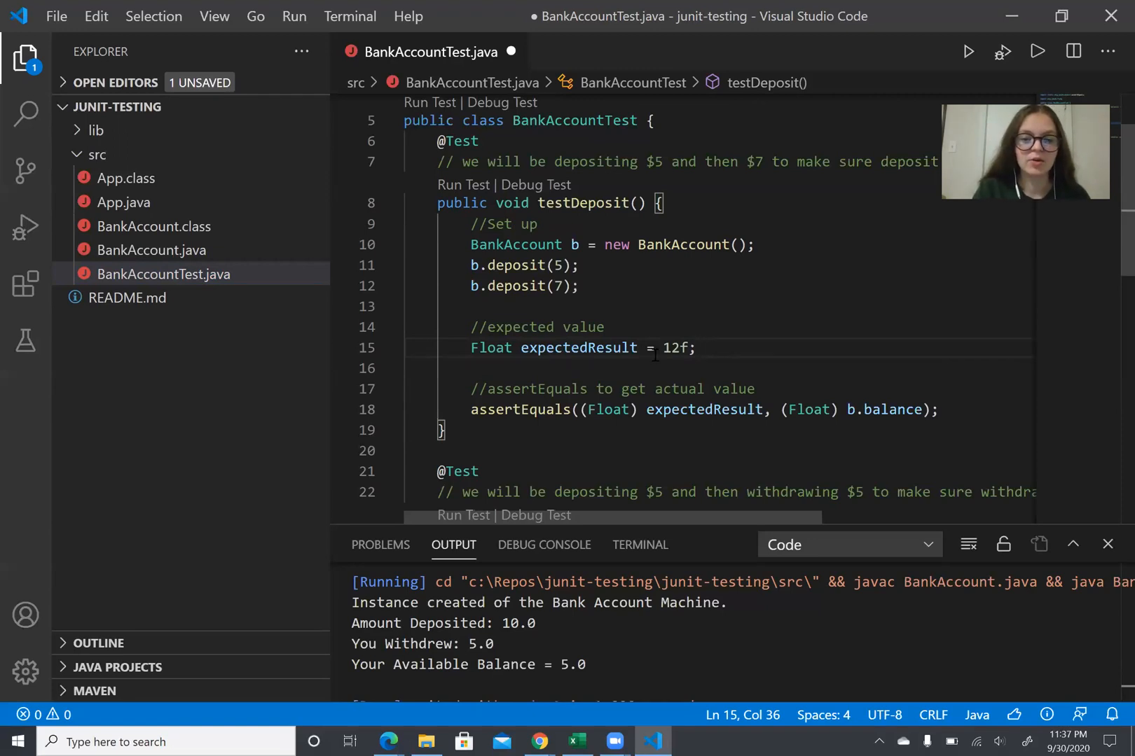
# Review testWithdraw and save BankAccountTest.java with Ctrl+S.
pyautogui.scroll(-3)
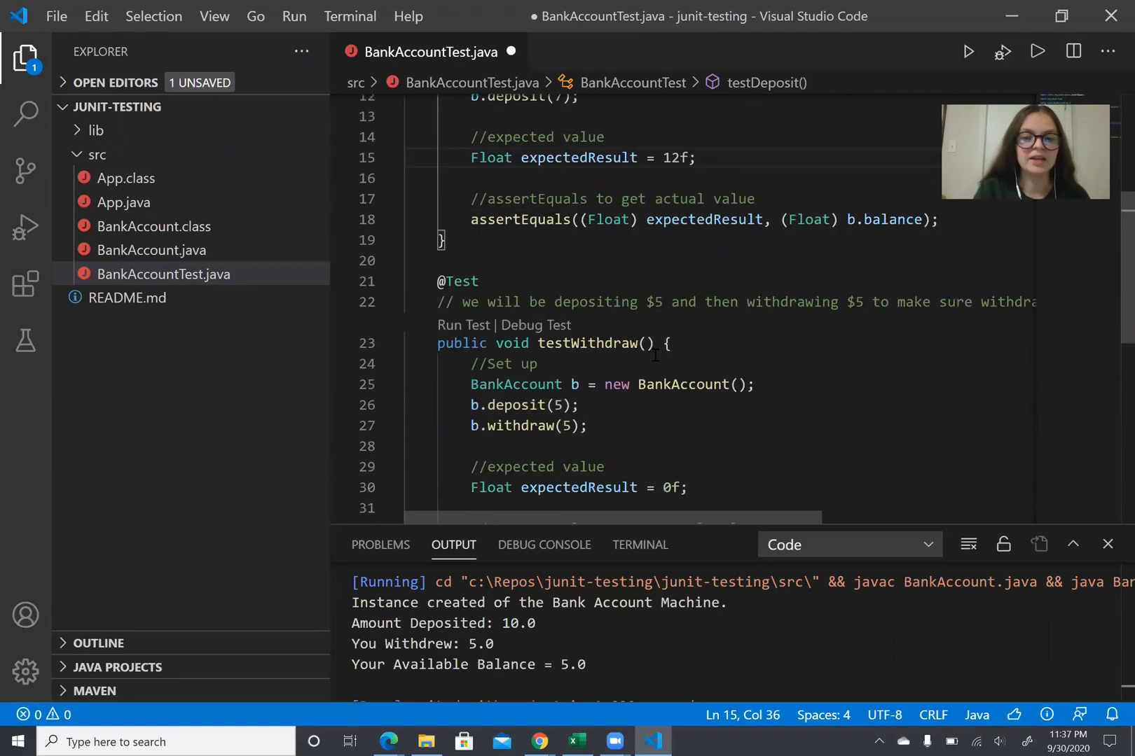
pyautogui.scroll(-3)
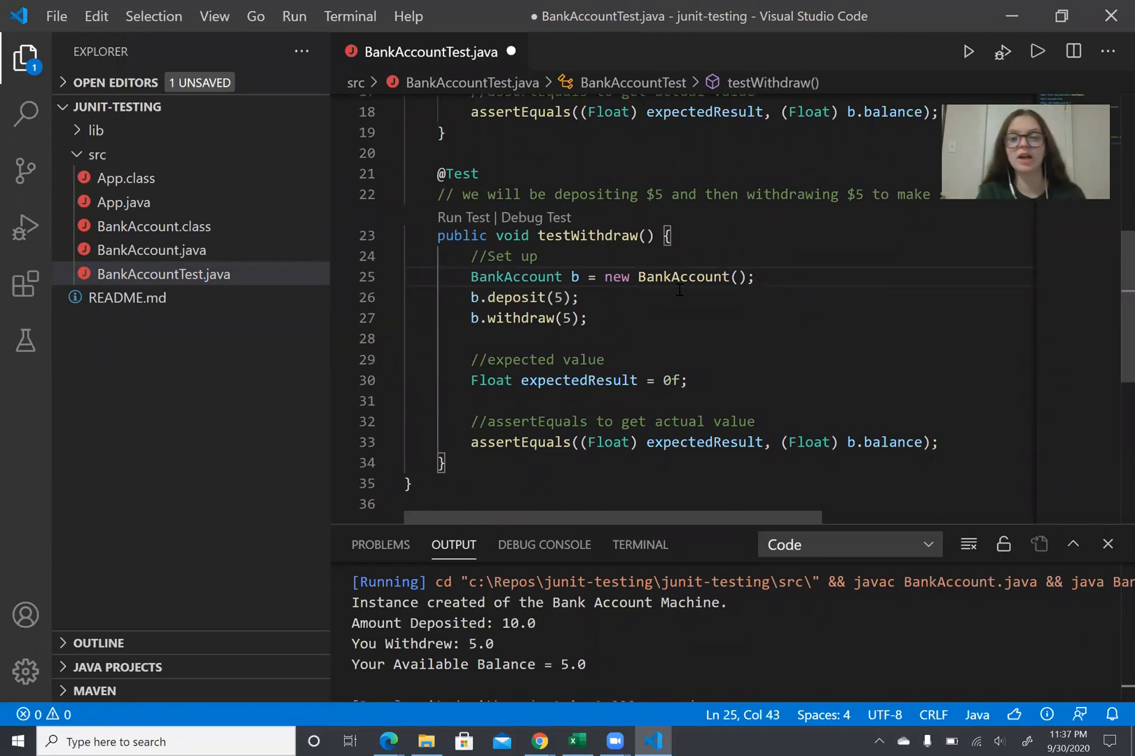
pyautogui.scroll(3)
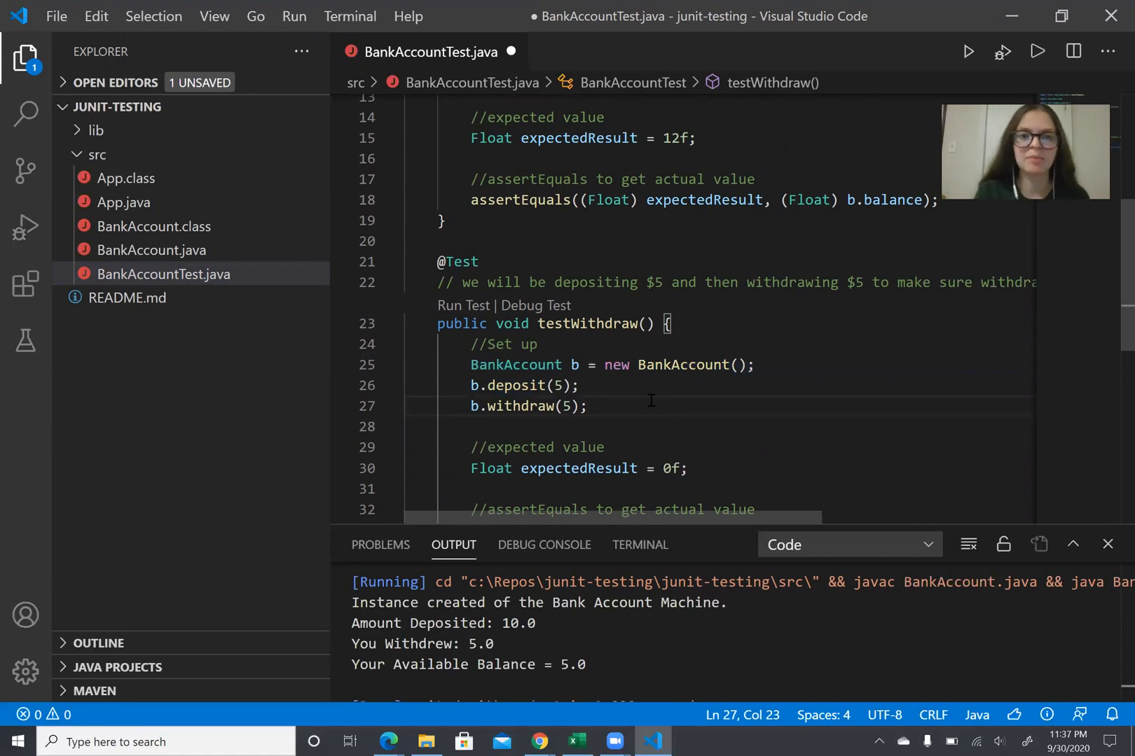
pyautogui.press('ctrl+s')
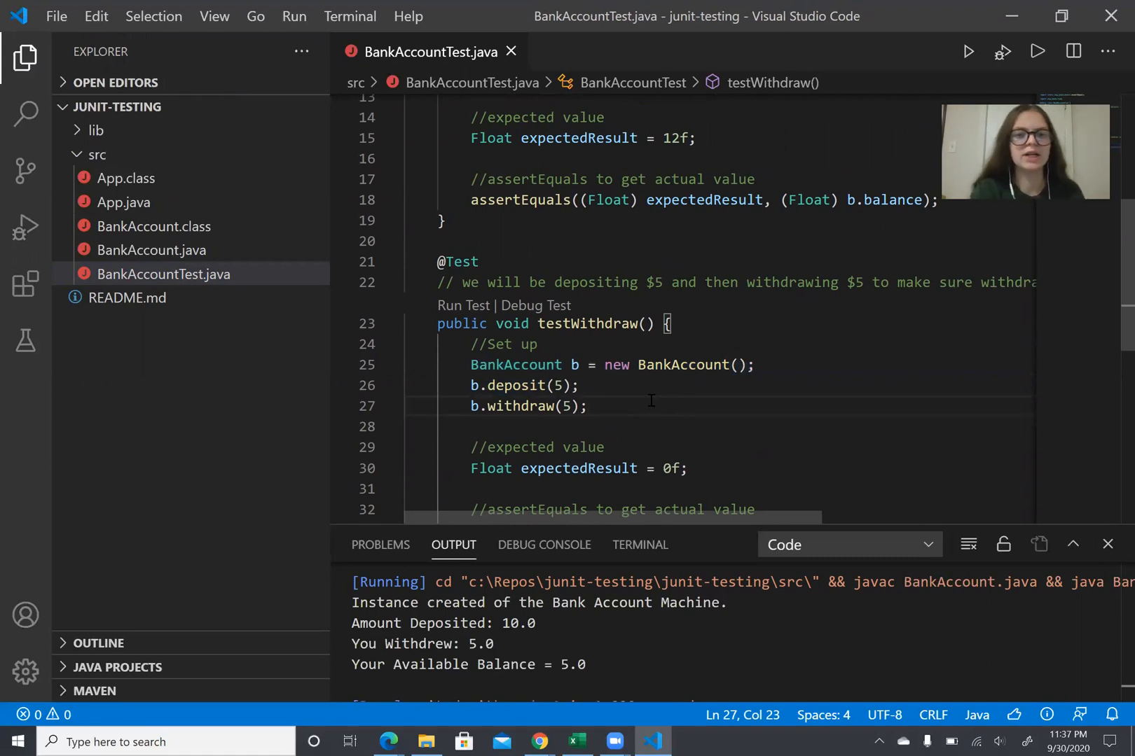
pyautogui.scroll(-3)
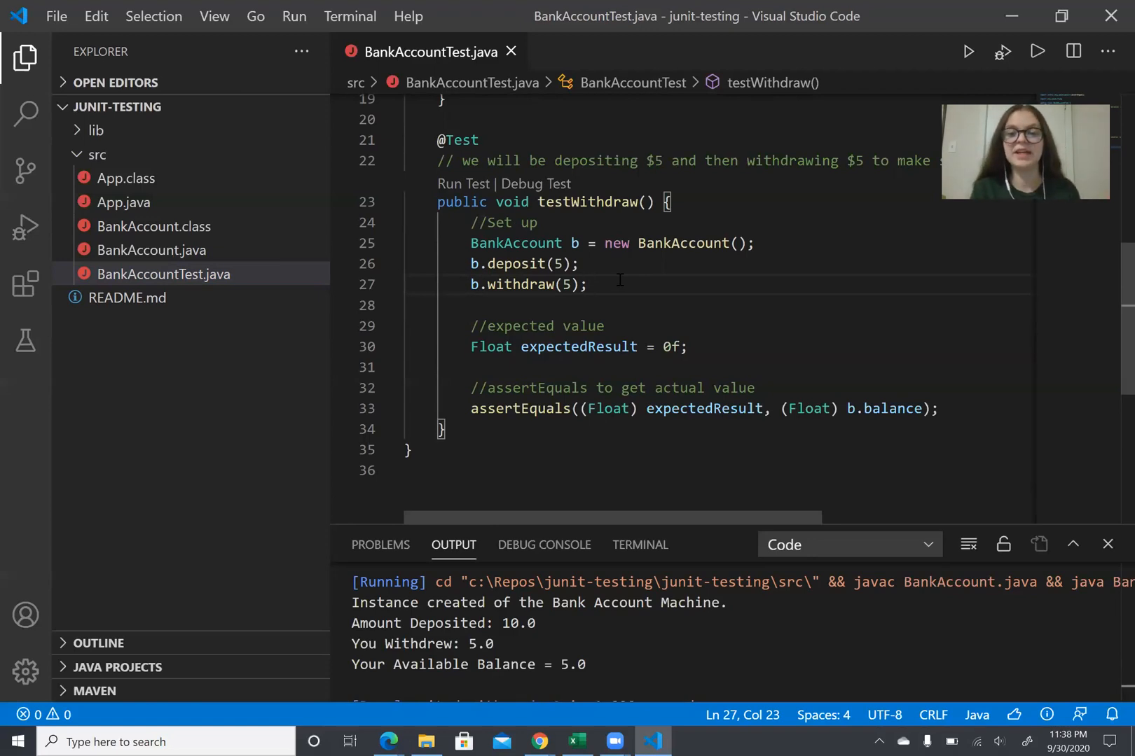
pyautogui.scroll(3)
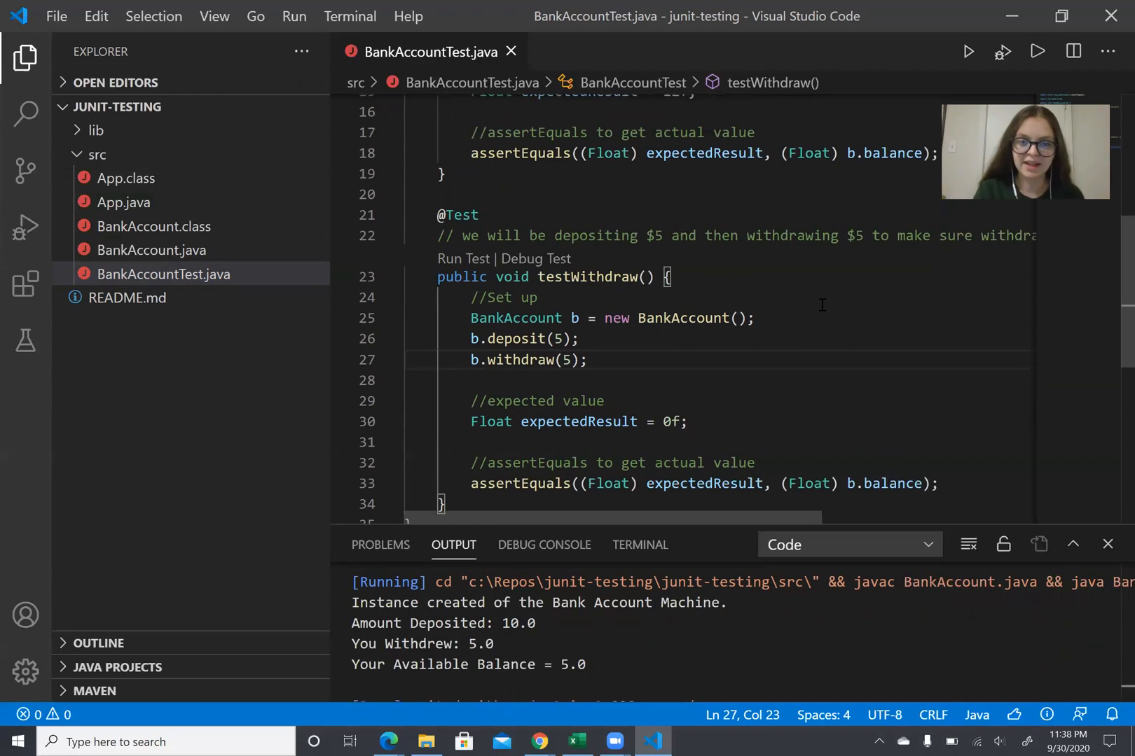
pyautogui.scroll(3)
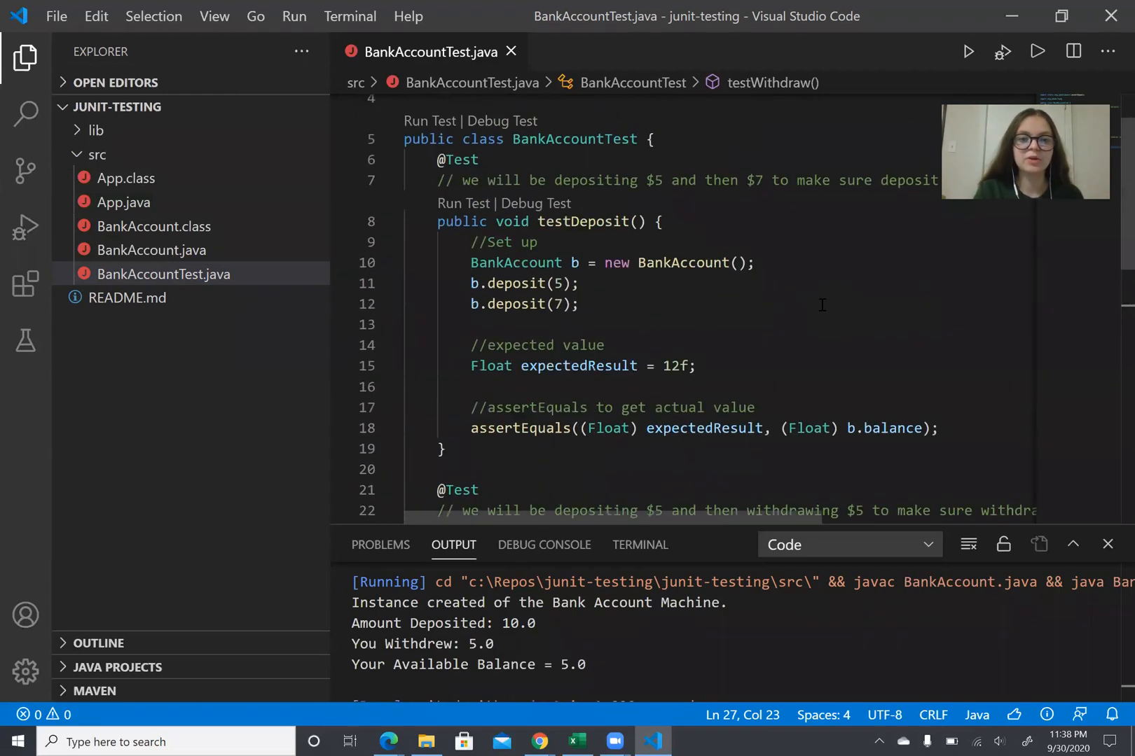
pyautogui.scroll(3)
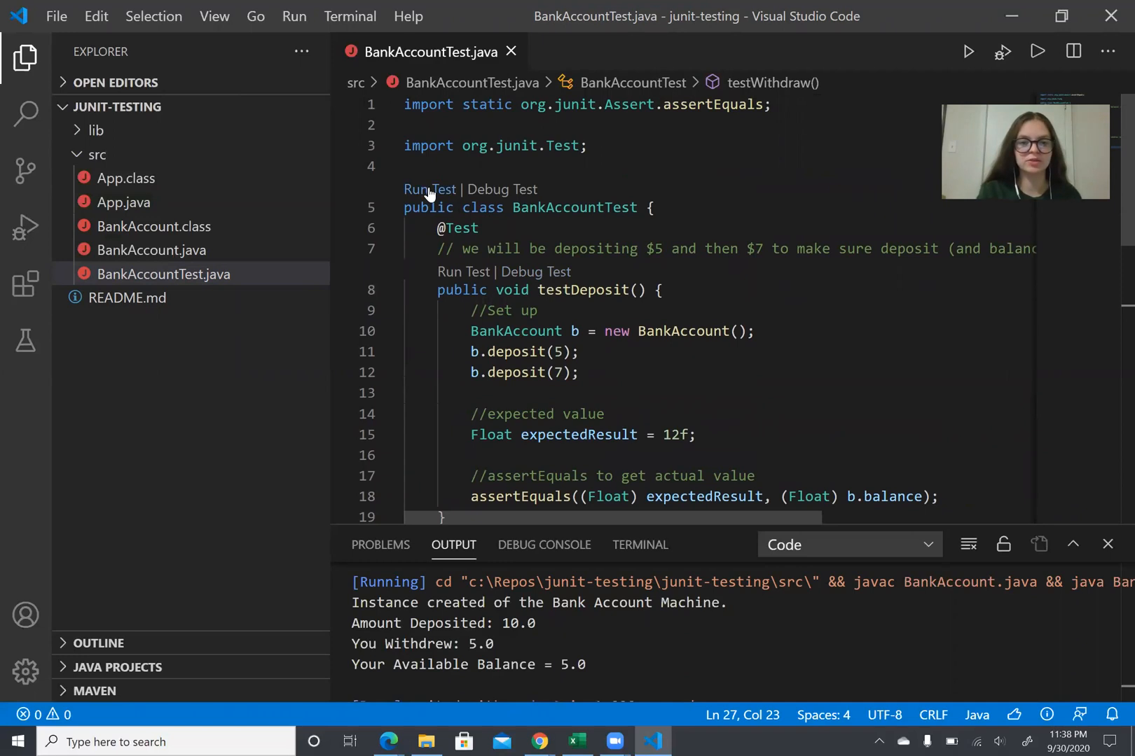
pyautogui.moveTo(470, 298)
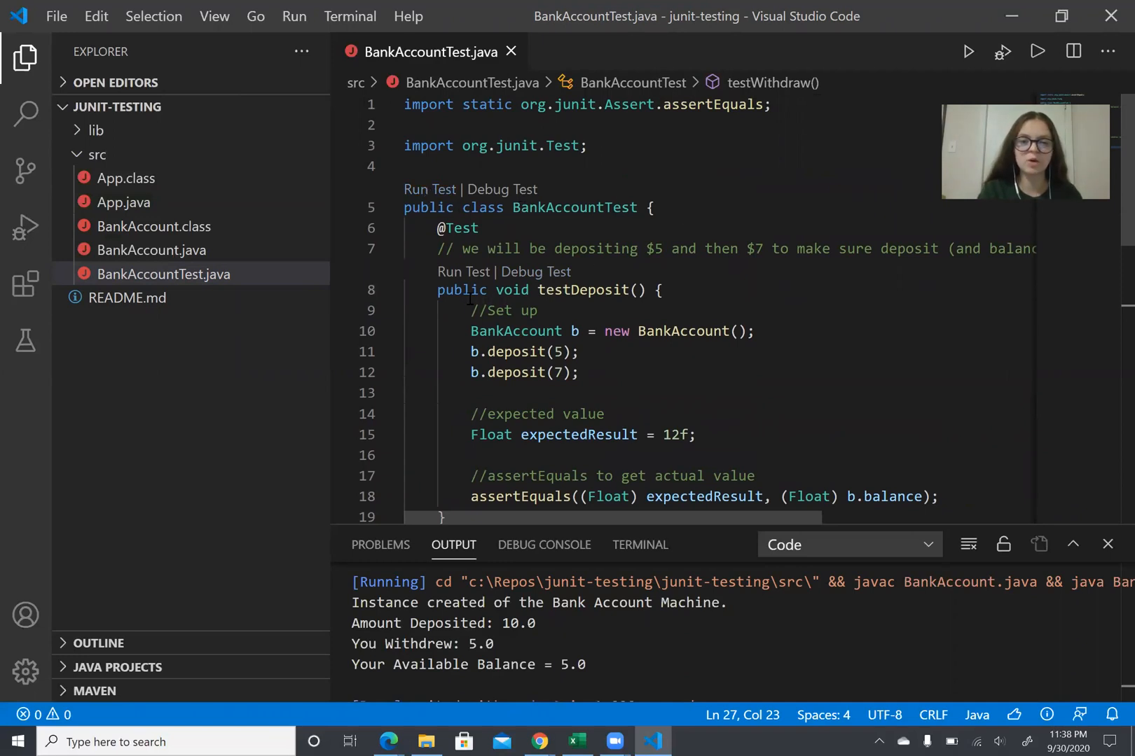
pyautogui.moveTo(672, 290)
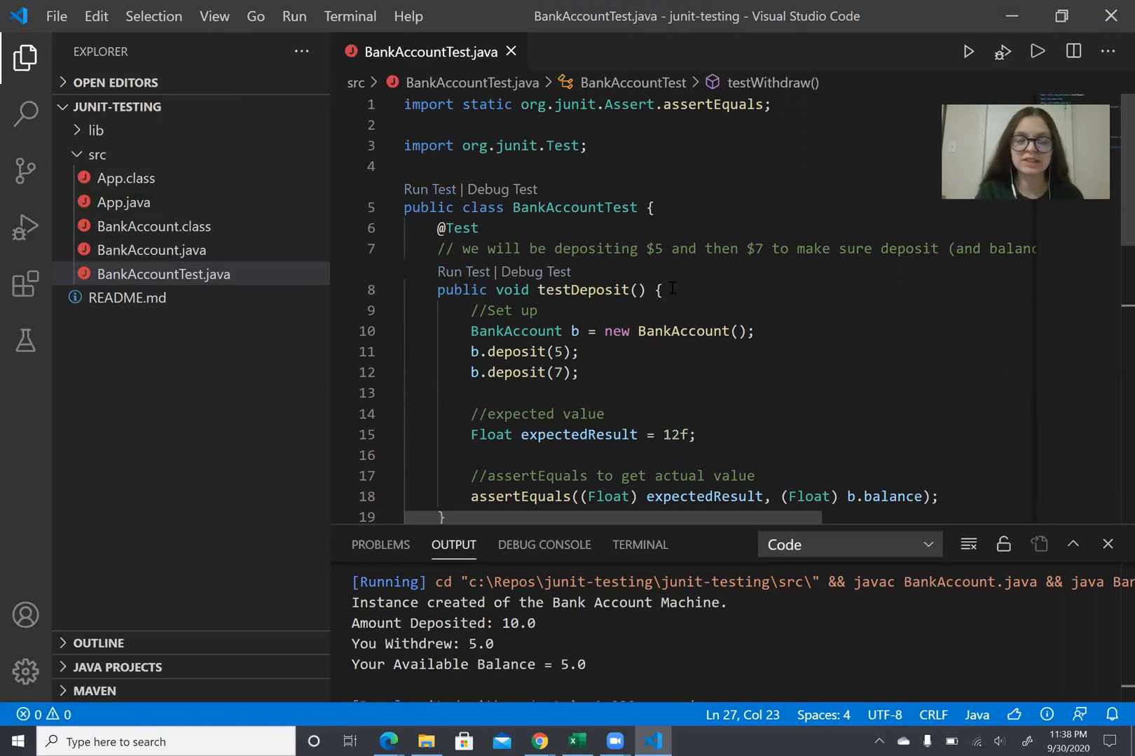
pyautogui.moveTo(25, 342)
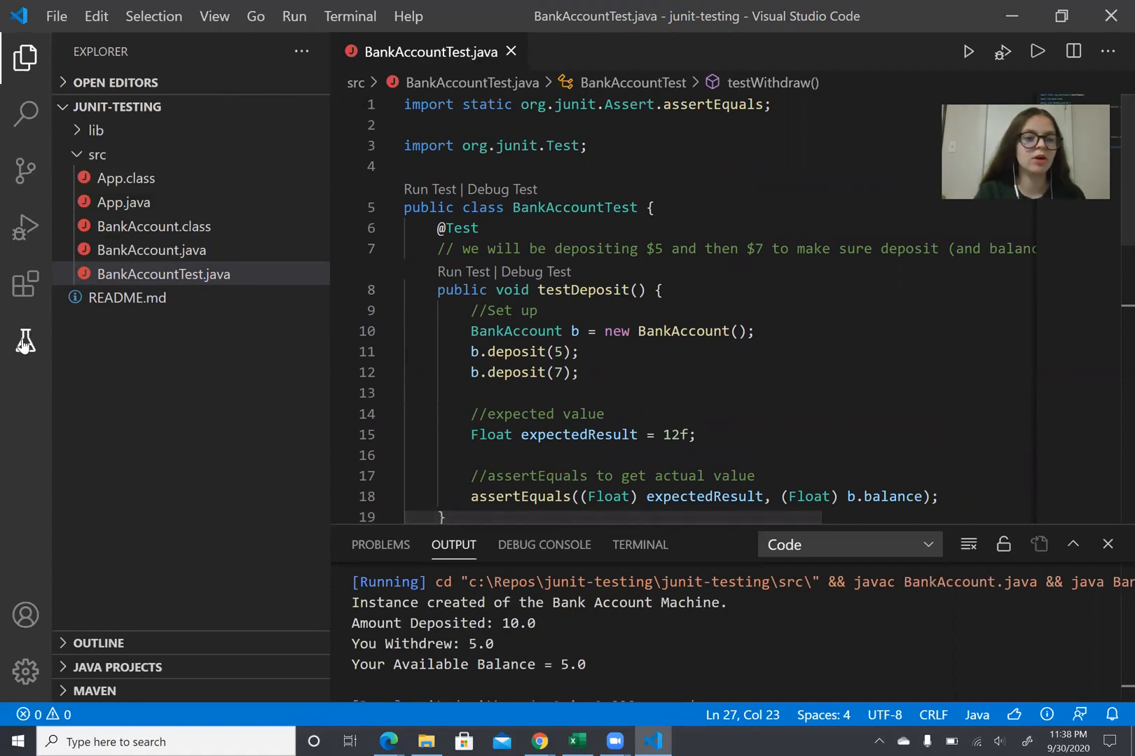
# Run BankAccountTest from the Testing sidebar so testDeposit and testWithdraw both pass.
pyautogui.click(26, 341)
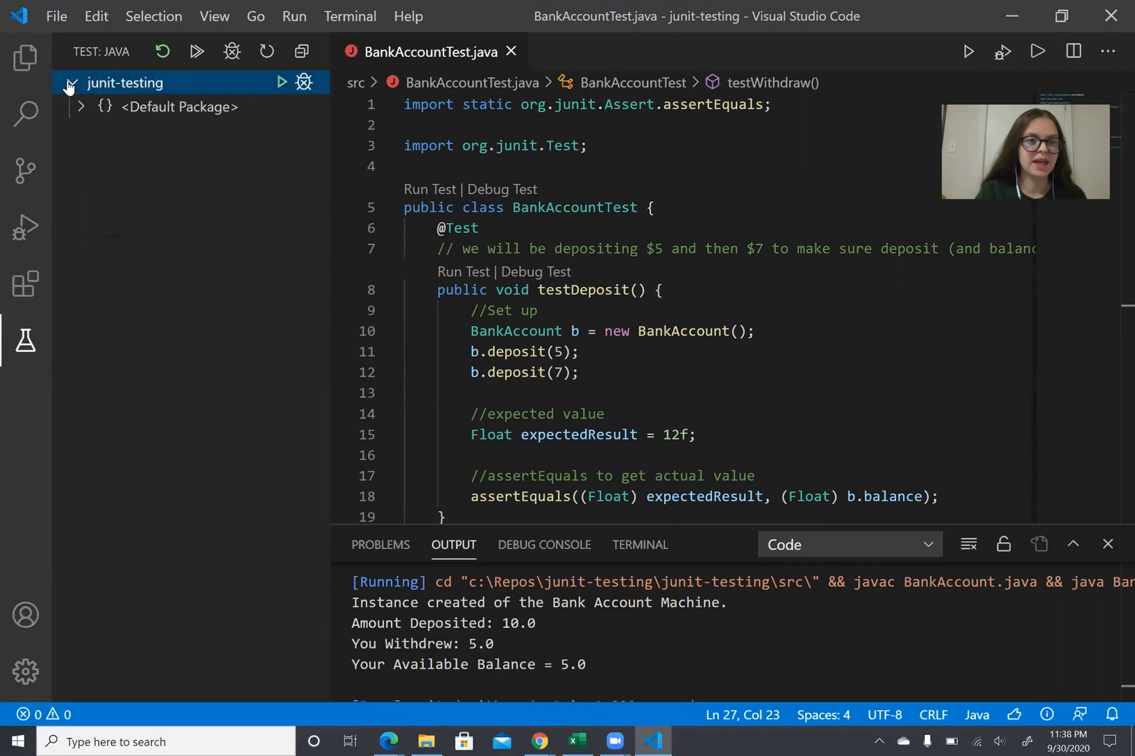
pyautogui.click(82, 106)
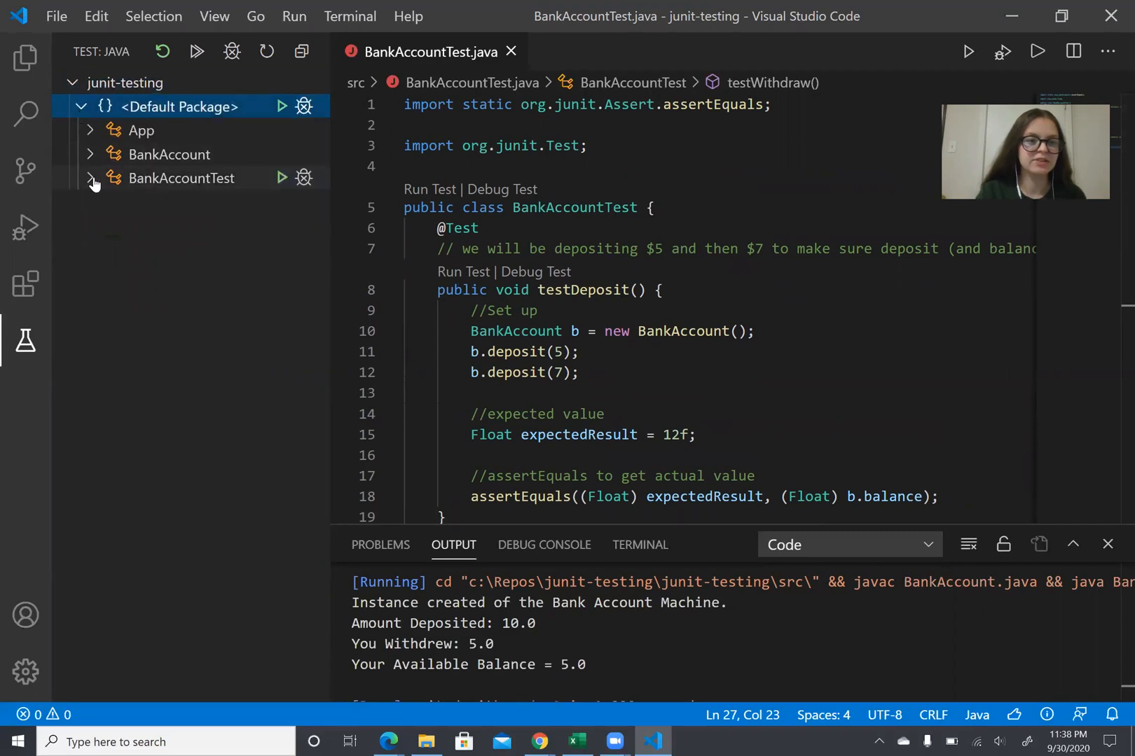
pyautogui.click(91, 178)
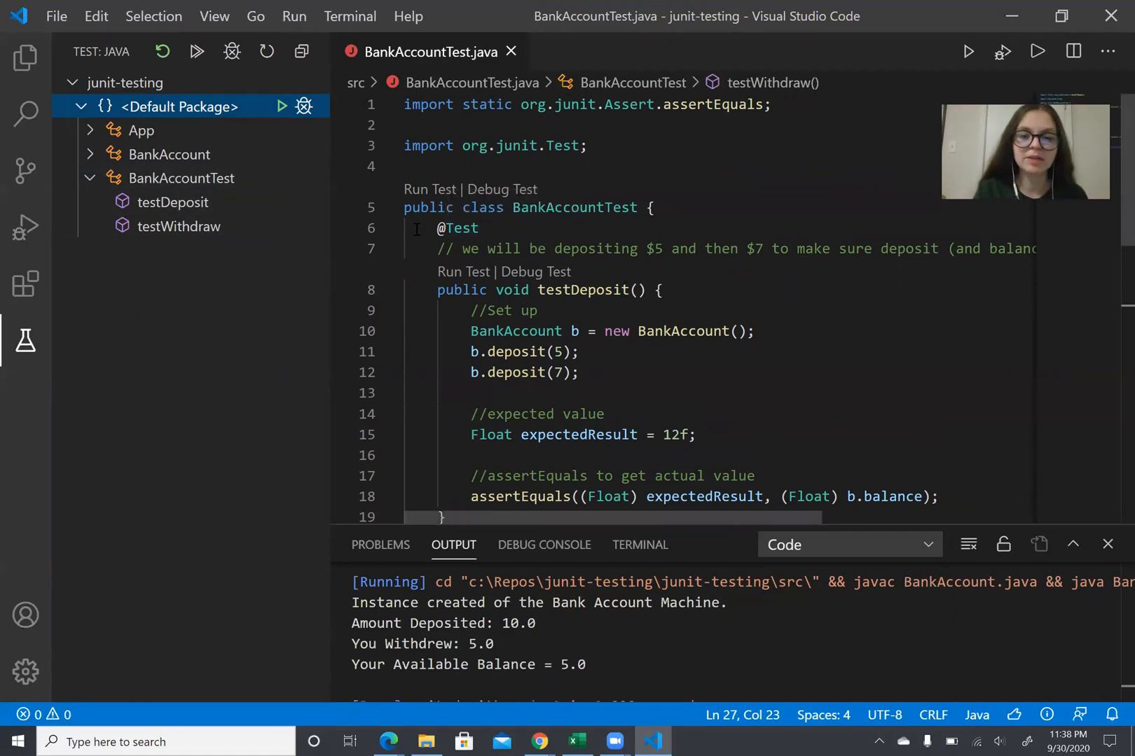
pyautogui.click(281, 178)
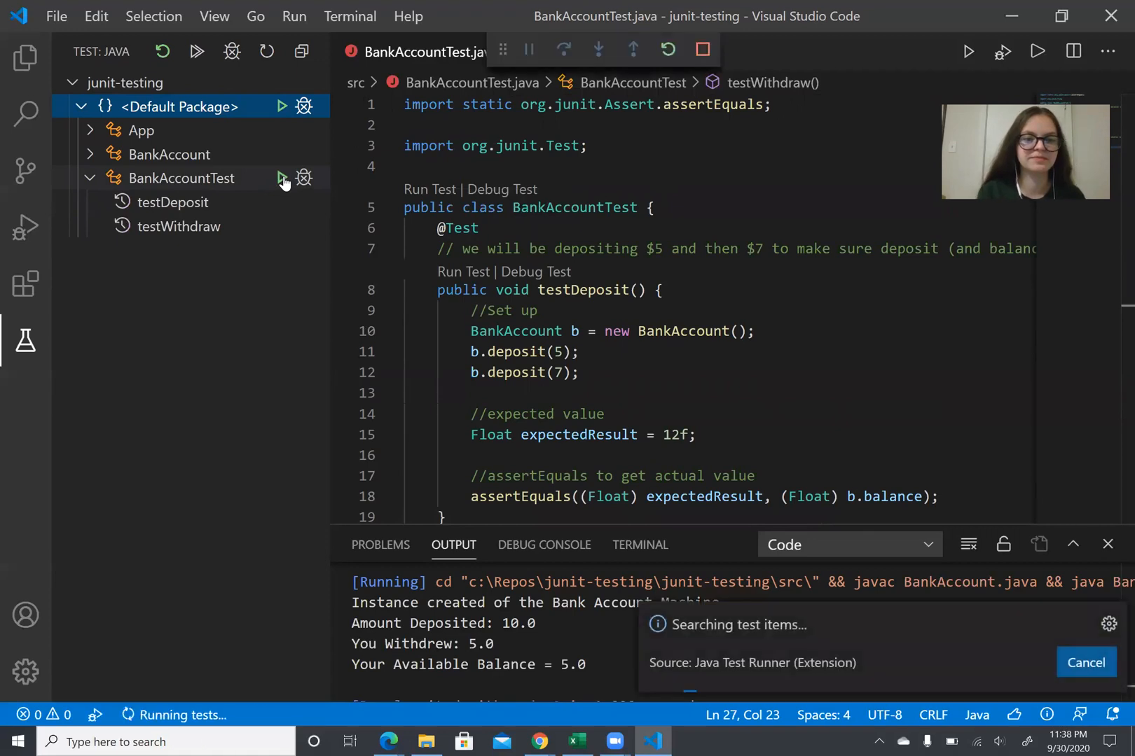
pyautogui.click(544, 545)
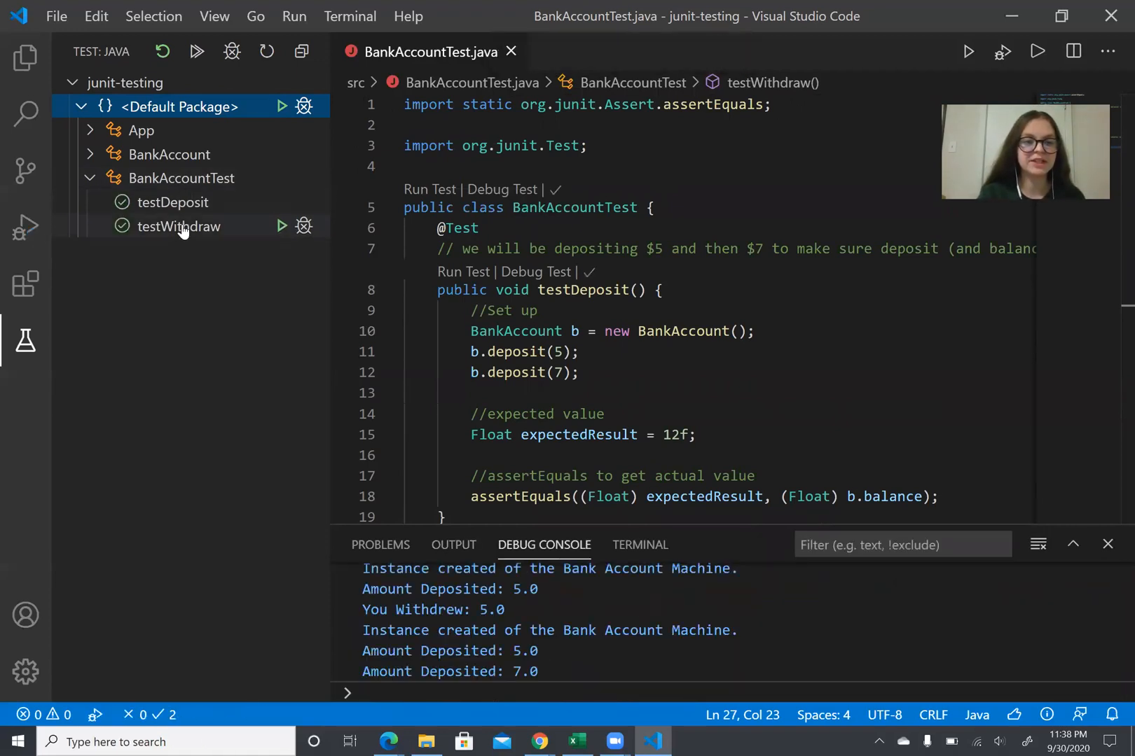
pyautogui.moveTo(174, 201)
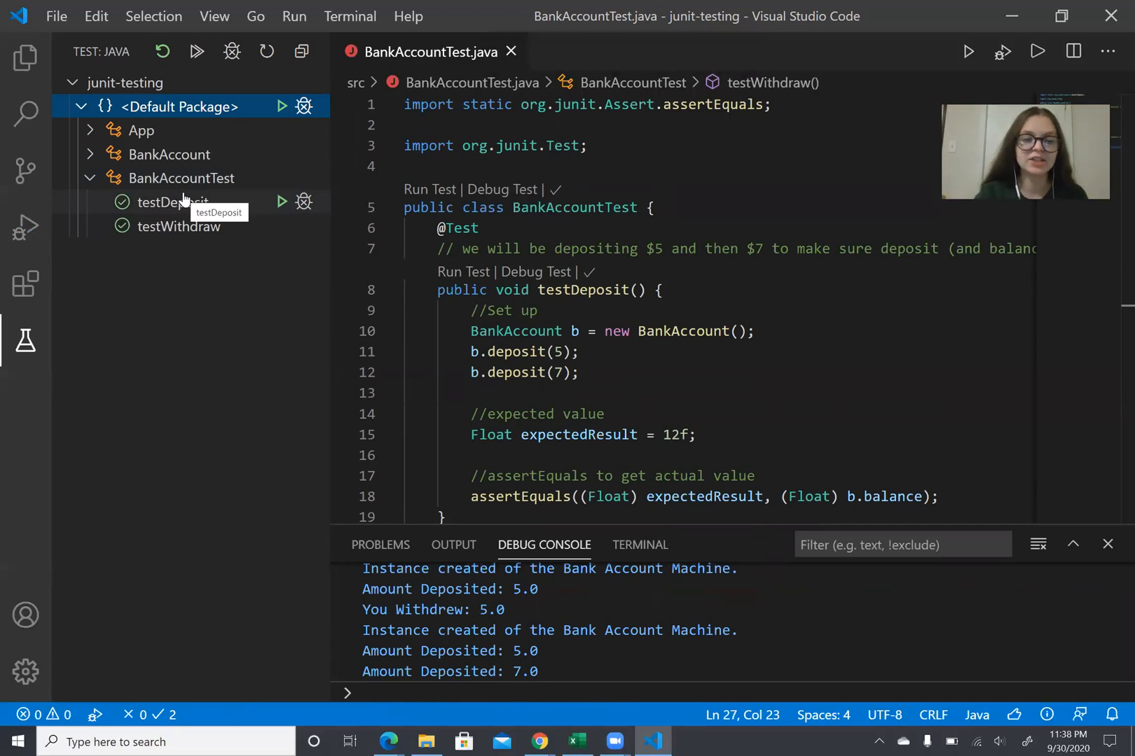
pyautogui.moveTo(557, 169)
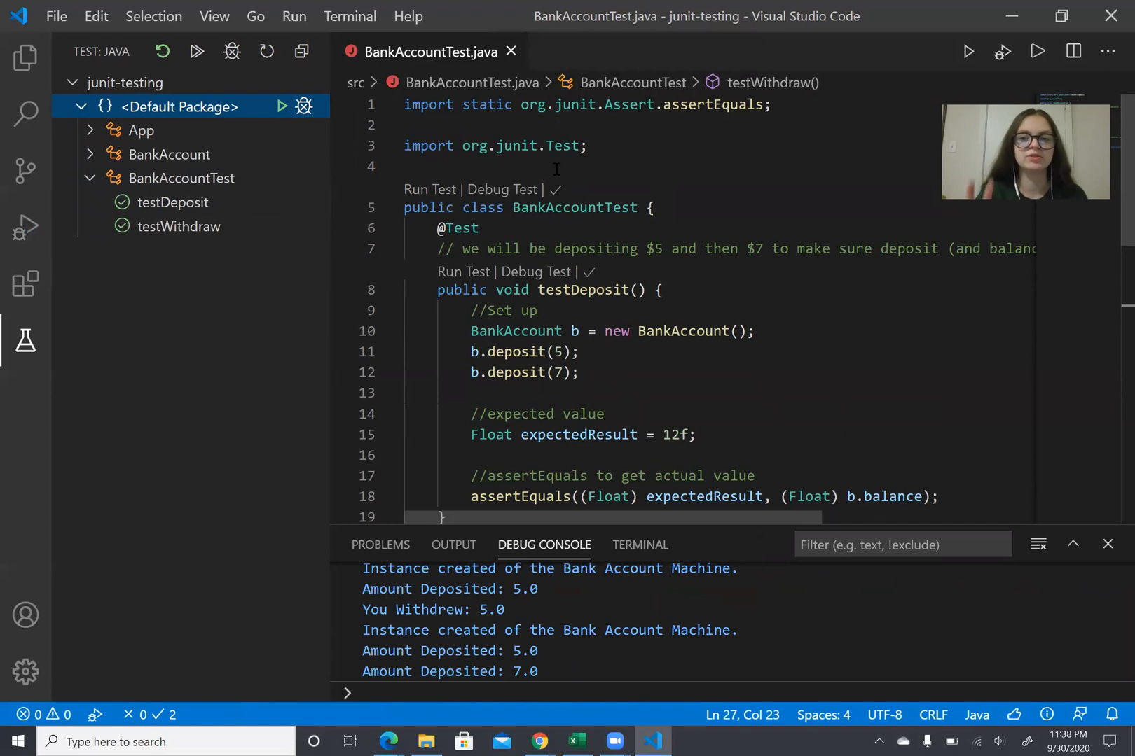
pyautogui.moveTo(568, 182)
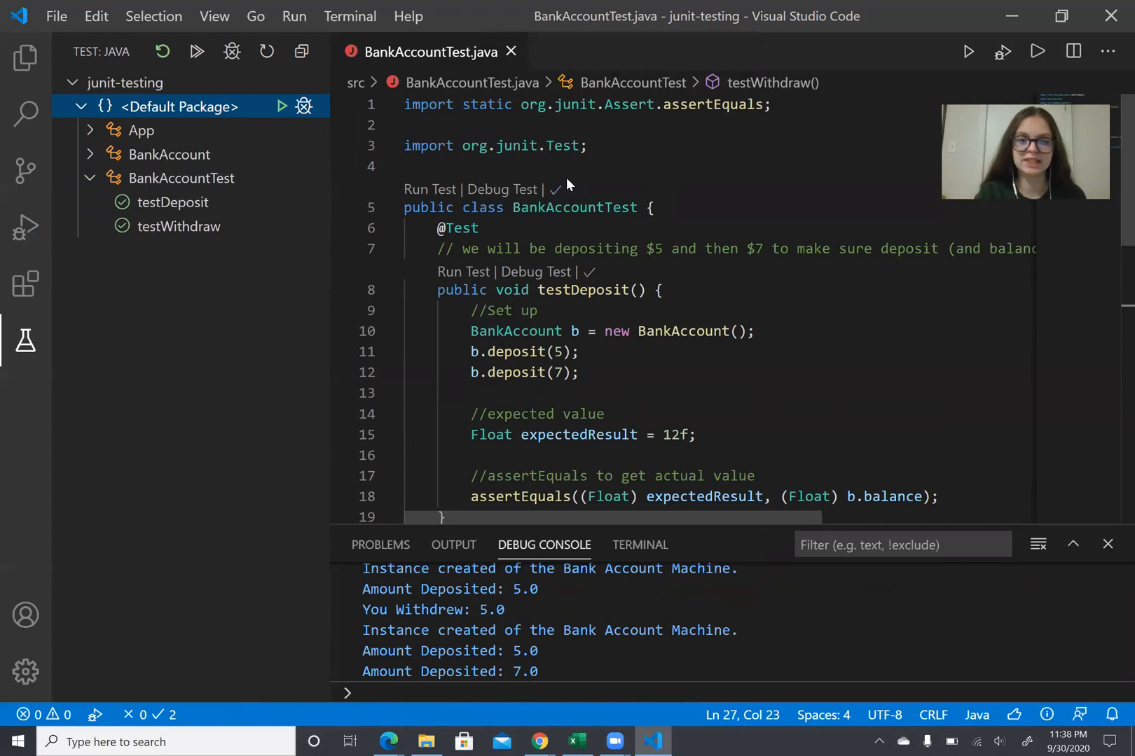
pyautogui.moveTo(558, 199)
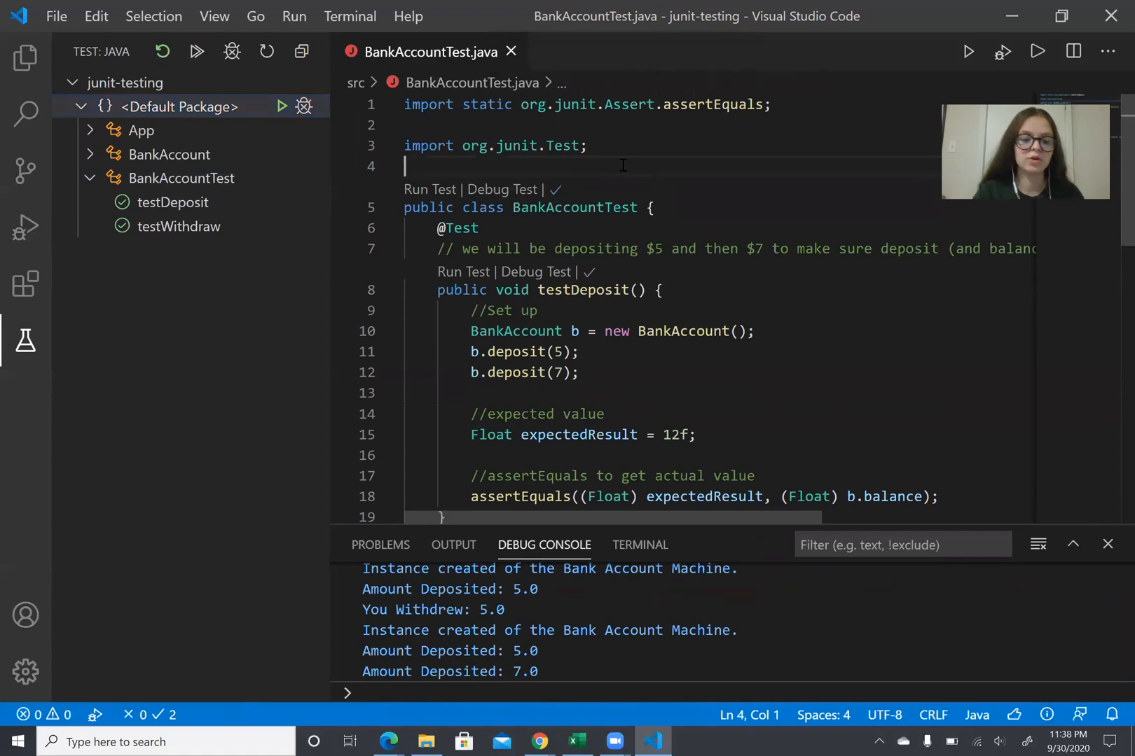
# Open the Java Test Report showing testWithdraw and testDeposit passed, then select the second deposit amount.
pyautogui.press('ctrl+shift+p')
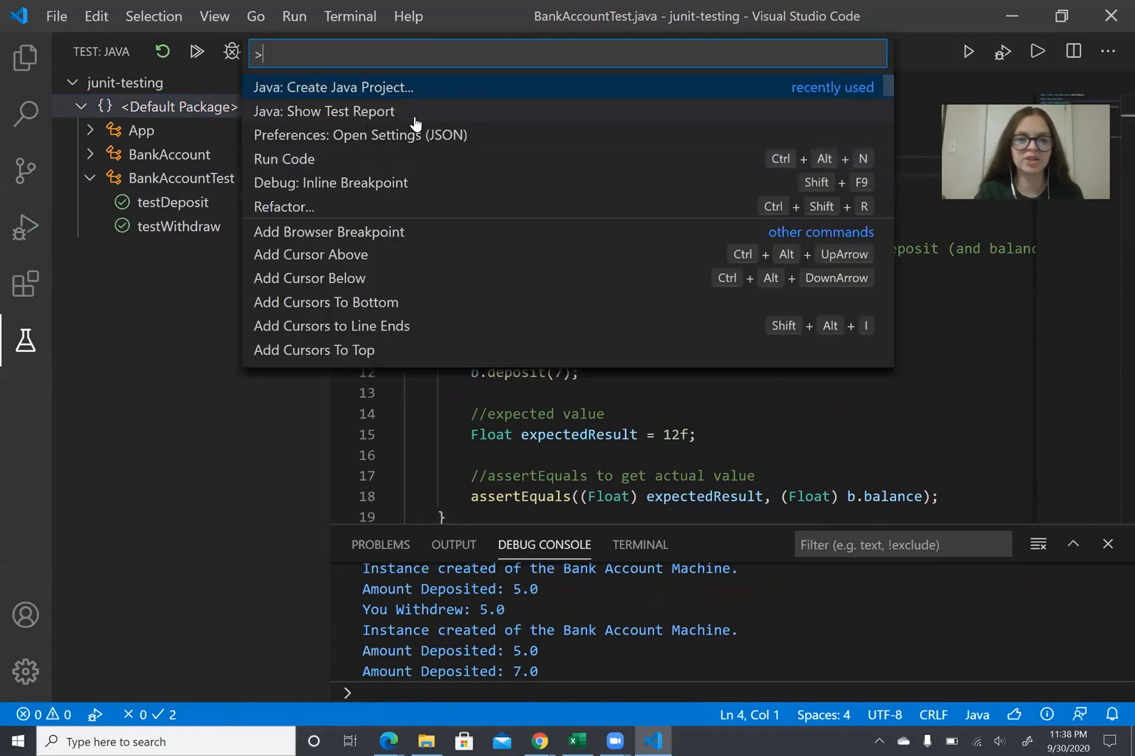
pyautogui.press('Escape')
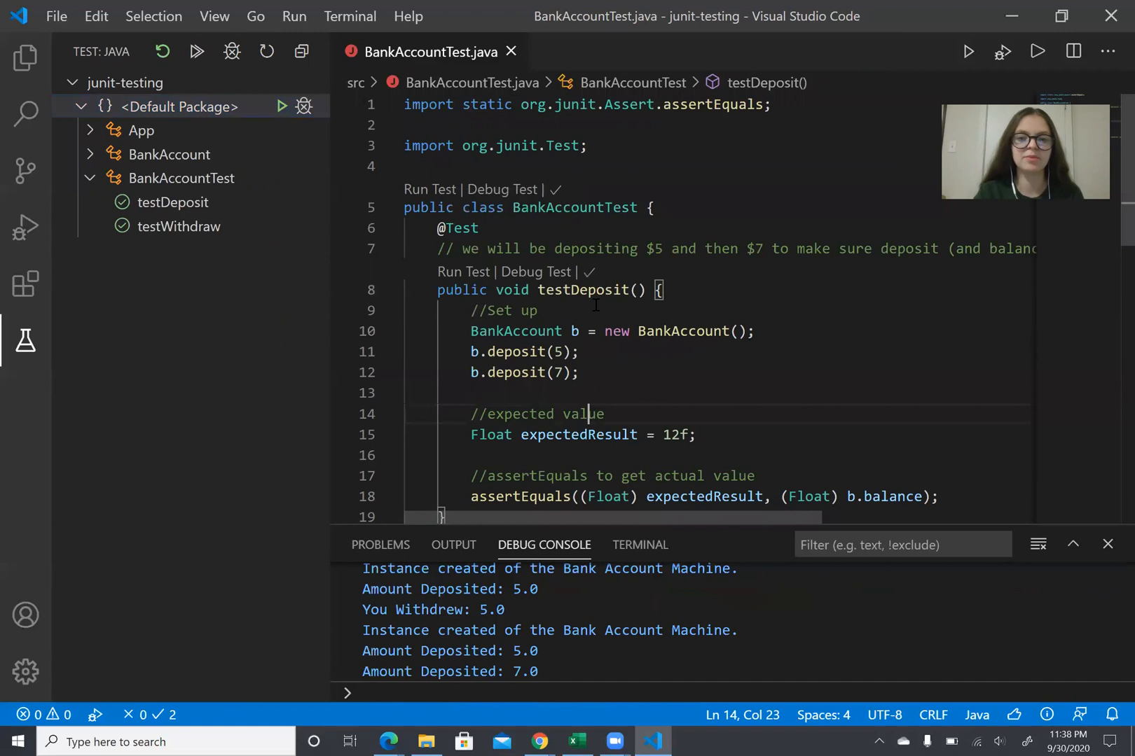
pyautogui.click(555, 189)
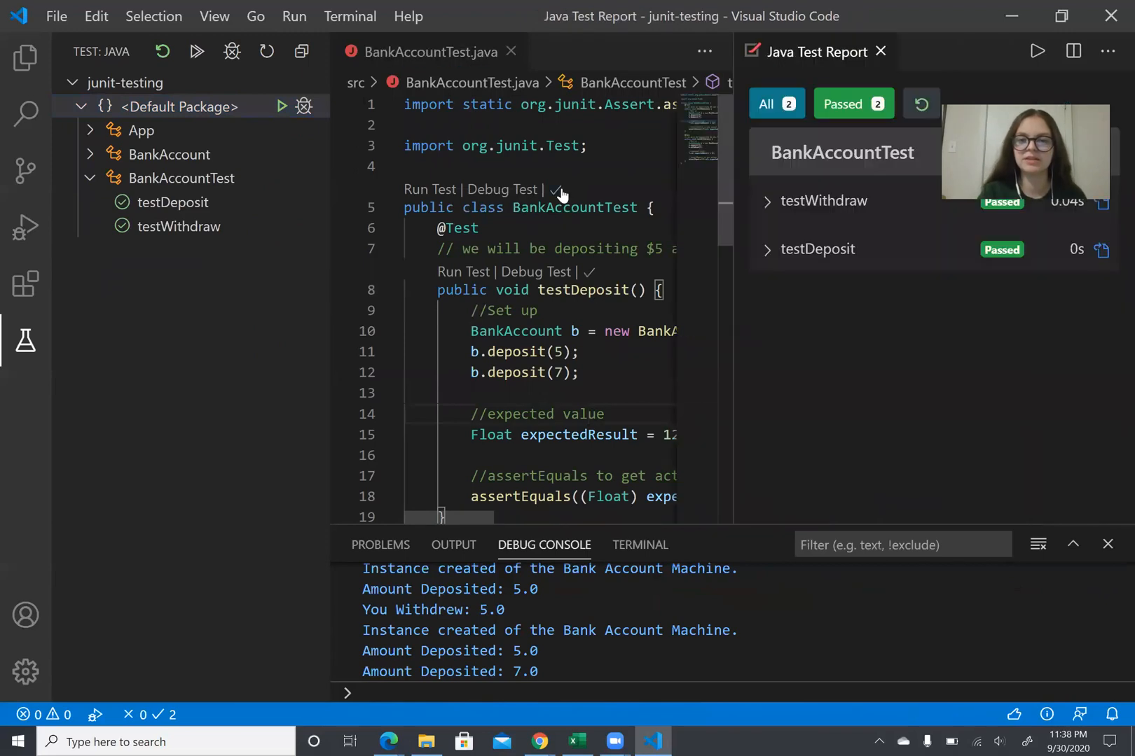
pyautogui.moveTo(861, 208)
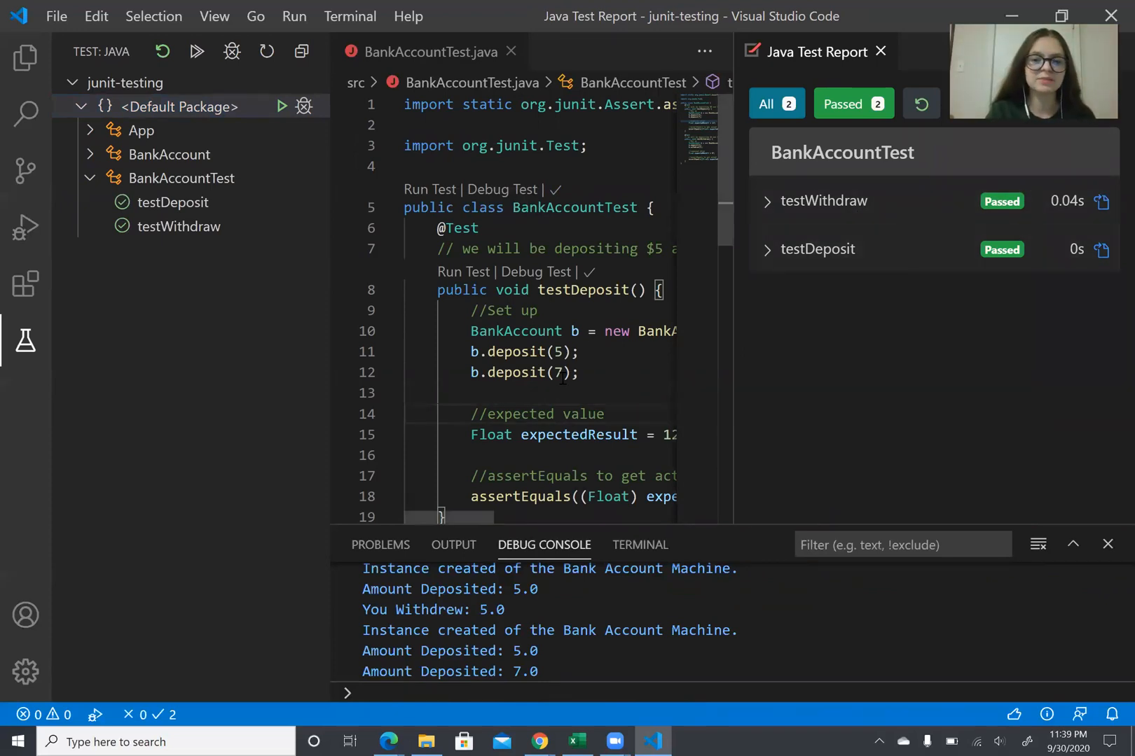
pyautogui.click(557, 372)
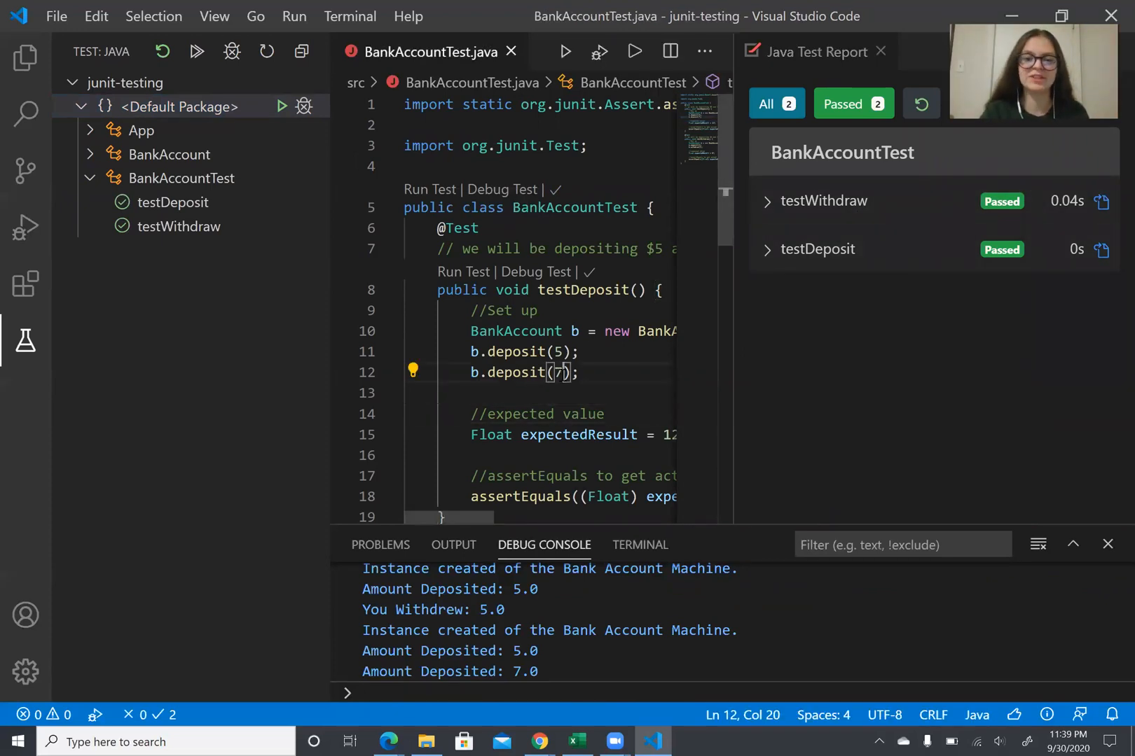
# Change the second deposit to 5, save the test file, and rerun BankAccountTest.
pyautogui.write('5')
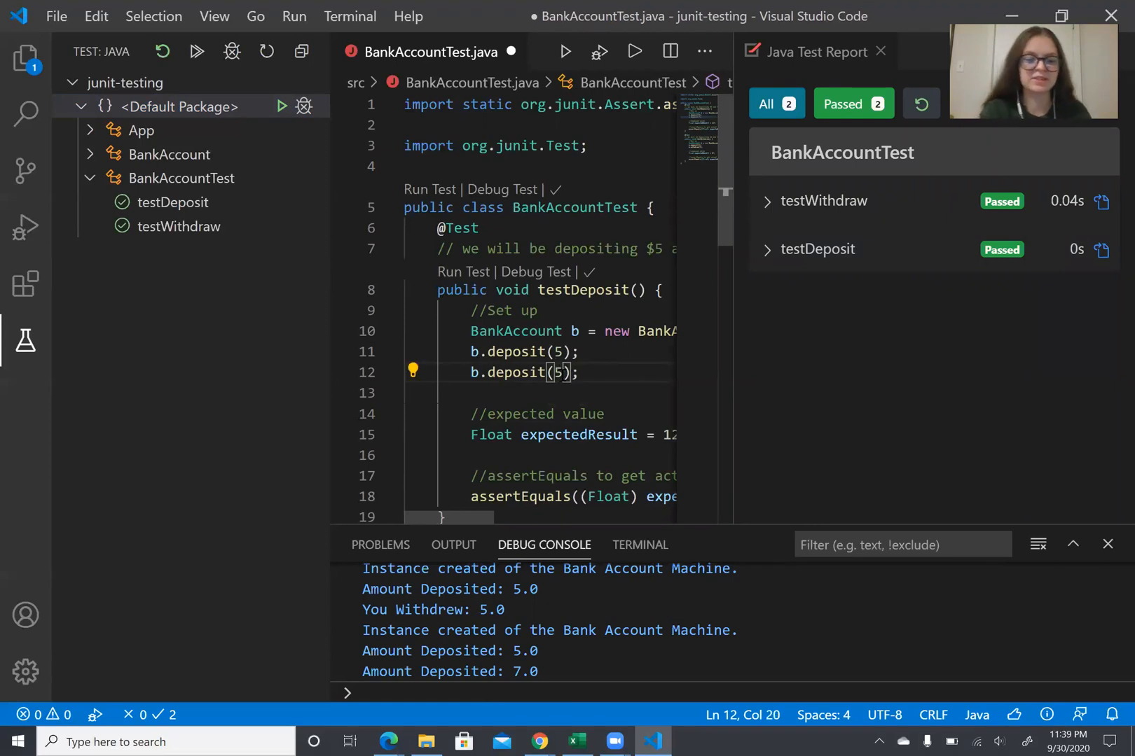
pyautogui.press('ctrl+s')
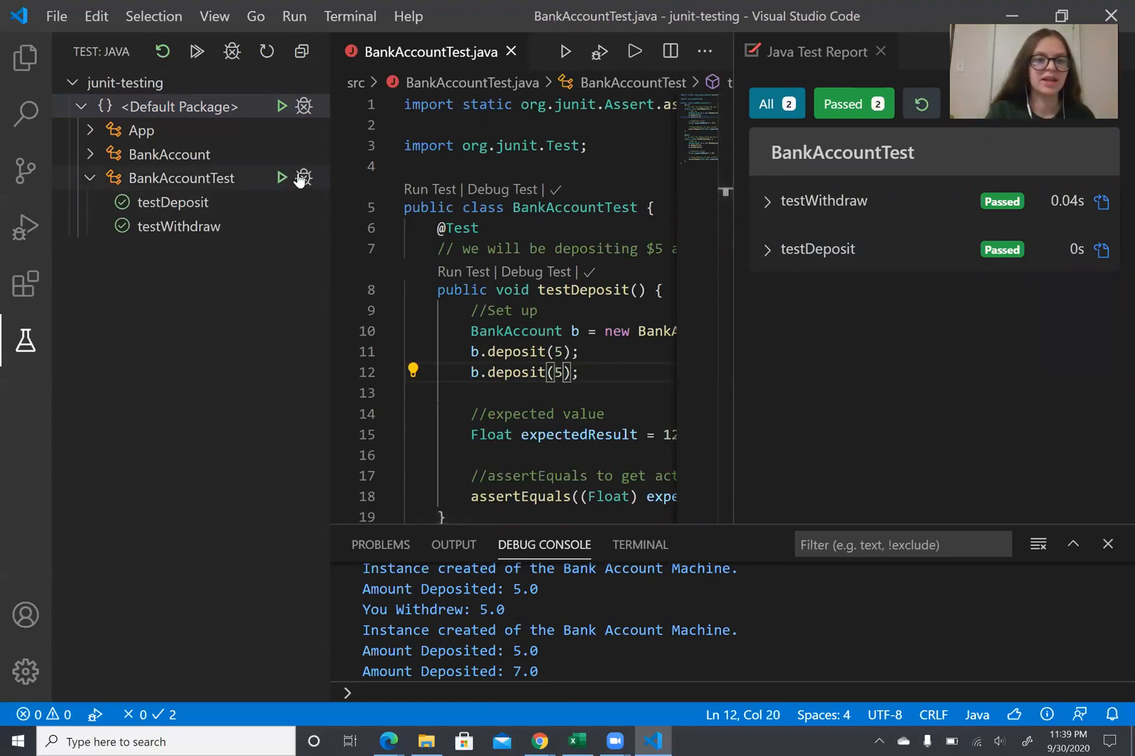
pyautogui.click(282, 179)
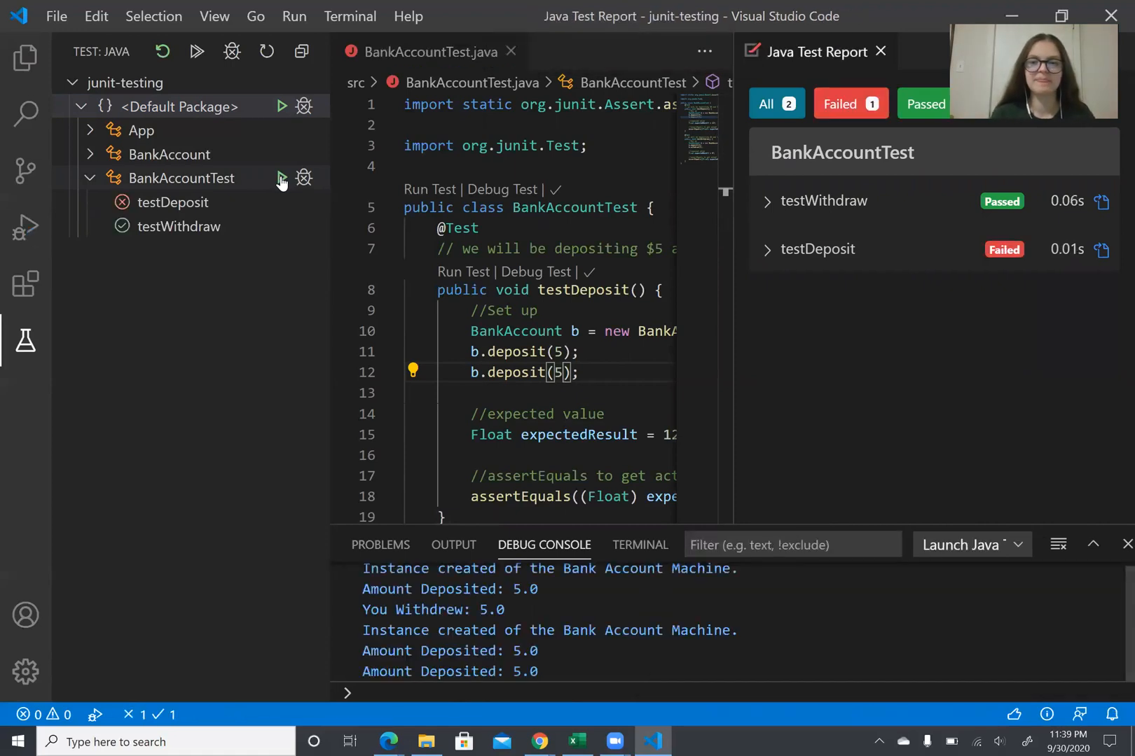
# Review testDeposit's expected 12.0 but was 10.0 failure, then close the report.
pyautogui.click(767, 250)
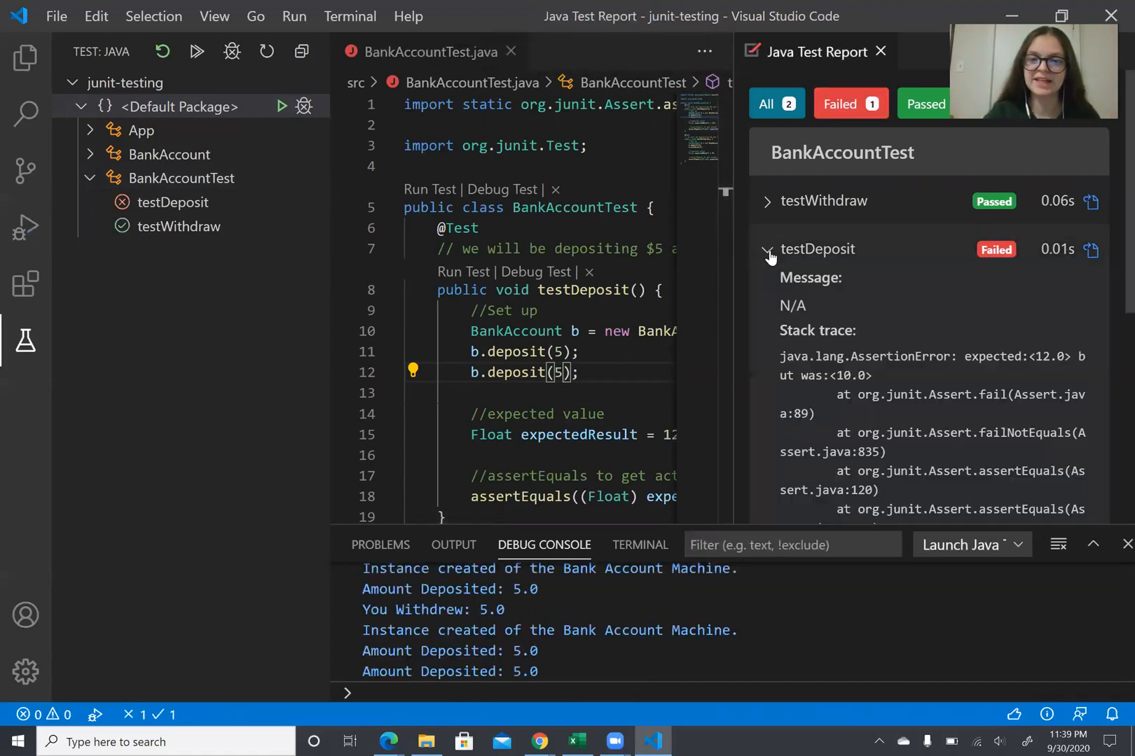
pyautogui.scroll(-3)
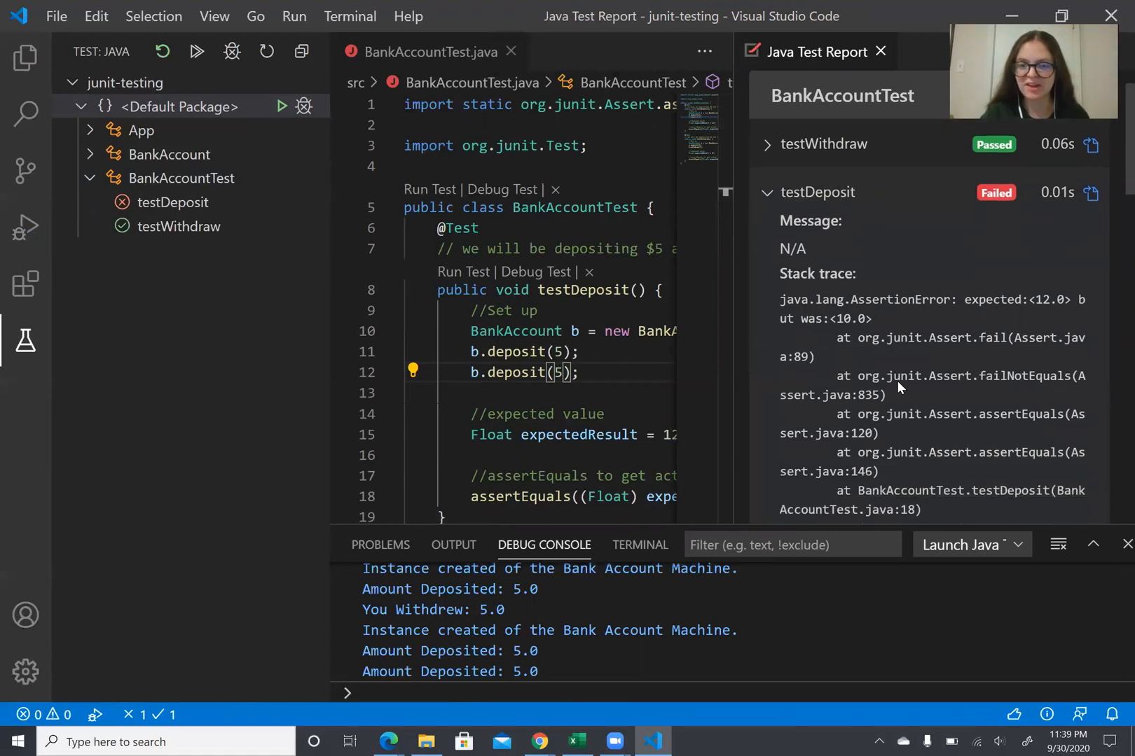
pyautogui.scroll(-3)
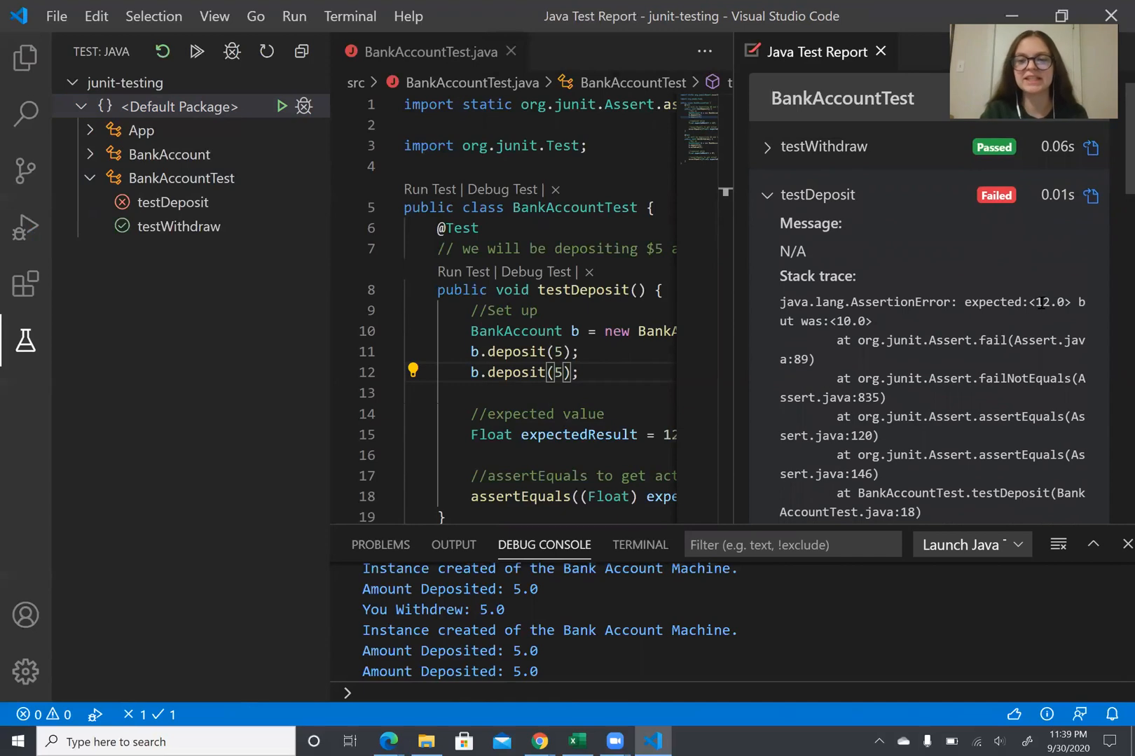
pyautogui.moveTo(881, 324)
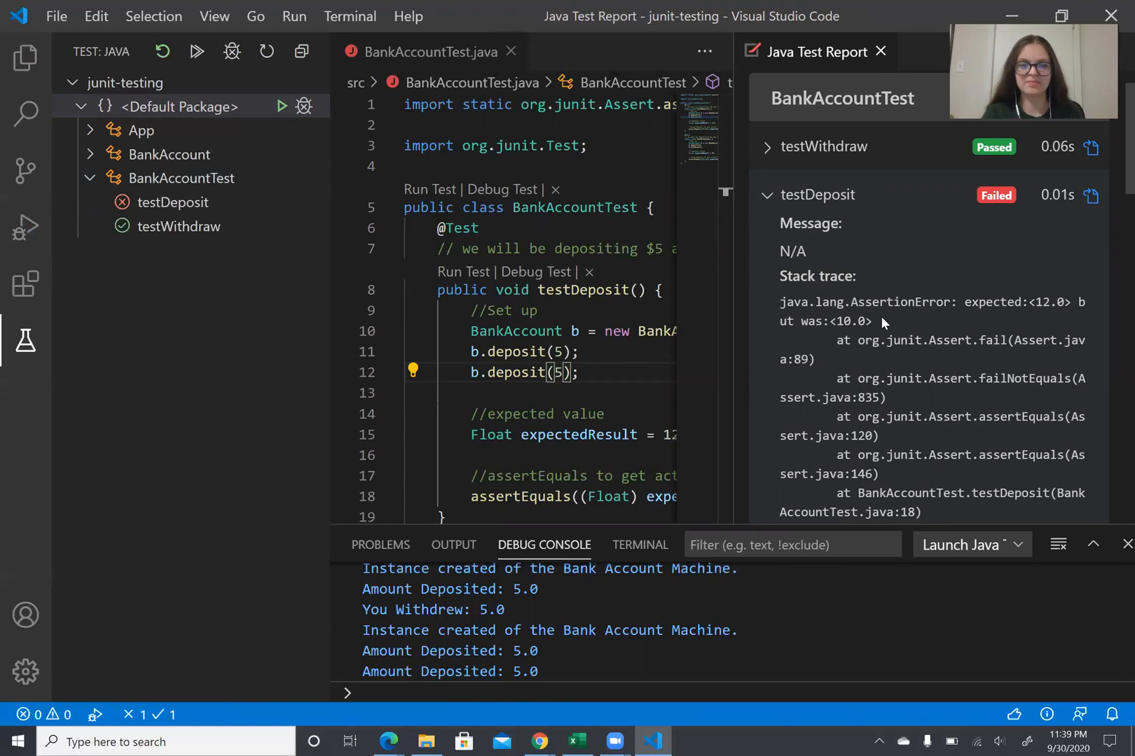
pyautogui.moveTo(586, 435)
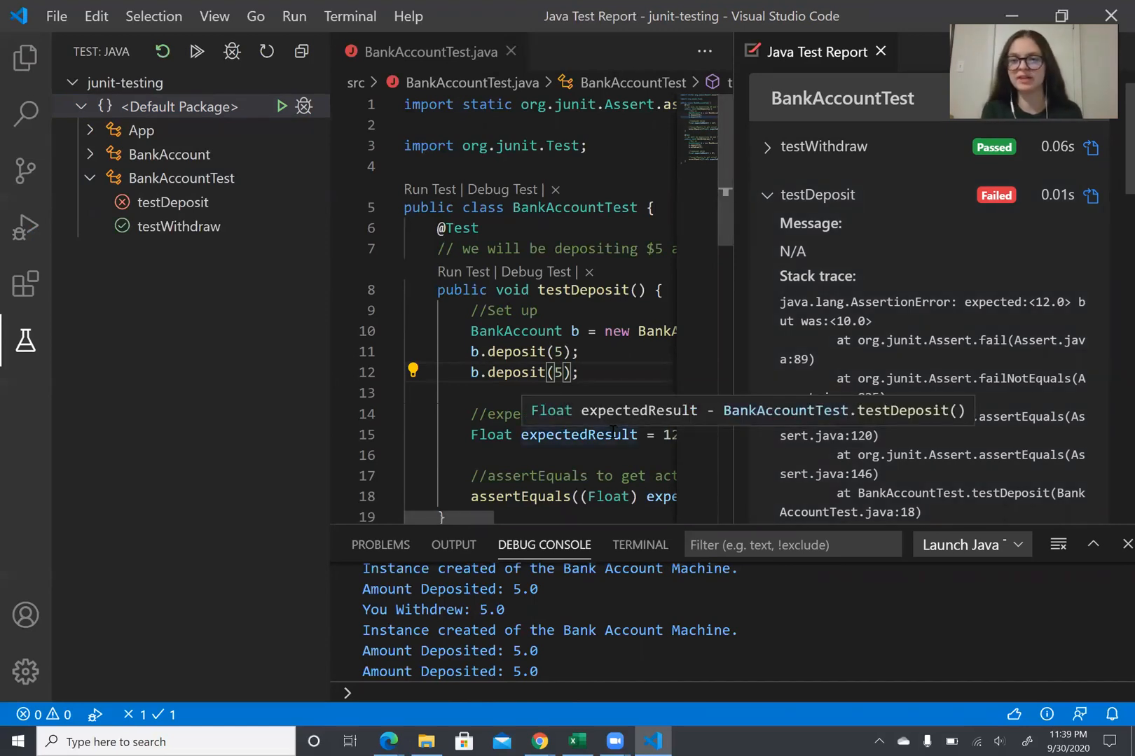
pyautogui.moveTo(997, 403)
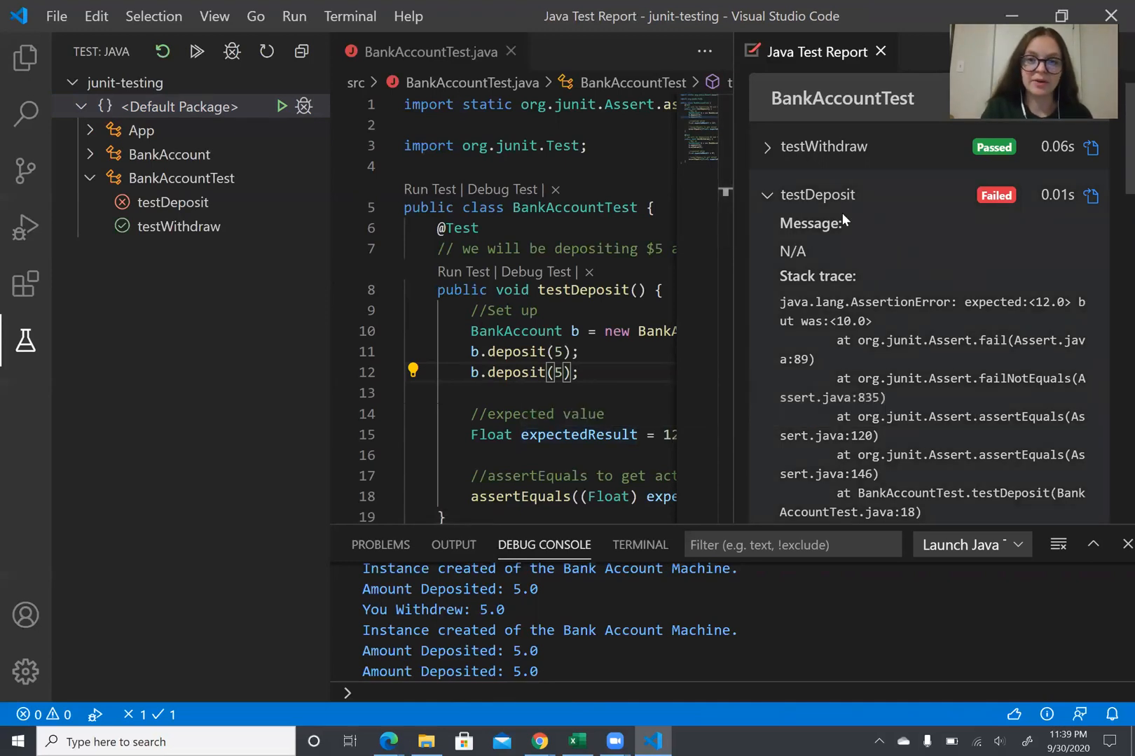
pyautogui.click(882, 52)
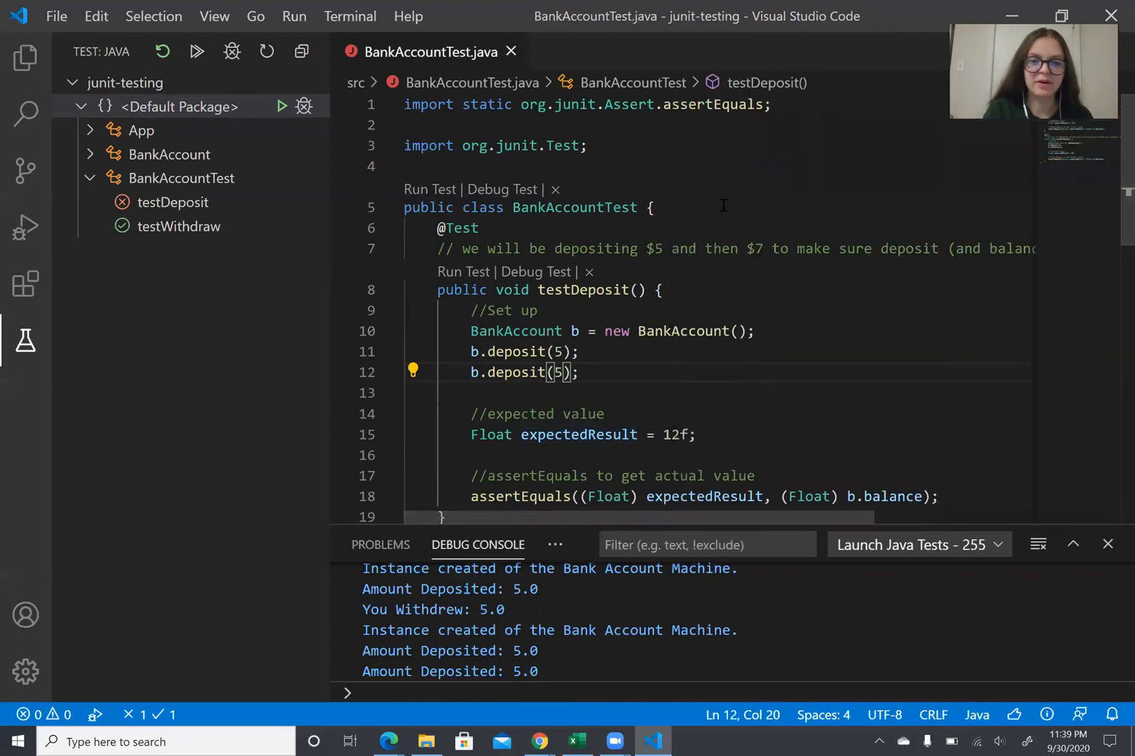